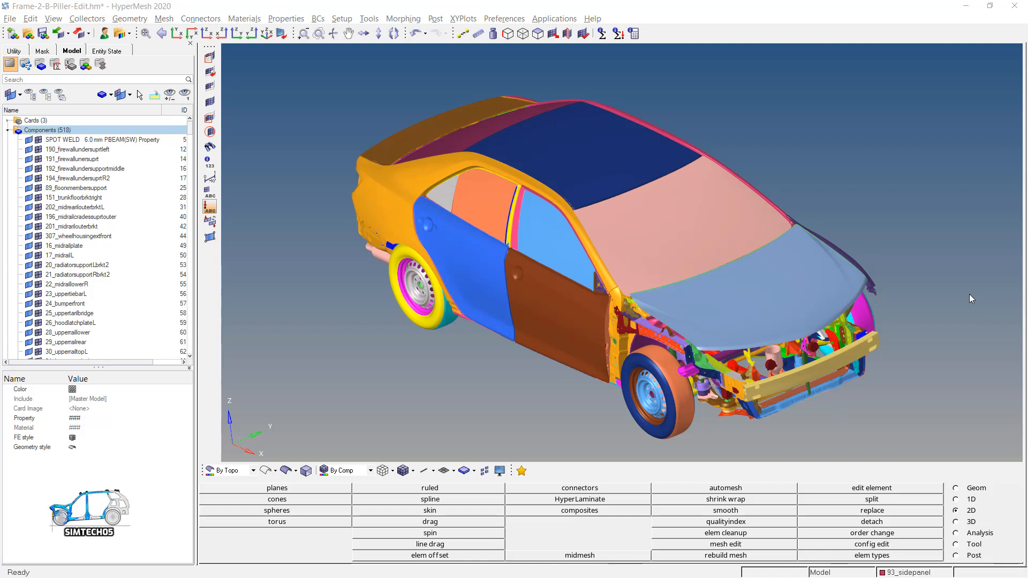
{"action": "mouse_move", "coordinate": [971, 305]}
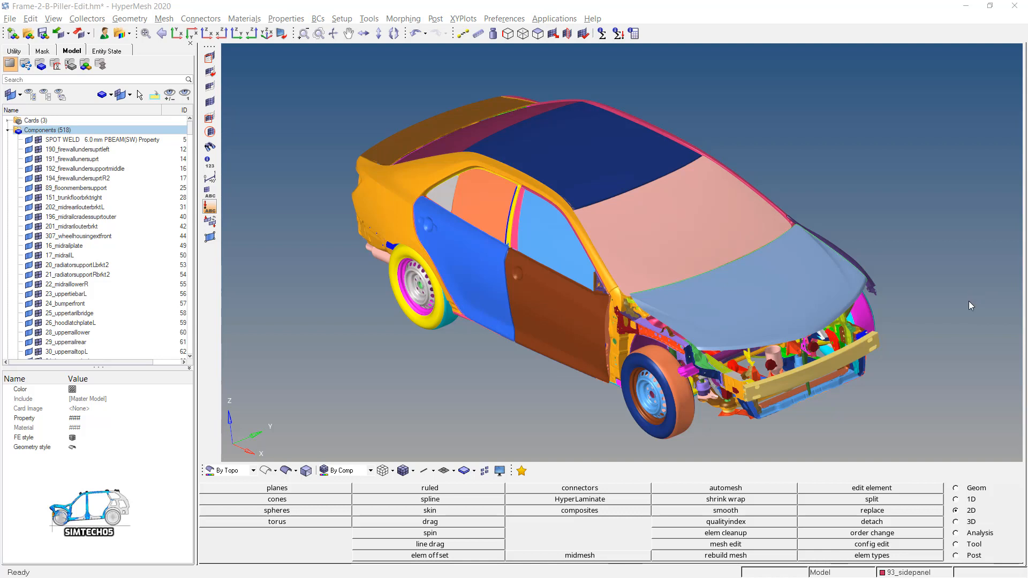
- Bring up automesh surface meshing at 2 mm mixed elements and review the connectivity choices, keeping connectivity
{"action": "left_click", "coordinate": [725, 489]}
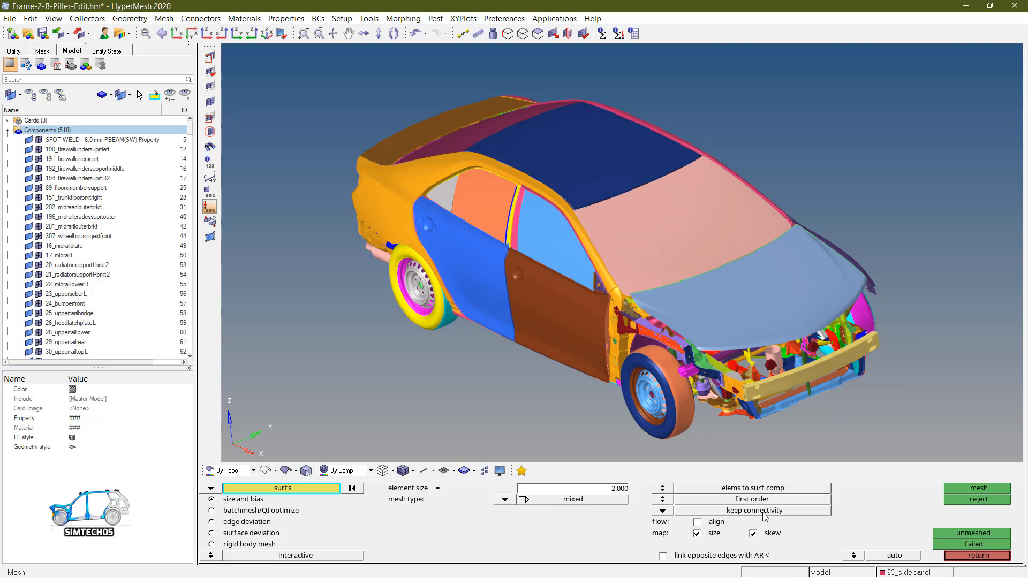
{"action": "left_click", "coordinate": [753, 511]}
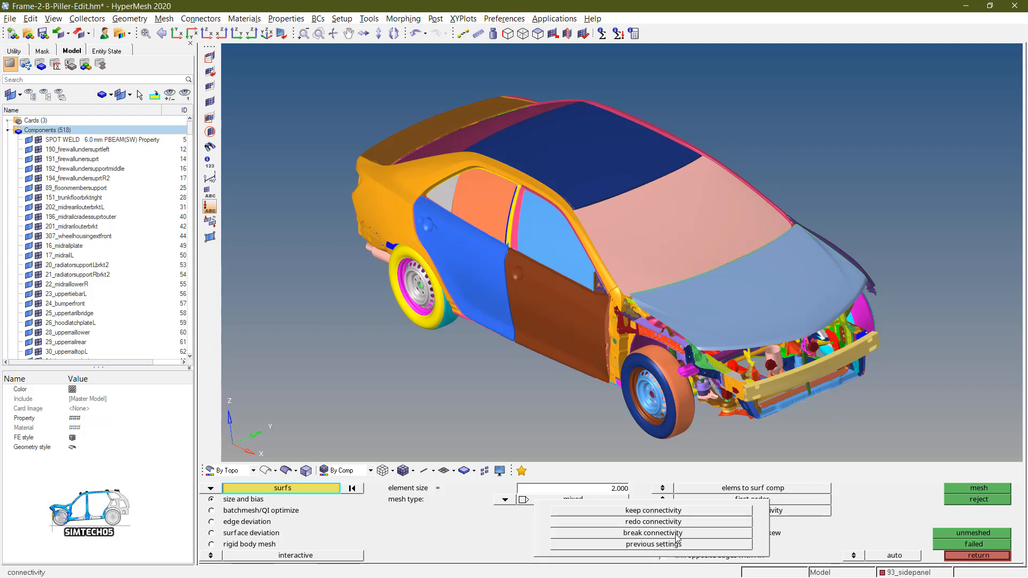
{"action": "left_click", "coordinate": [652, 509]}
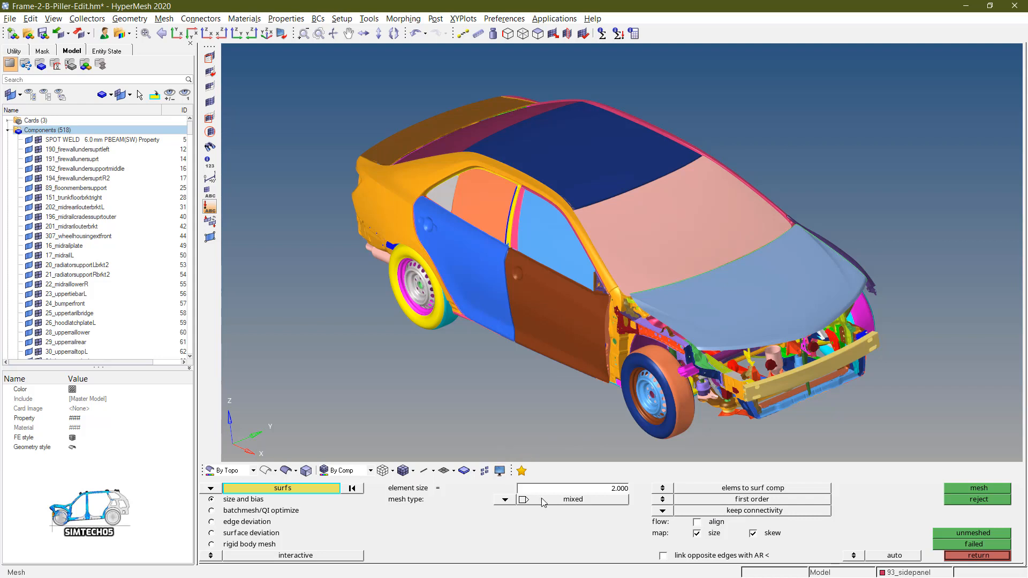
{"action": "mouse_move", "coordinate": [840, 530]}
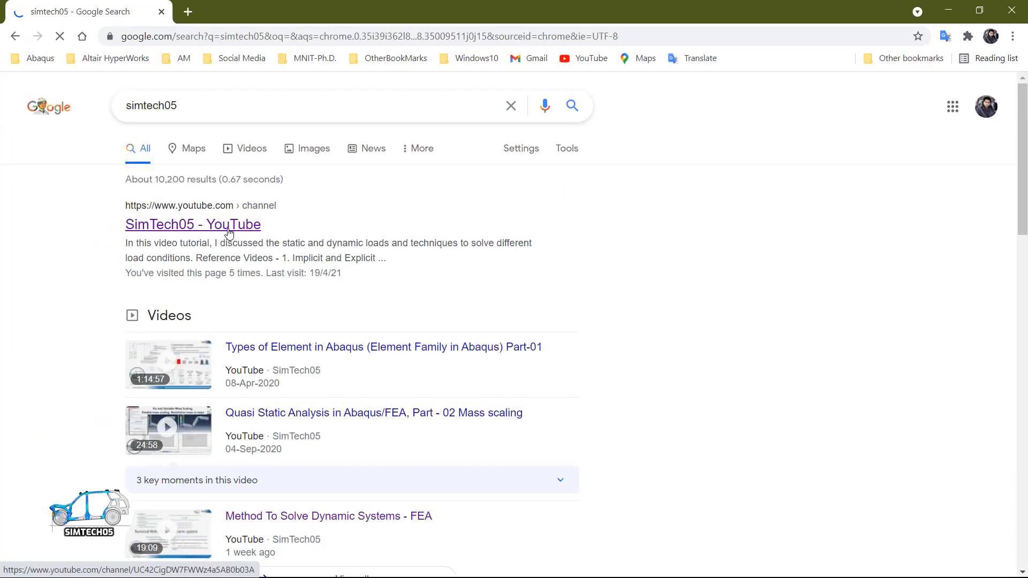
- Browse the SimTech05 channel's playlists for the HyperMesh automesh and quick edit videos
{"action": "left_click", "coordinate": [192, 224]}
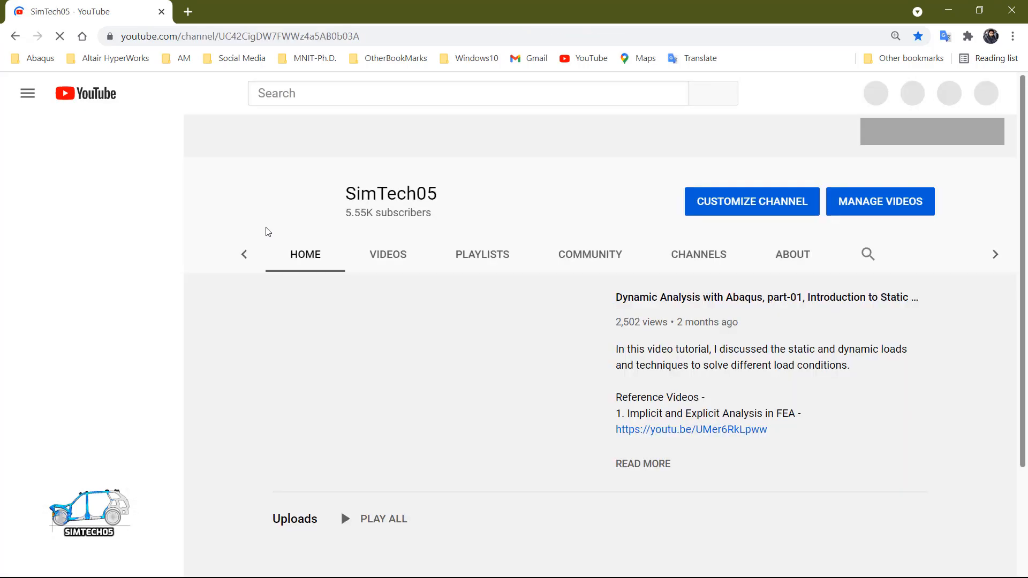
{"action": "left_click", "coordinate": [481, 255]}
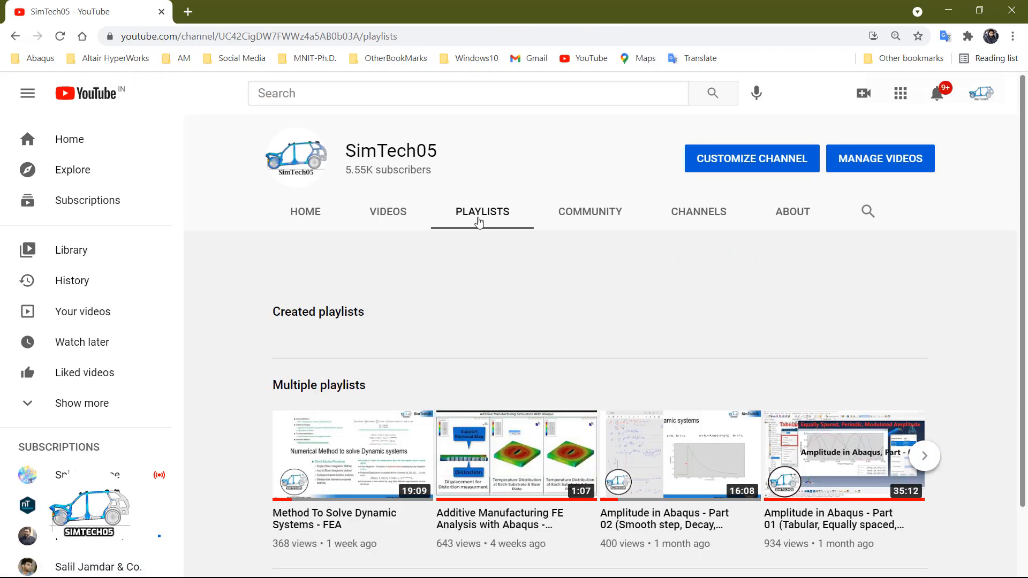
{"action": "scroll", "scroll_direction": "down", "scroll_amount": 3}
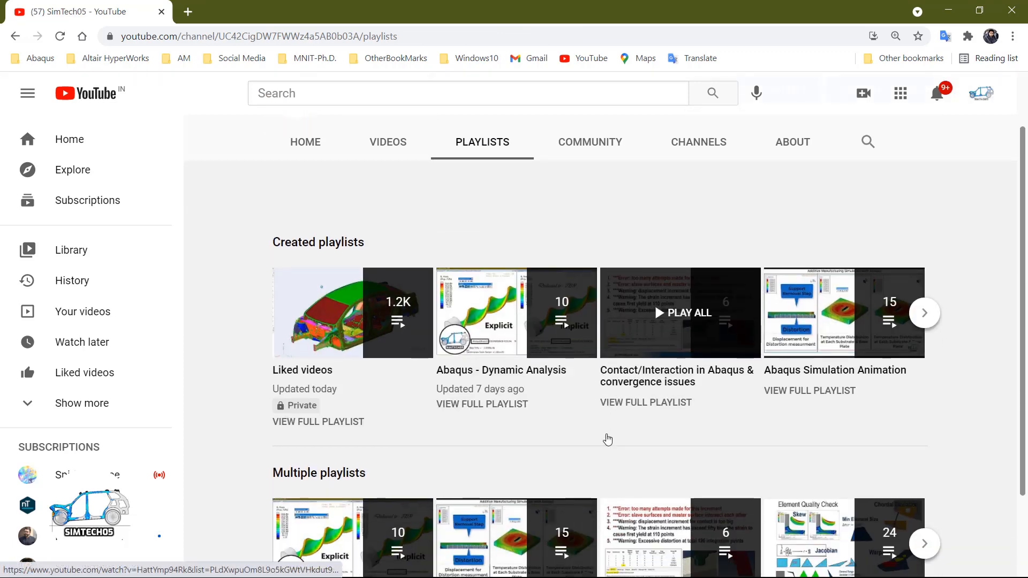
{"action": "scroll", "scroll_direction": "down", "scroll_amount": 3}
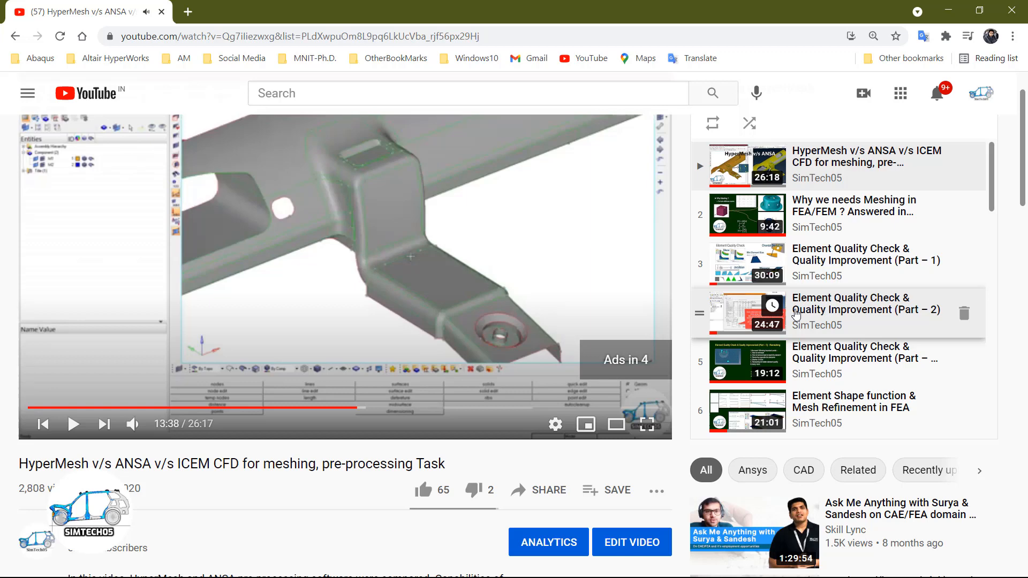
{"action": "scroll", "scroll_direction": "down", "scroll_amount": 3}
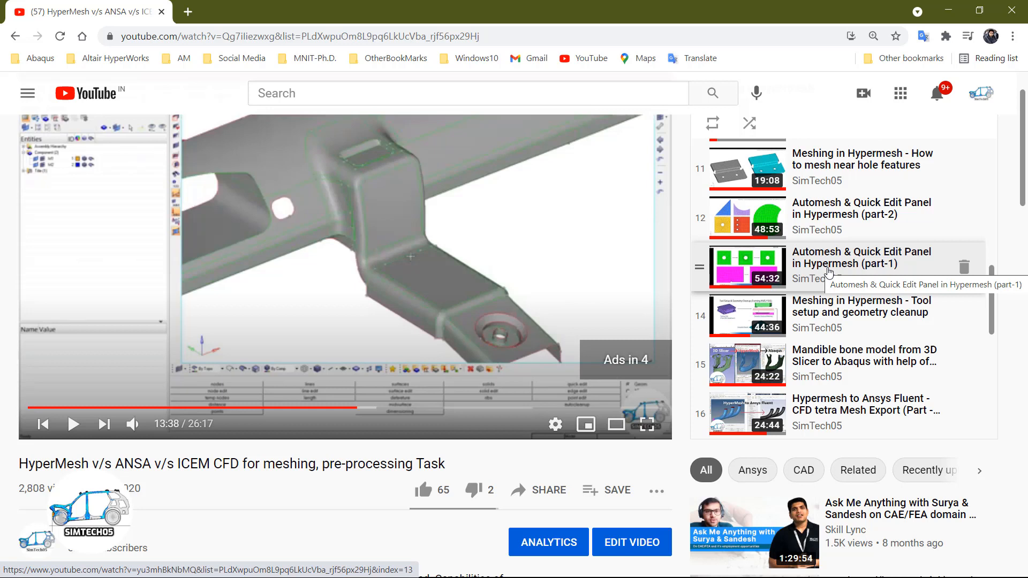
{"action": "mouse_move", "coordinate": [849, 241]}
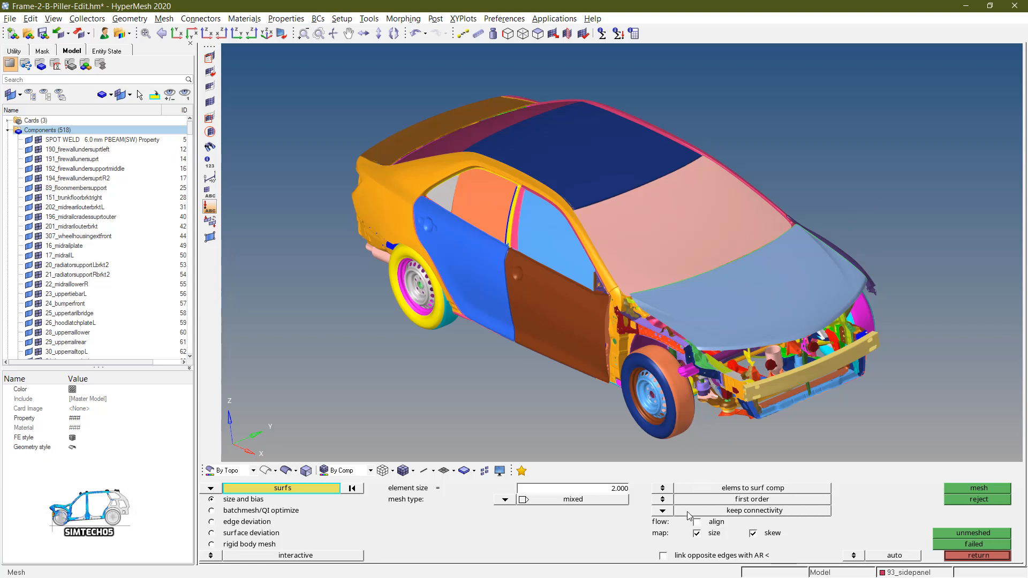
{"action": "left_click", "coordinate": [696, 522]}
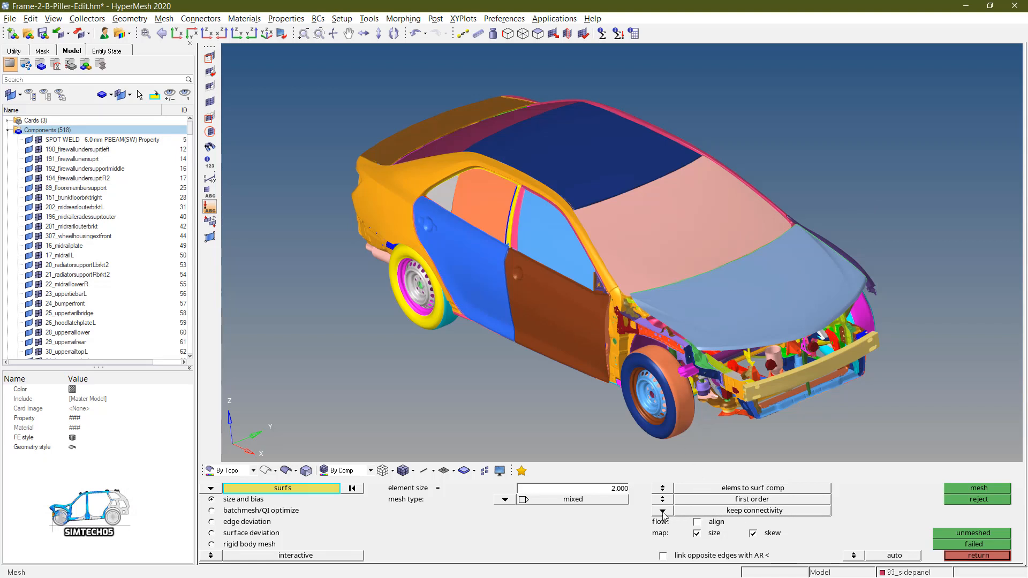
{"action": "left_click", "coordinate": [753, 510]}
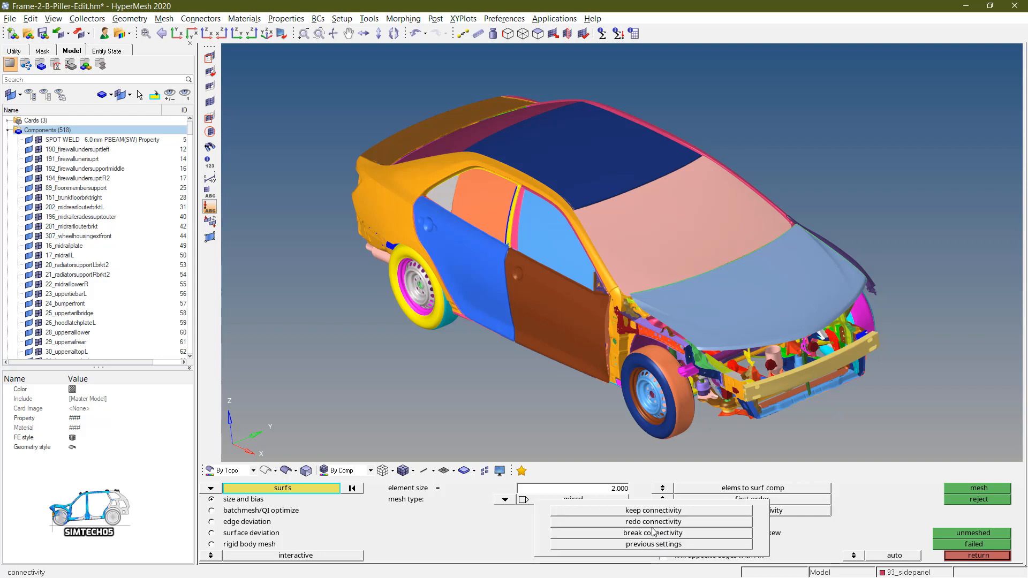
{"action": "left_click", "coordinate": [653, 510]}
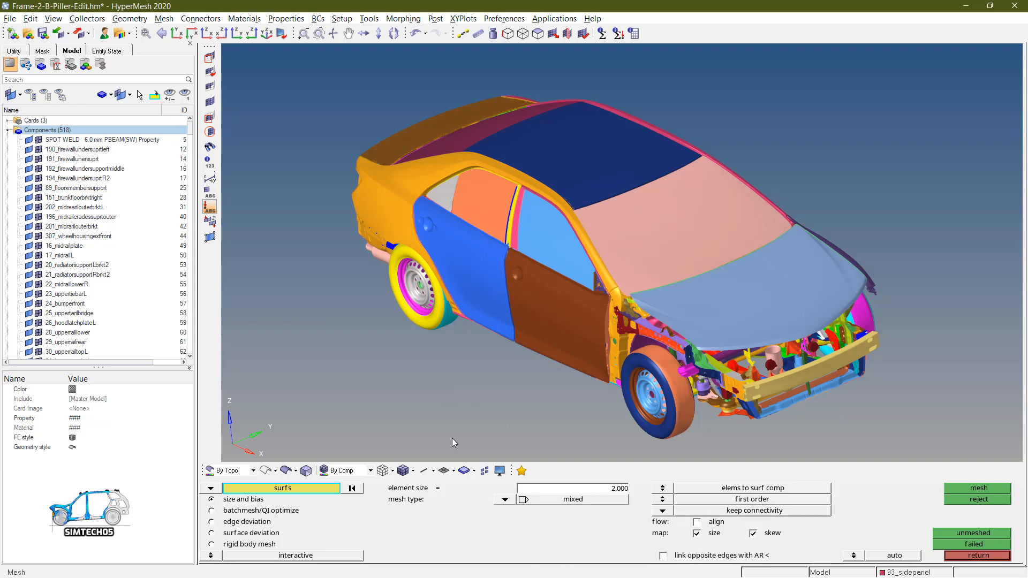
{"action": "mouse_move", "coordinate": [452, 440]}
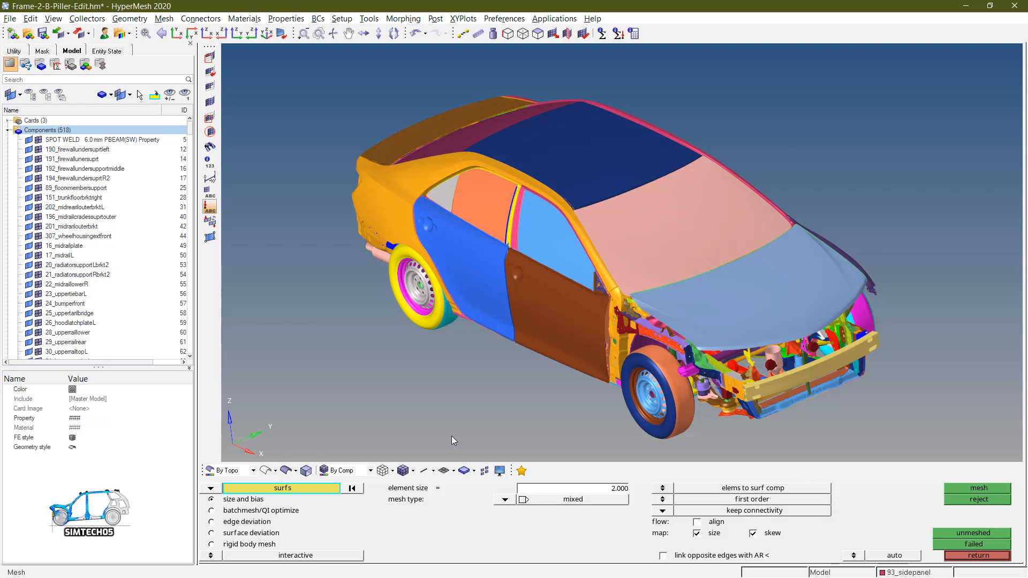
{"action": "mouse_move", "coordinate": [734, 333]}
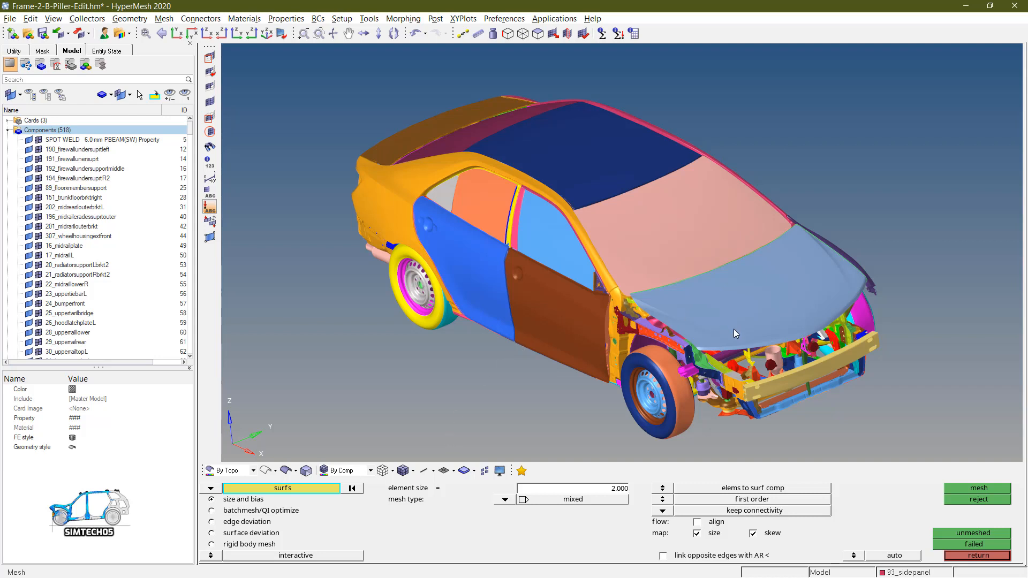
{"action": "mouse_move", "coordinate": [761, 313]}
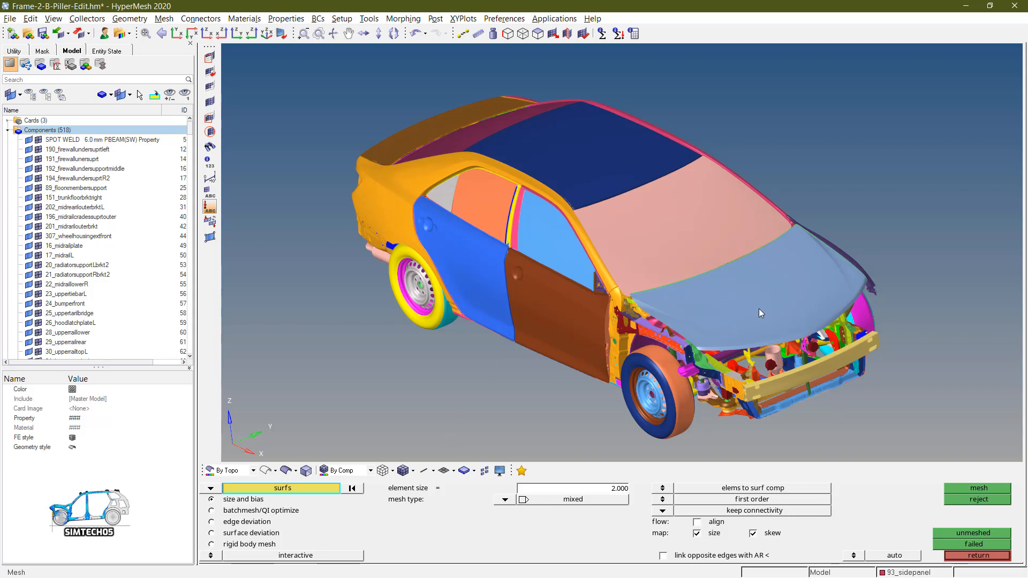
{"action": "mouse_move", "coordinate": [732, 332]}
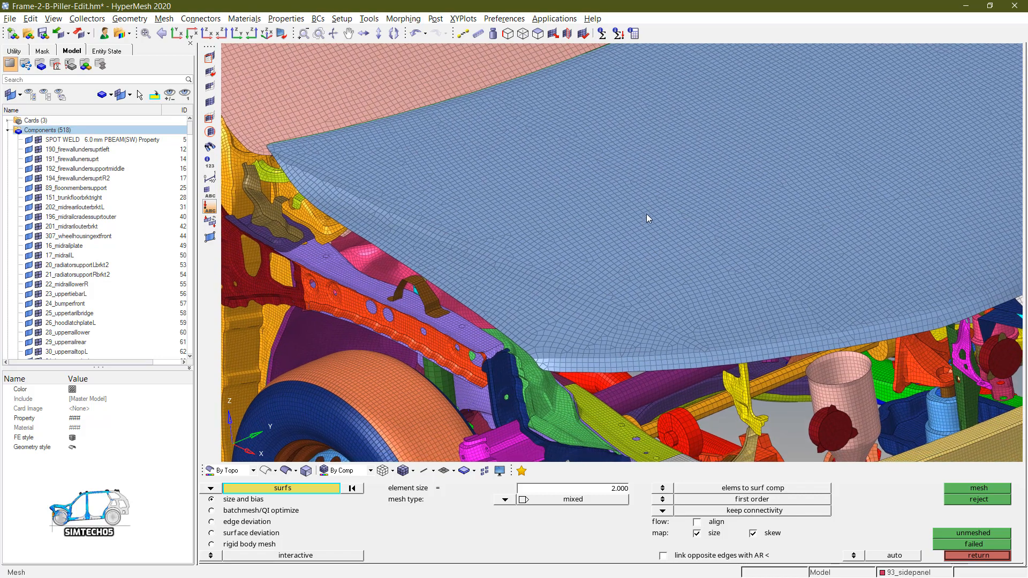
{"action": "mouse_move", "coordinate": [435, 218]}
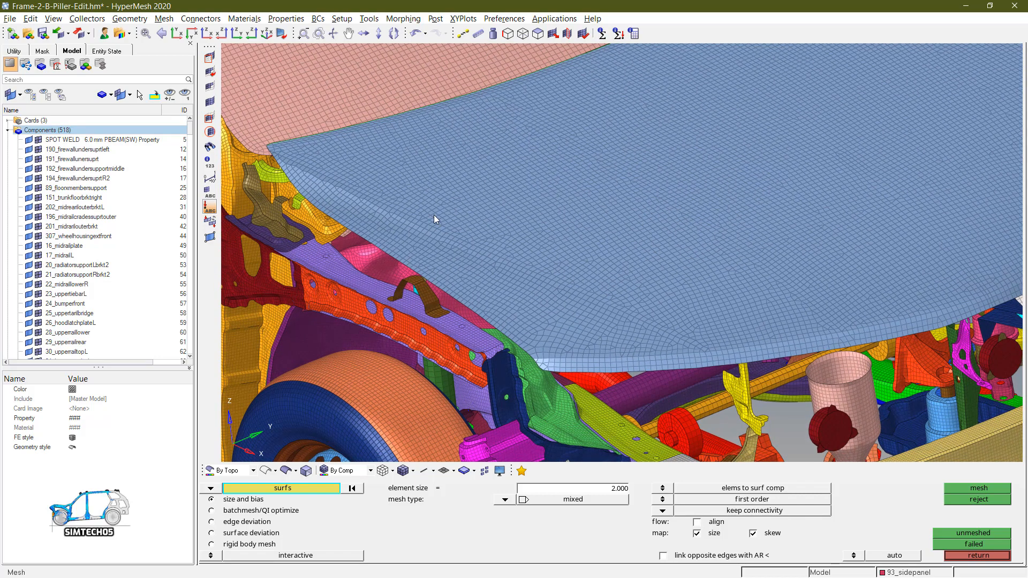
- Browse the Model browser components around the hood, checking the context menu of 21_radiatorsupportRbrkt2
{"action": "left_click", "coordinate": [75, 189]}
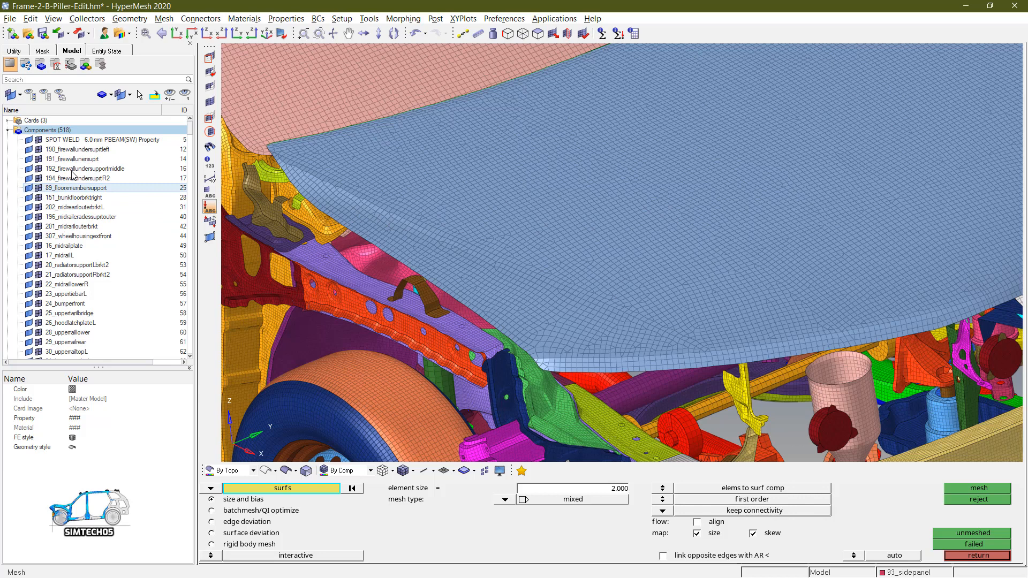
{"action": "left_click", "coordinate": [86, 168]}
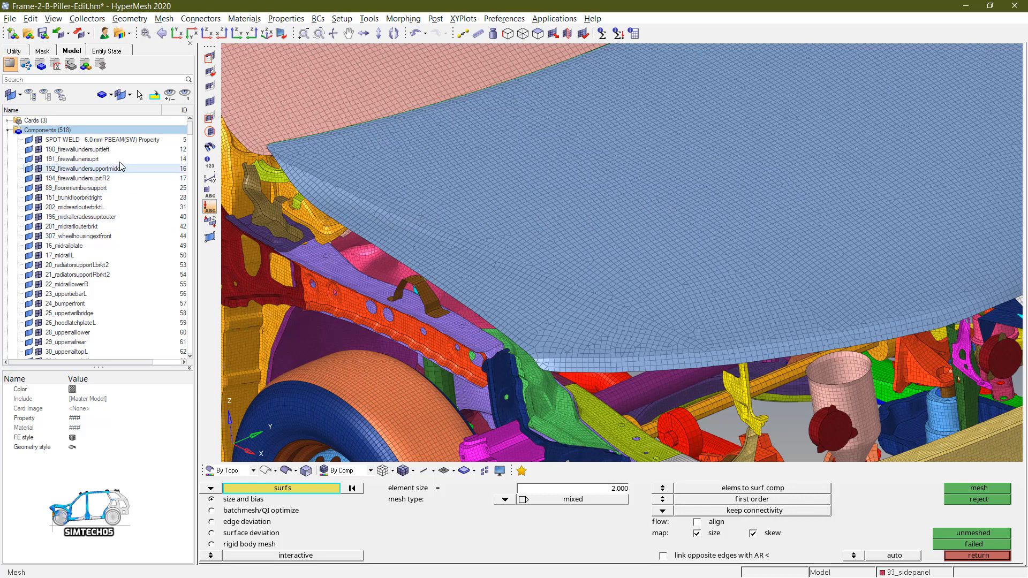
{"action": "left_click", "coordinate": [78, 264]}
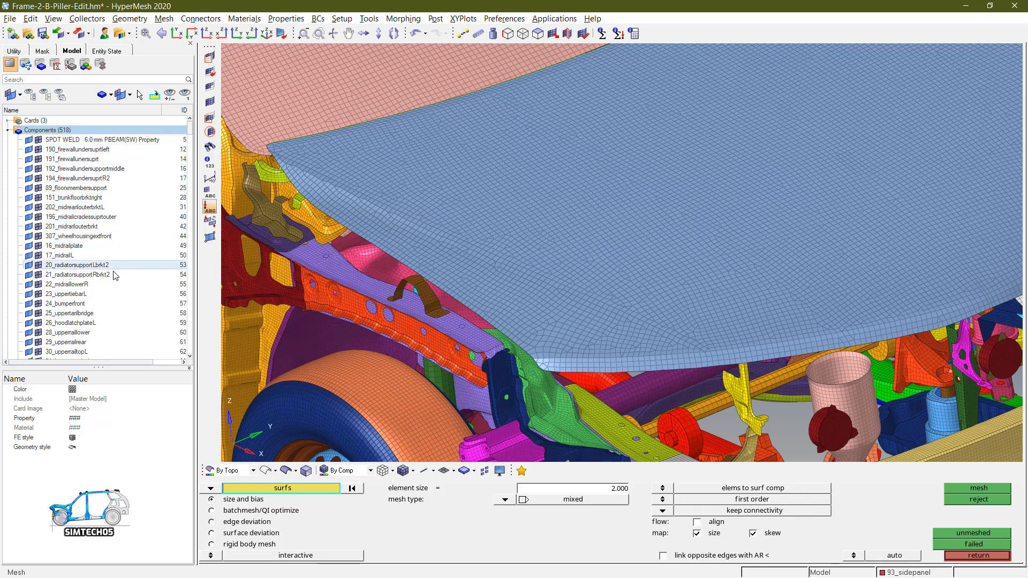
{"action": "right_click", "coordinate": [77, 274]}
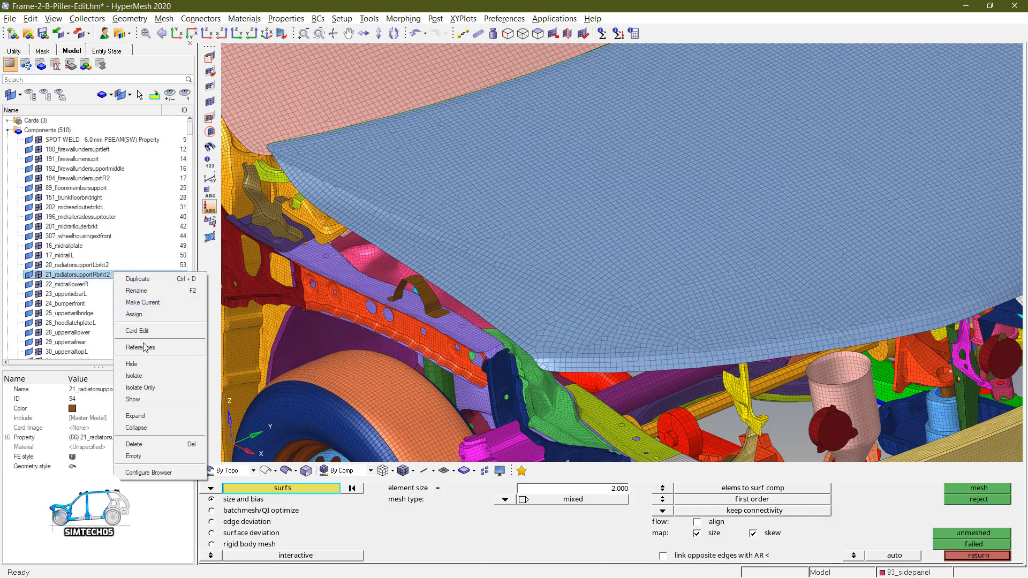
{"action": "mouse_move", "coordinate": [150, 375]}
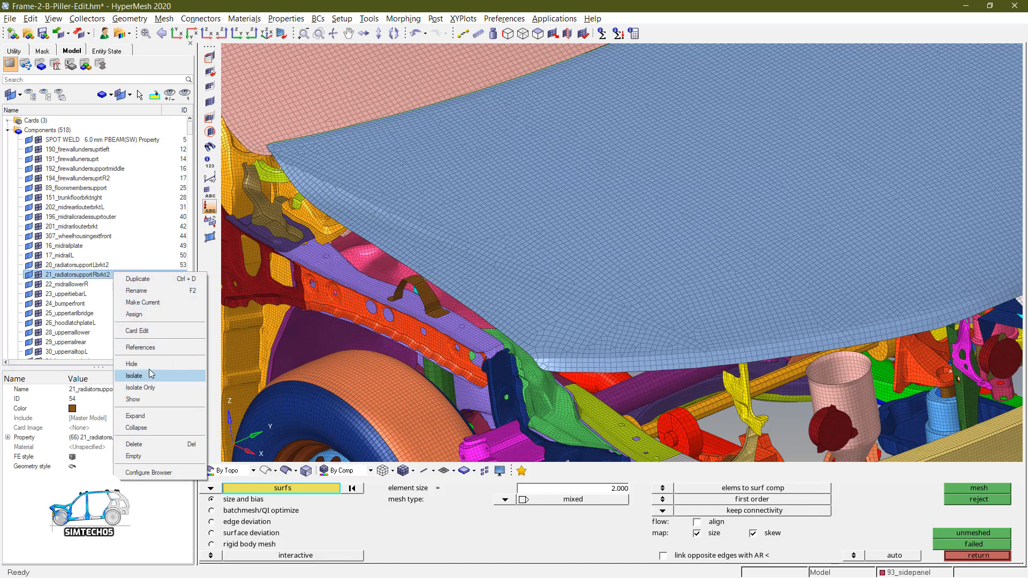
{"action": "left_click", "coordinate": [75, 207]}
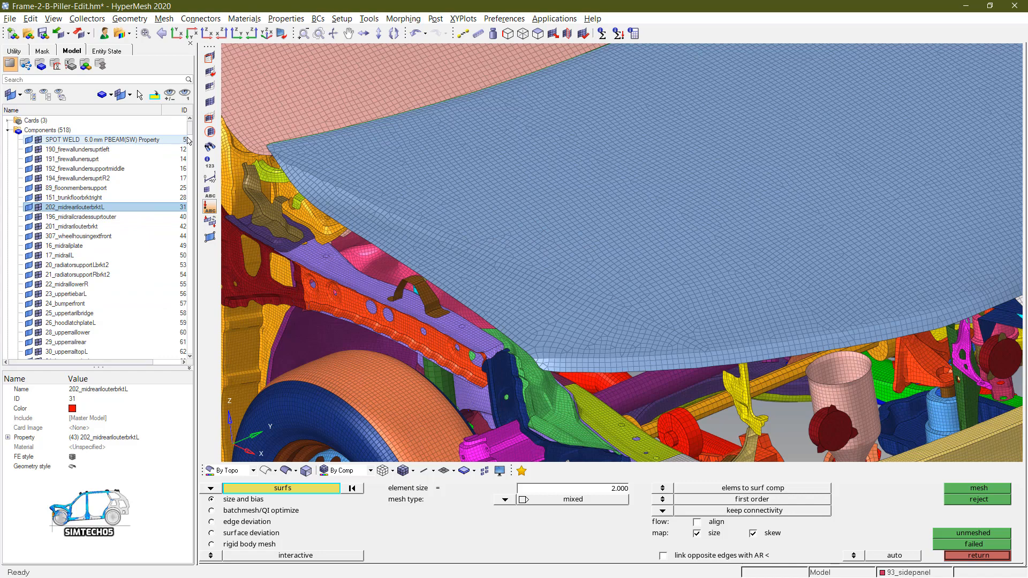
{"action": "scroll", "scroll_direction": "down", "scroll_amount": 3}
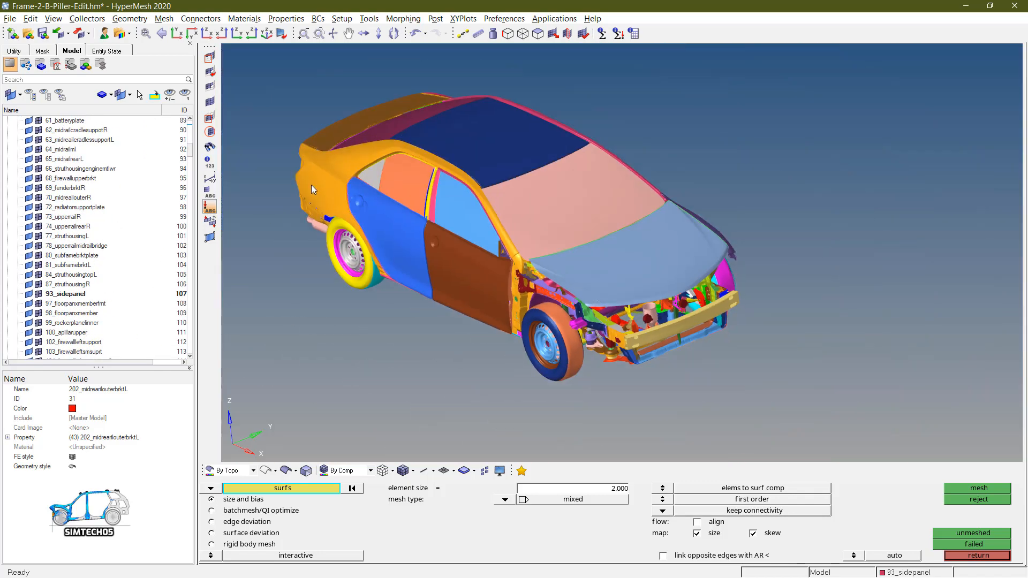
- Isolate the 387_hoodouter component so only the hood panel is displayed
{"action": "left_click", "coordinate": [72, 274]}
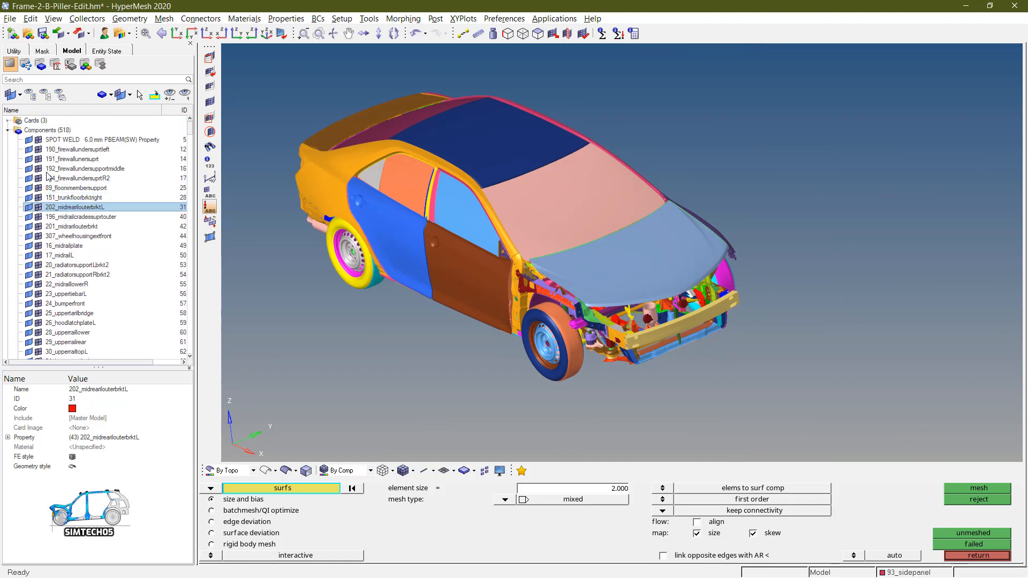
{"action": "left_click", "coordinate": [47, 130]}
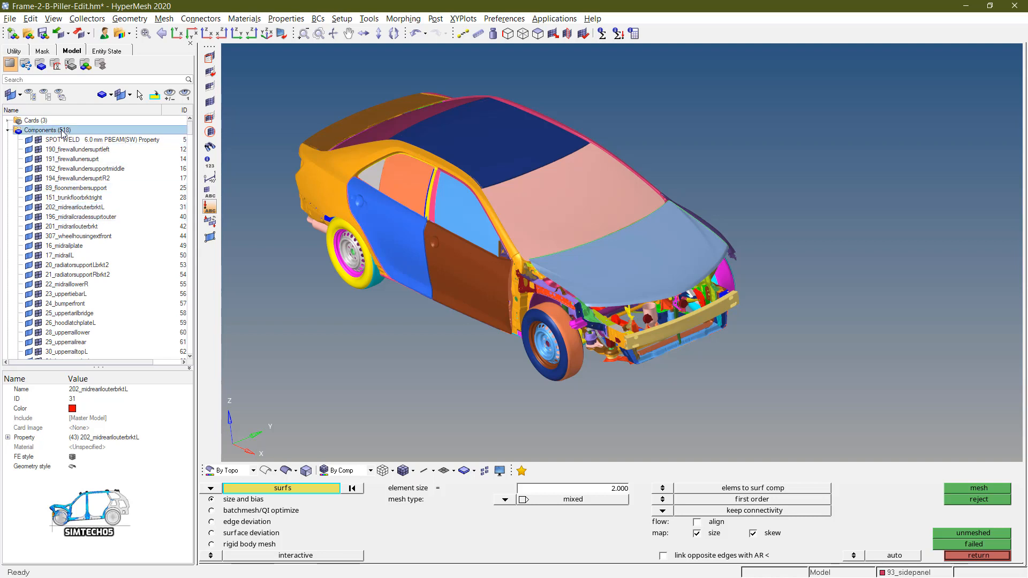
{"action": "left_click", "coordinate": [186, 95]}
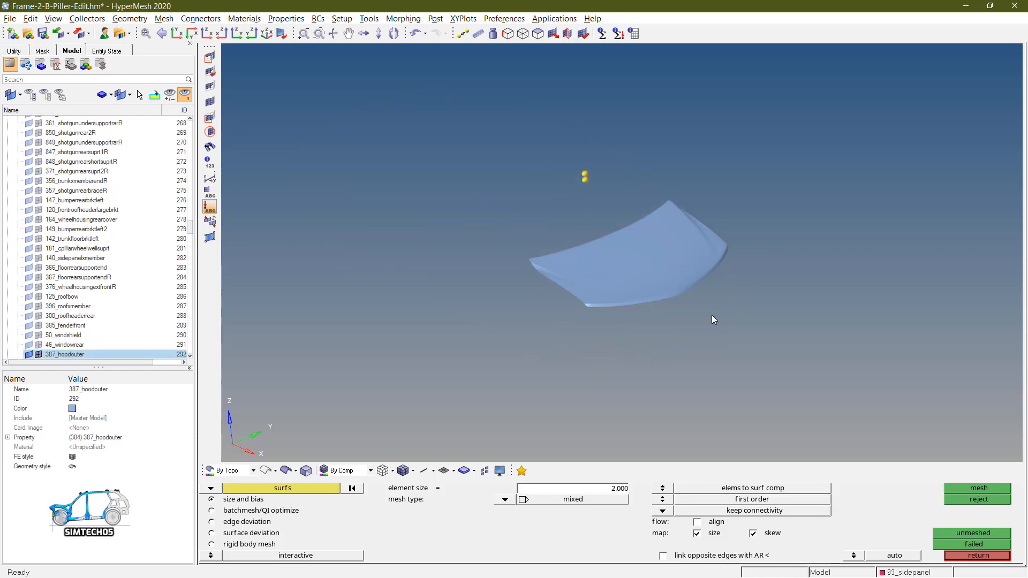
- Switch automesh to remesh existing elems with break connectivity at 2 mm mixed type
{"action": "left_click", "coordinate": [78, 219]}
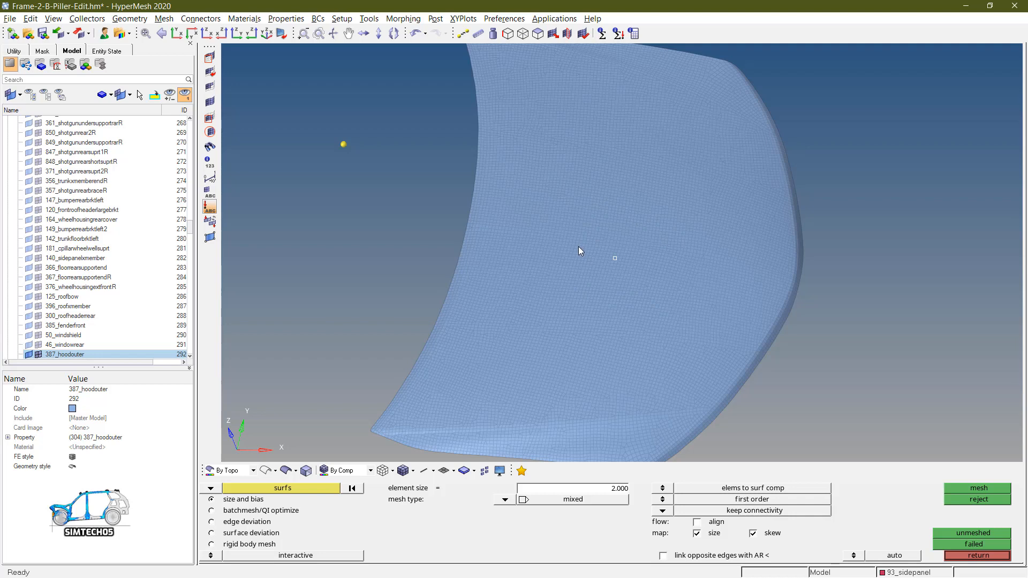
{"action": "mouse_move", "coordinate": [589, 291]}
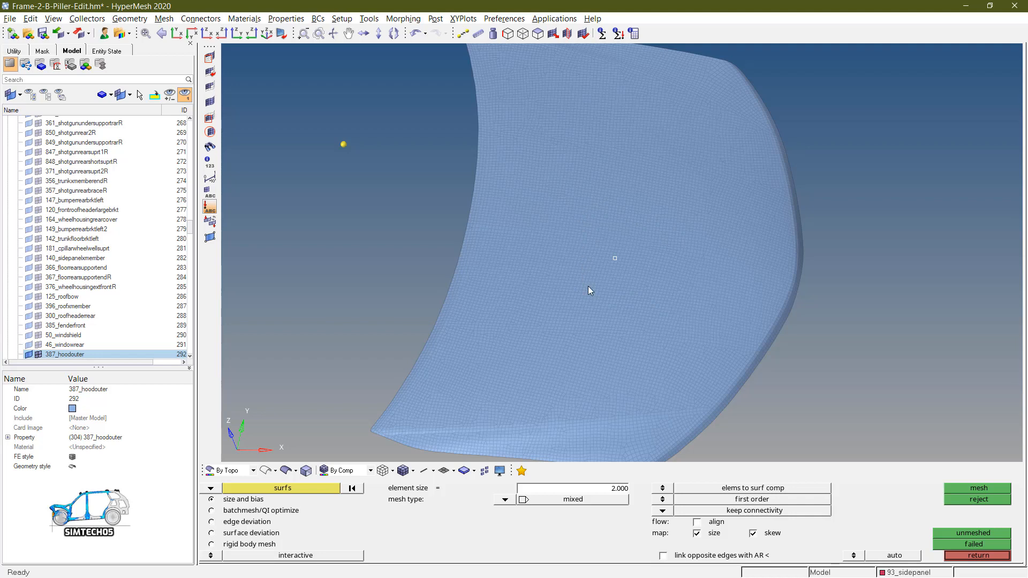
{"action": "mouse_move", "coordinate": [664, 258]}
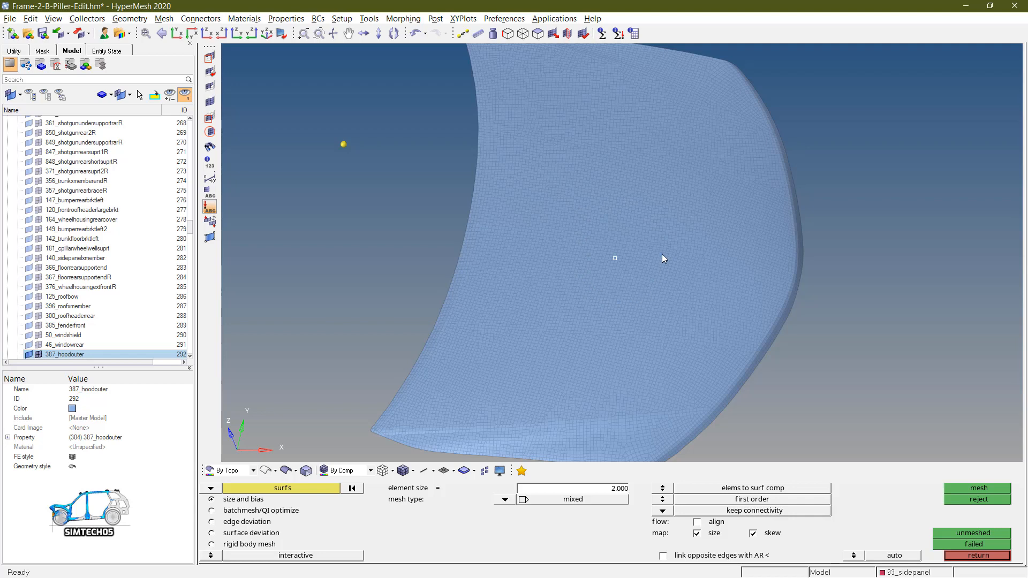
{"action": "mouse_move", "coordinate": [577, 221]}
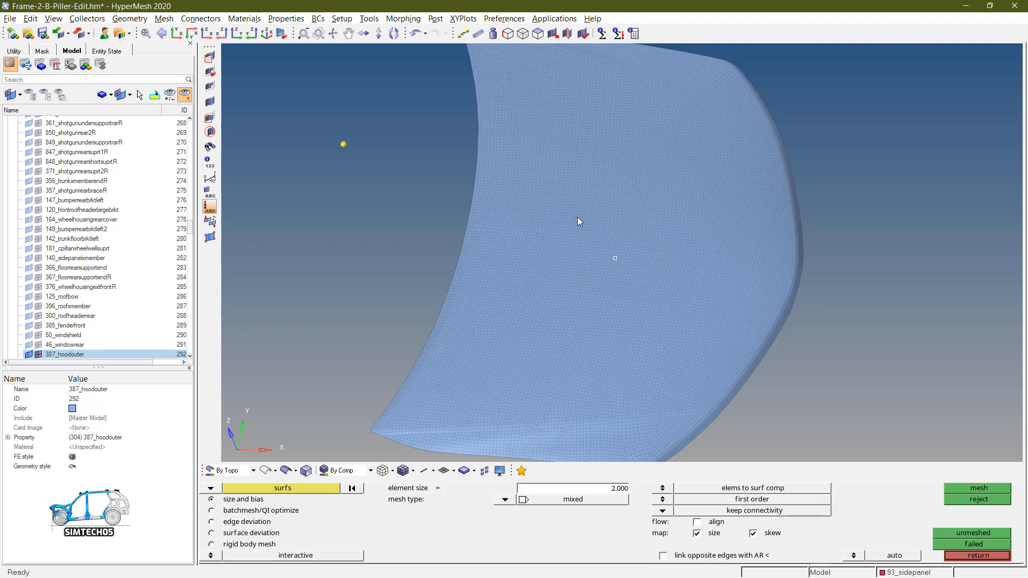
{"action": "mouse_move", "coordinate": [599, 296]}
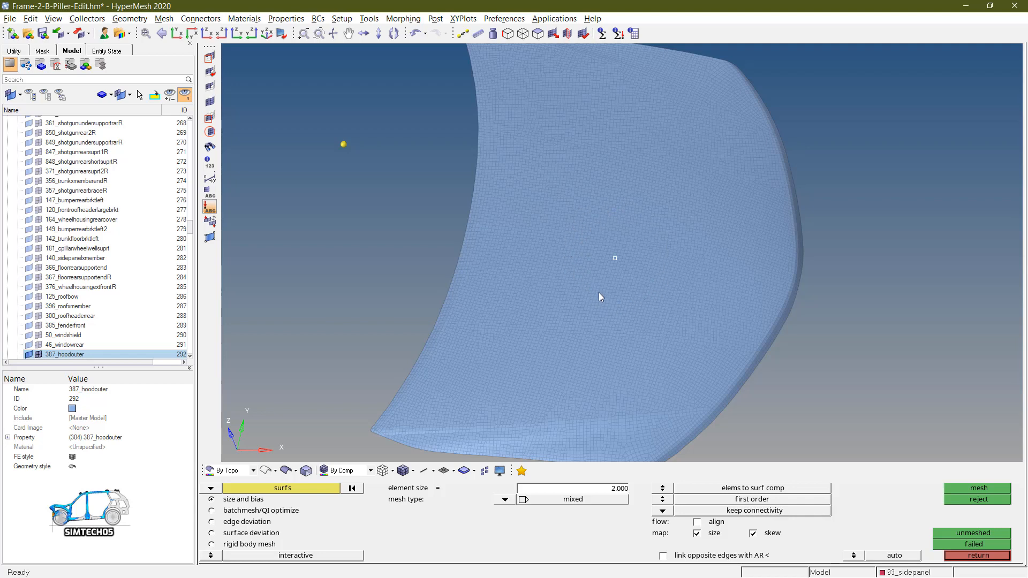
{"action": "mouse_move", "coordinate": [638, 300]}
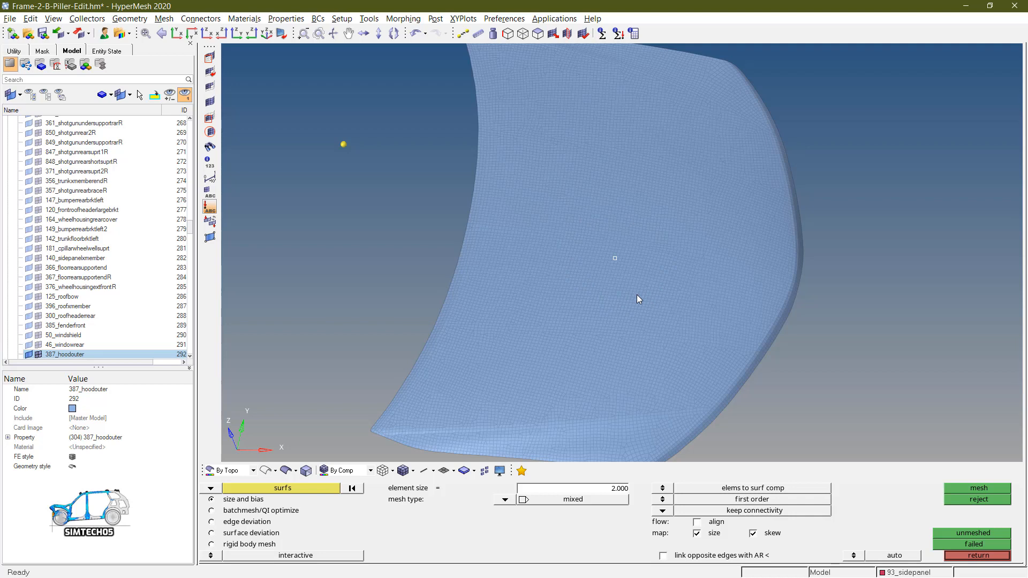
{"action": "mouse_move", "coordinate": [655, 282]}
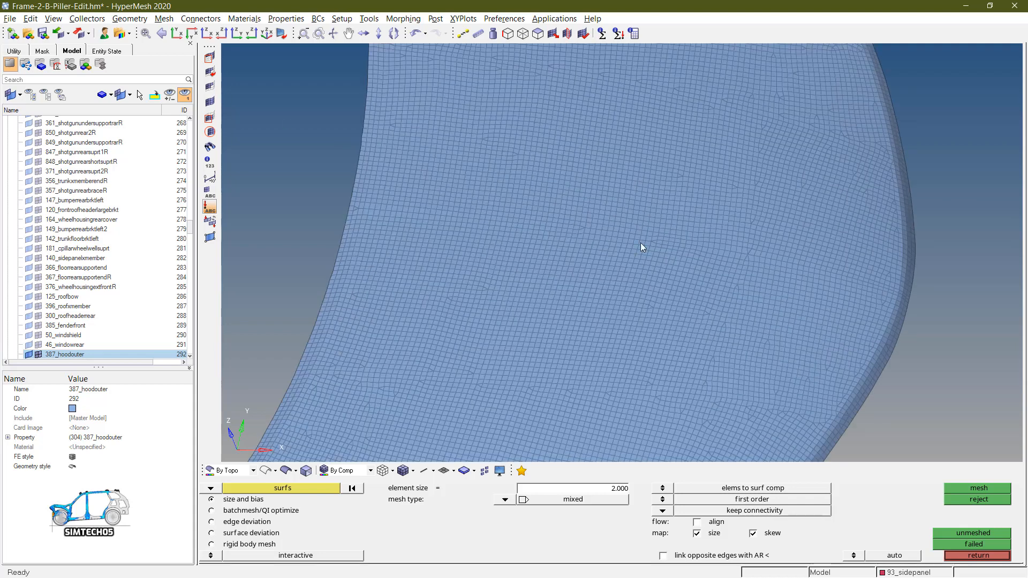
{"action": "mouse_move", "coordinate": [648, 319]}
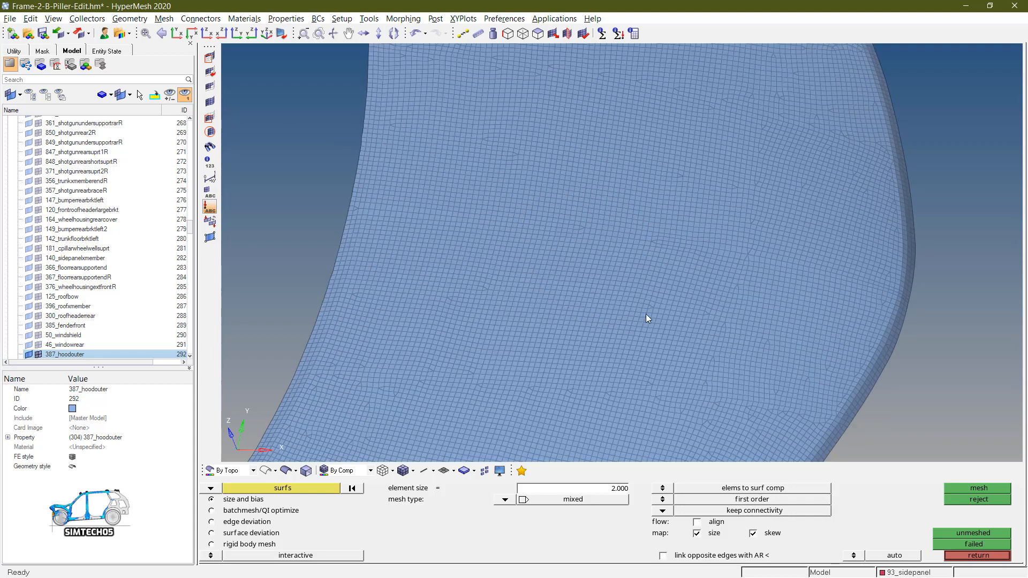
{"action": "mouse_move", "coordinate": [538, 239]}
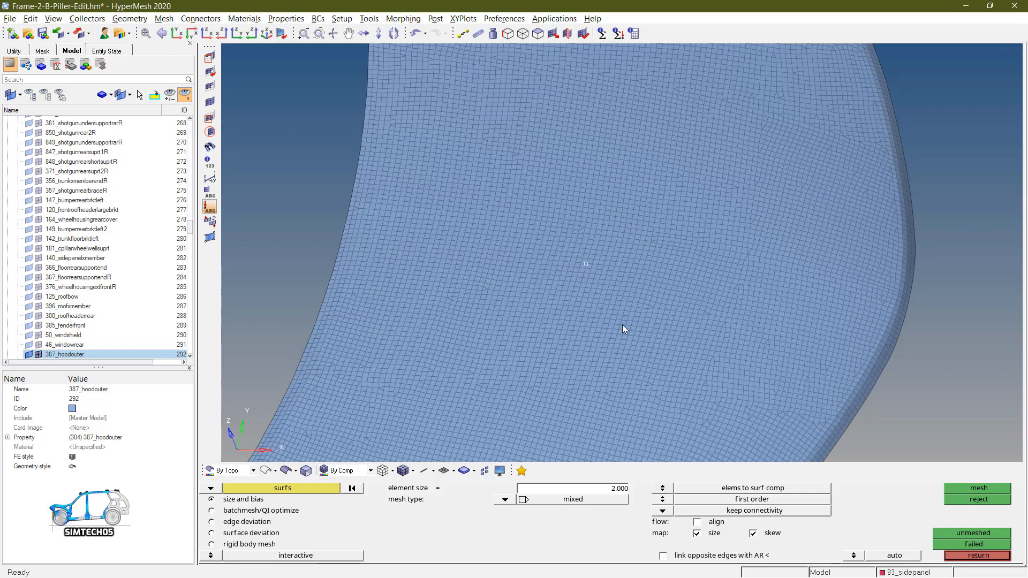
{"action": "left_click_drag", "start_coordinate": [623, 329], "coordinate": [628, 277]}
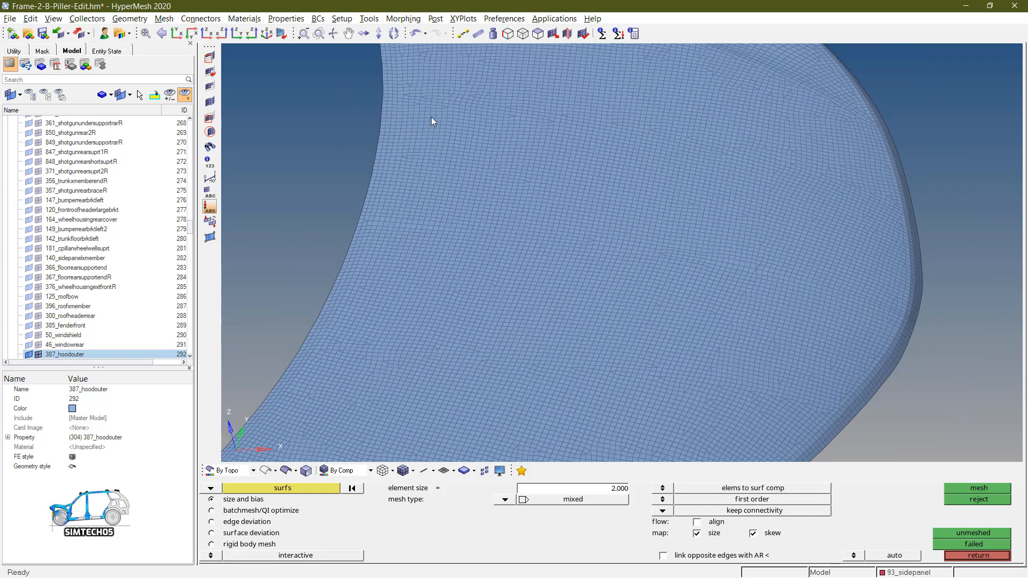
{"action": "mouse_move", "coordinate": [680, 252]}
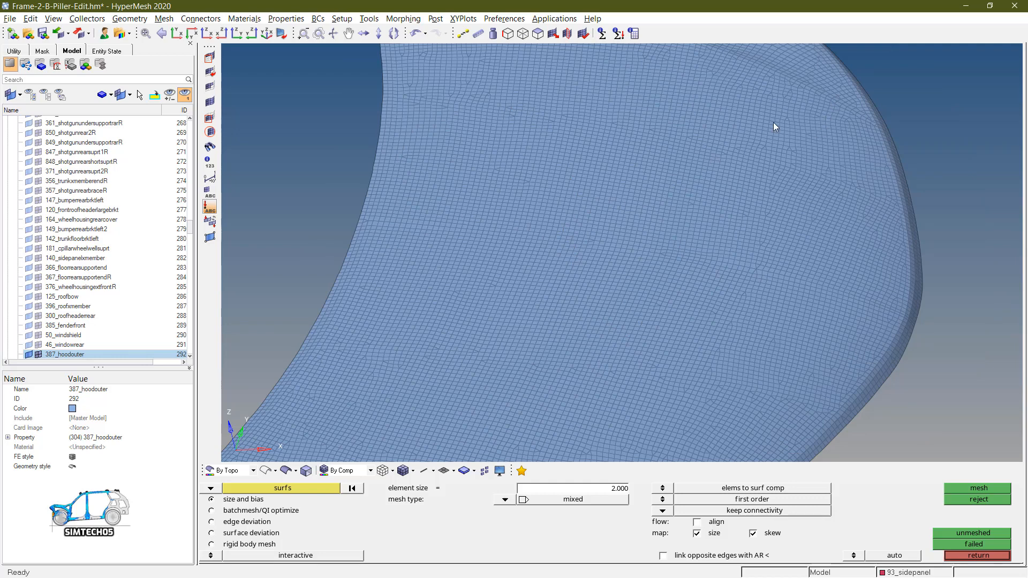
{"action": "mouse_move", "coordinate": [639, 360]}
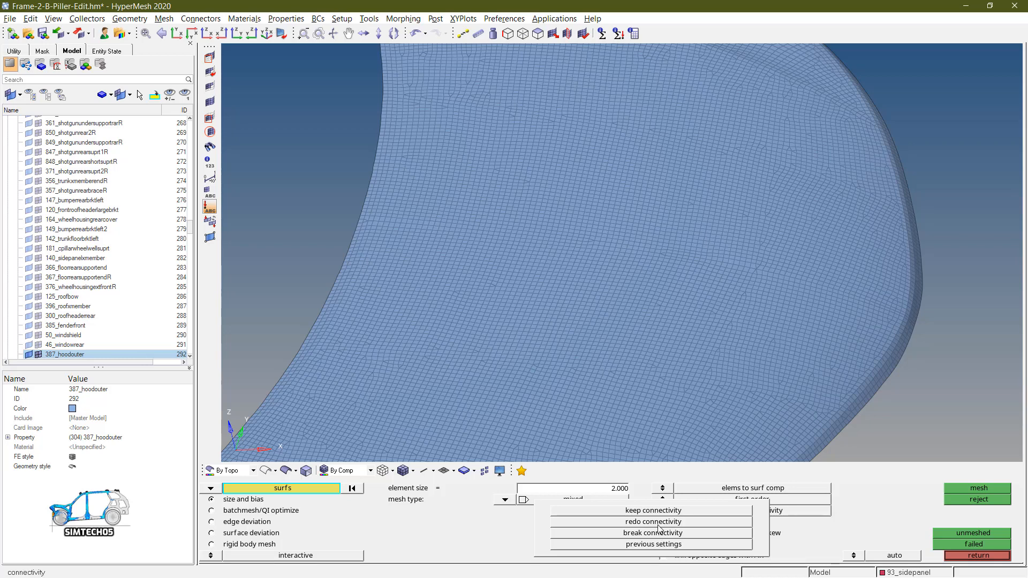
{"action": "left_click", "coordinate": [653, 522]}
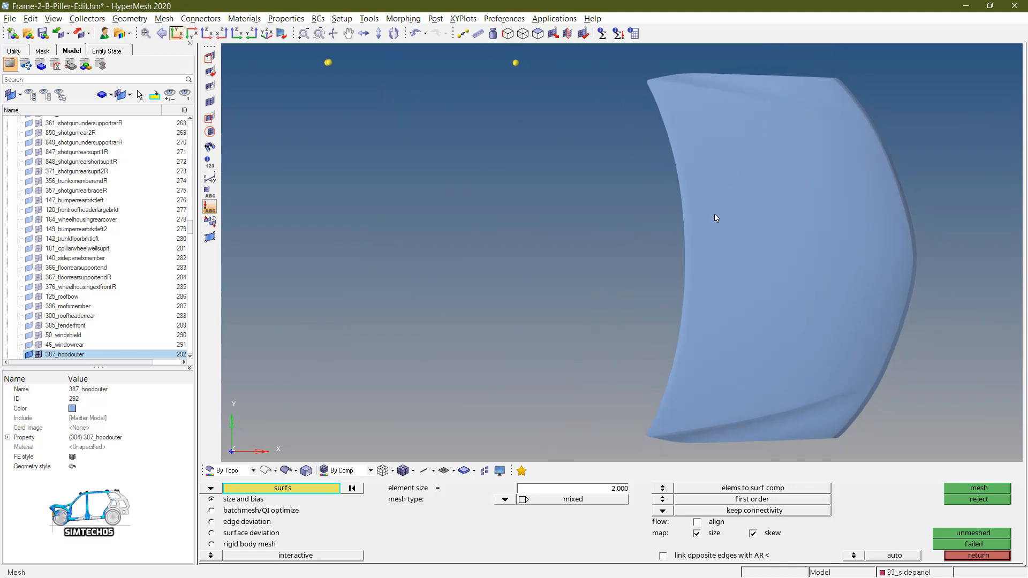
{"action": "left_click", "coordinate": [977, 488]}
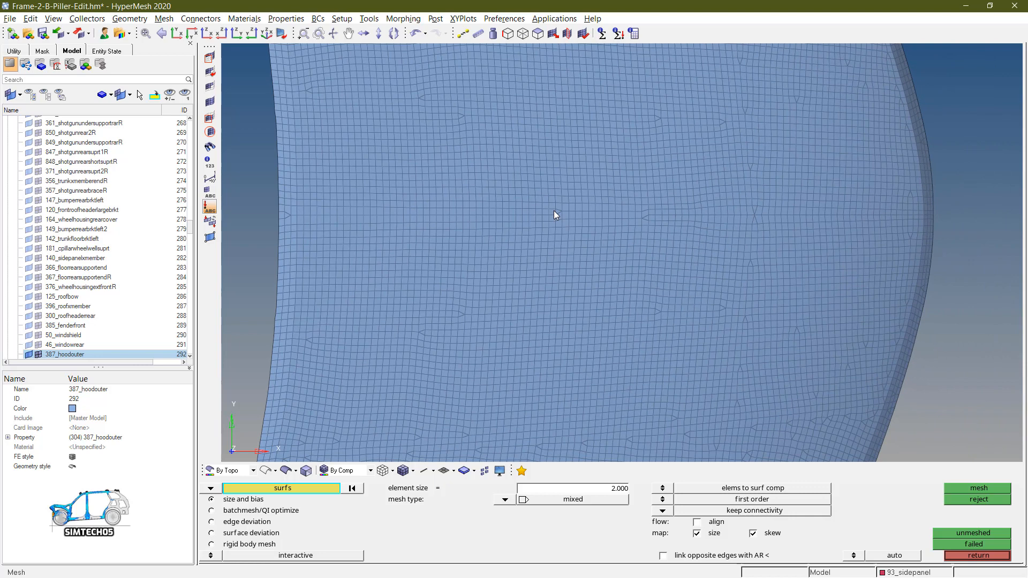
{"action": "mouse_move", "coordinate": [723, 238]}
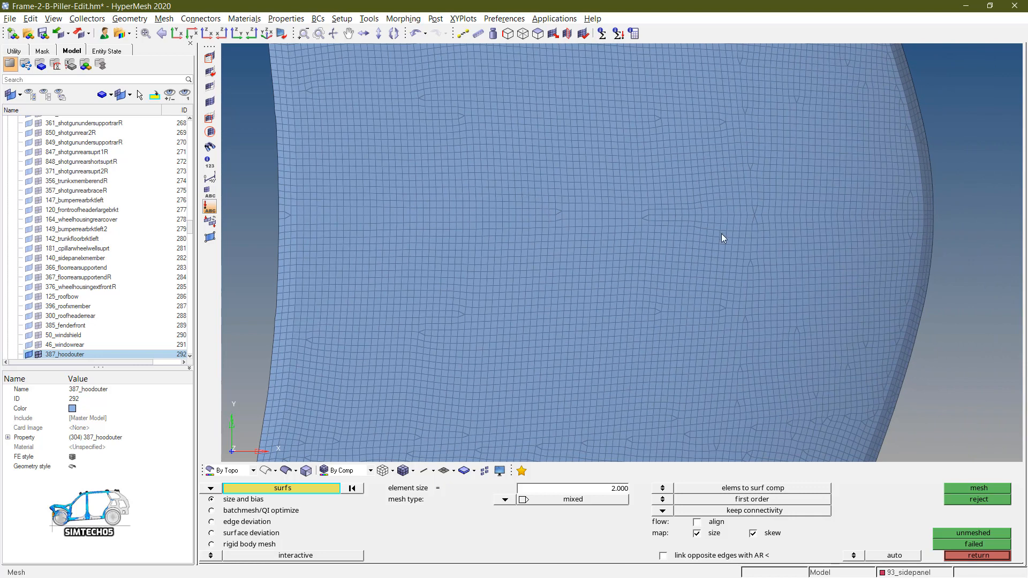
{"action": "left_click", "coordinate": [281, 488]}
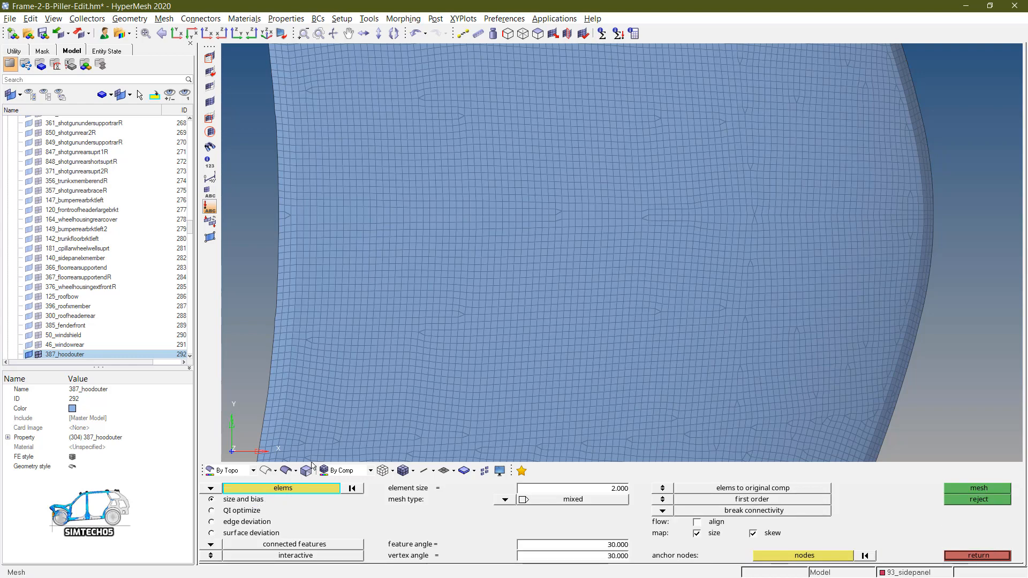
- Window-select a square patch of elements near the hood centre for remeshing
{"action": "left_click_drag", "start_coordinate": [531, 160], "coordinate": [720, 343]}
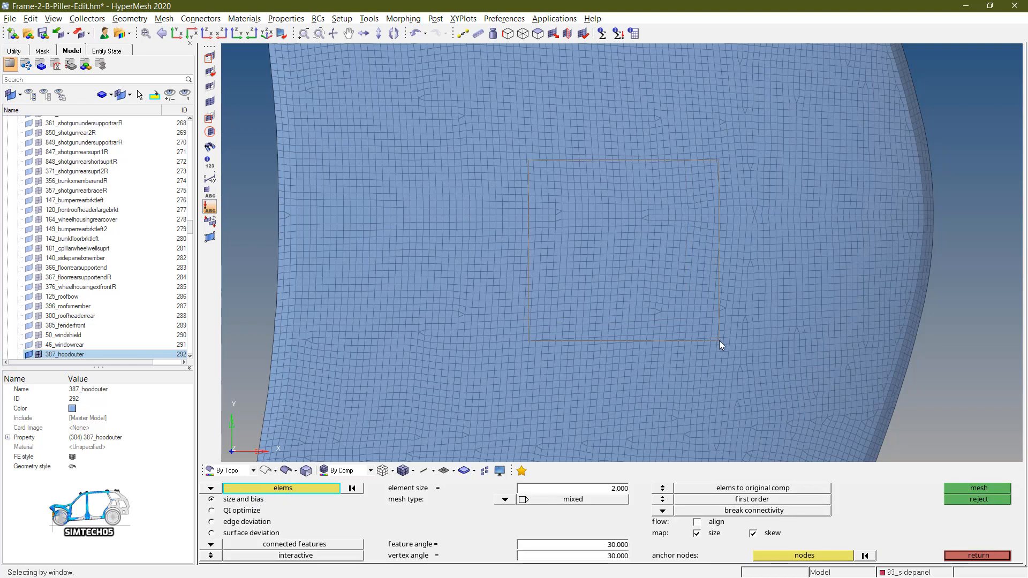
{"action": "left_click", "coordinate": [977, 488]}
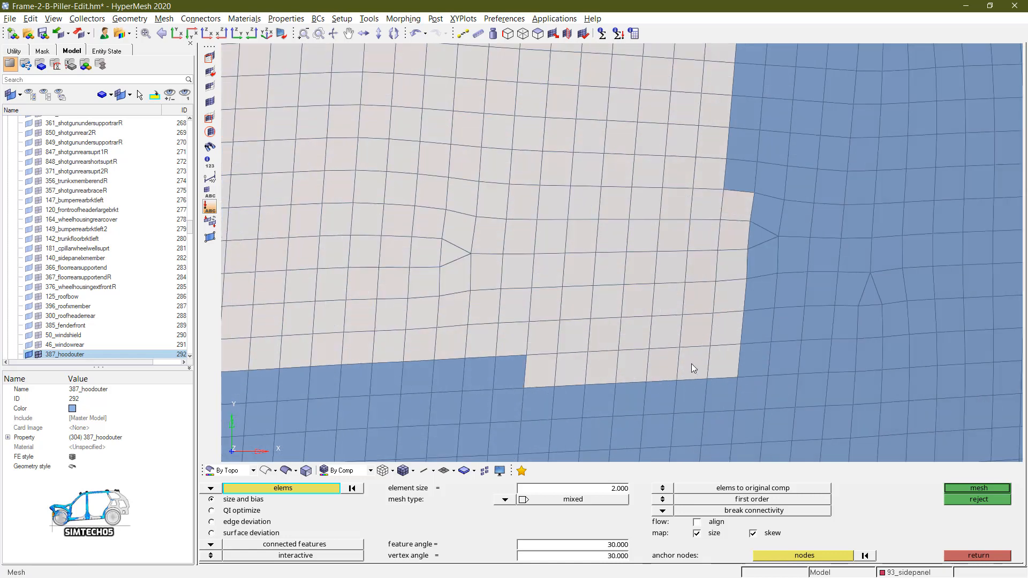
{"action": "left_click", "coordinate": [692, 368]}
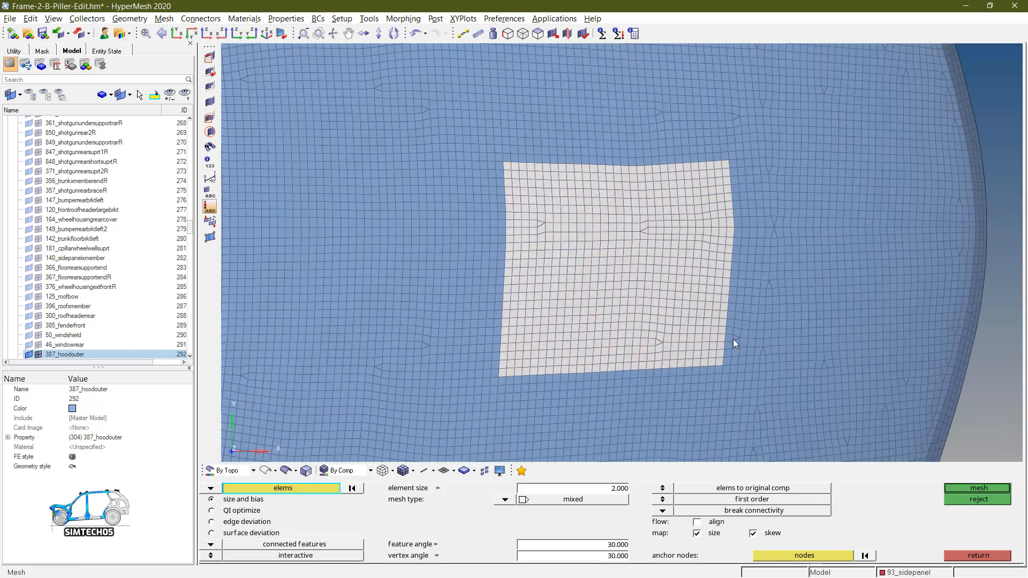
{"action": "mouse_move", "coordinate": [690, 200]}
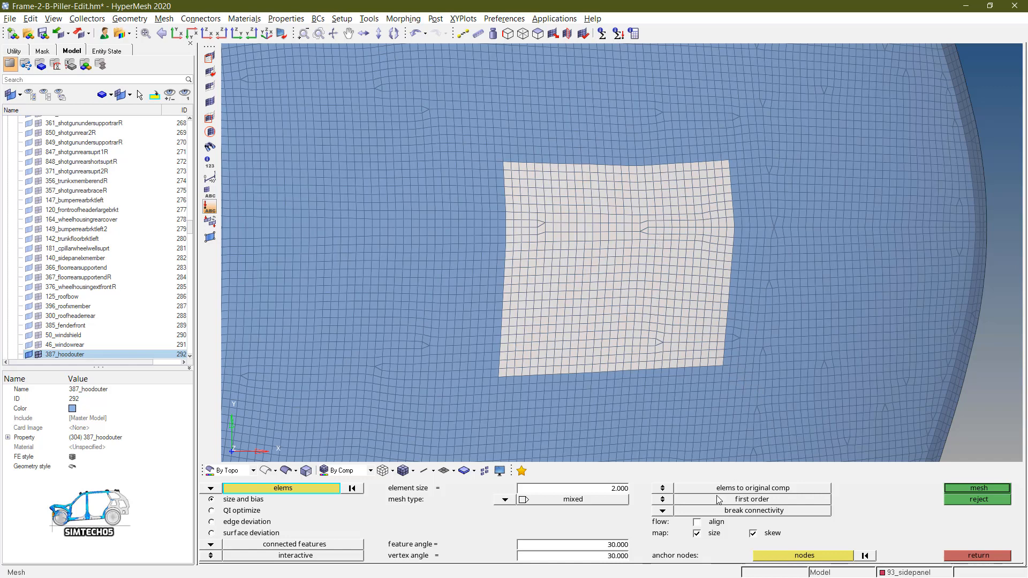
{"action": "mouse_move", "coordinate": [617, 496]}
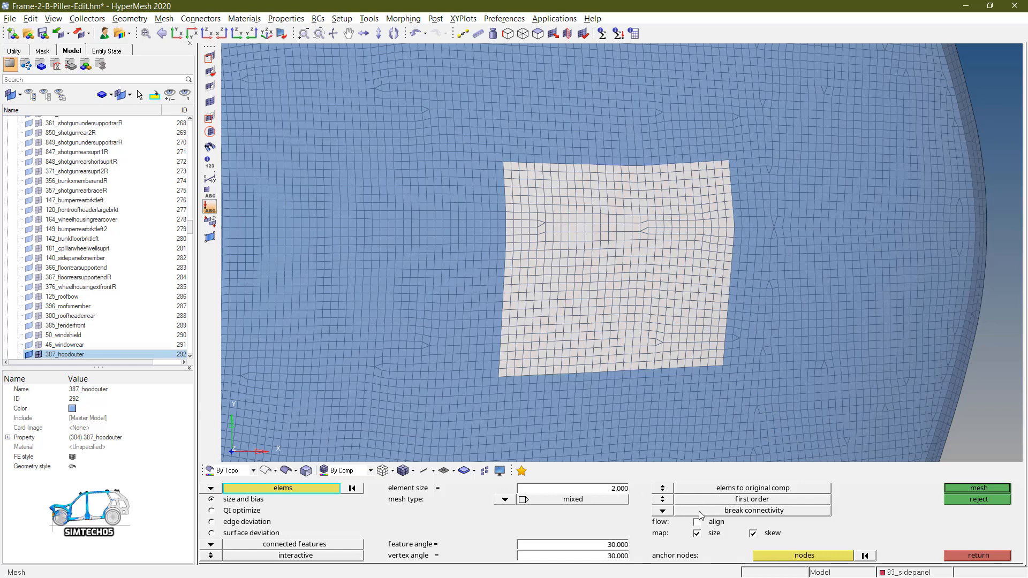
- Mesh the selected patch at 2 mm with 32 elements per edge and fit the view on it
{"action": "left_click", "coordinate": [753, 511]}
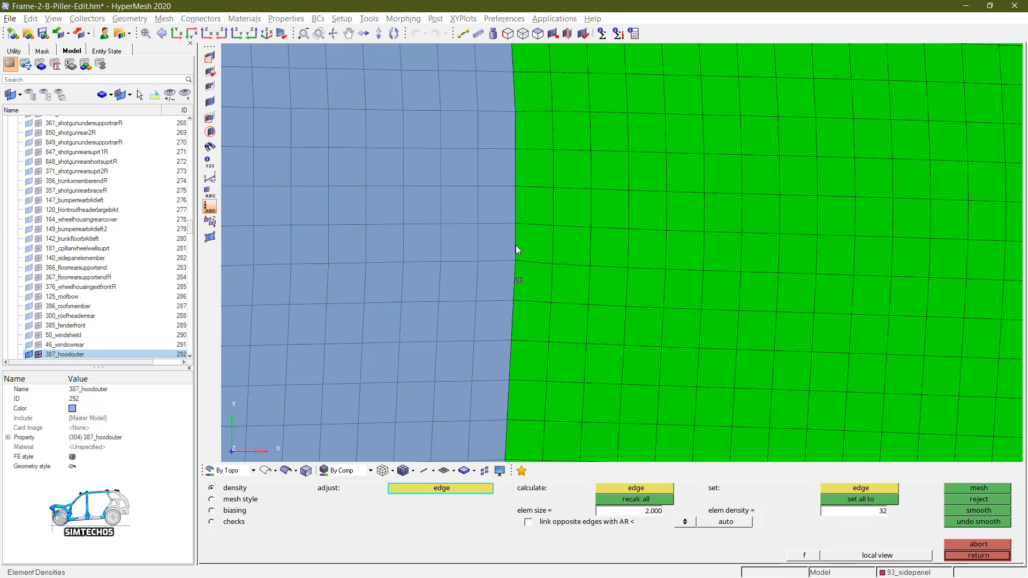
{"action": "mouse_move", "coordinate": [488, 264]}
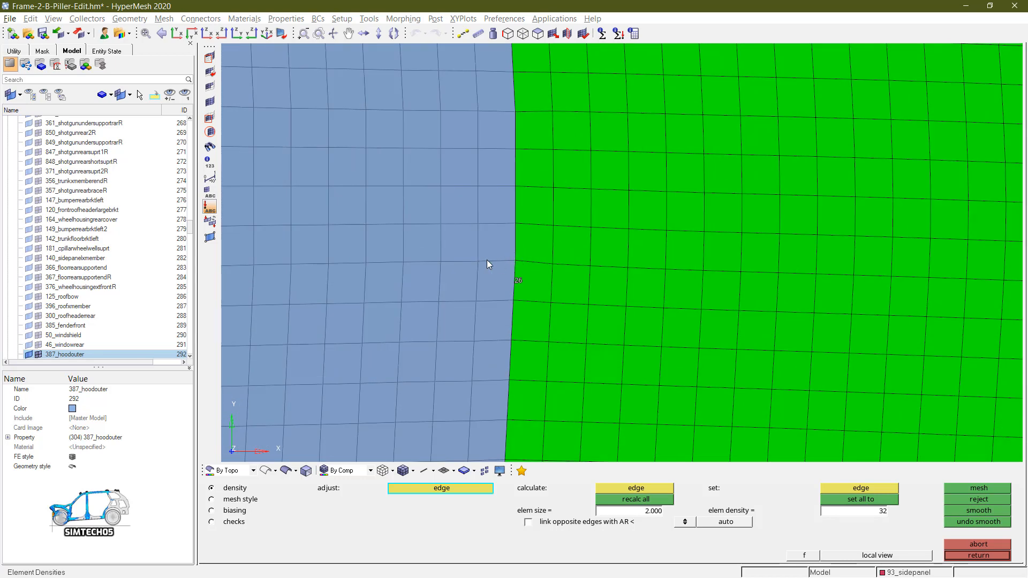
{"action": "mouse_move", "coordinate": [521, 291]}
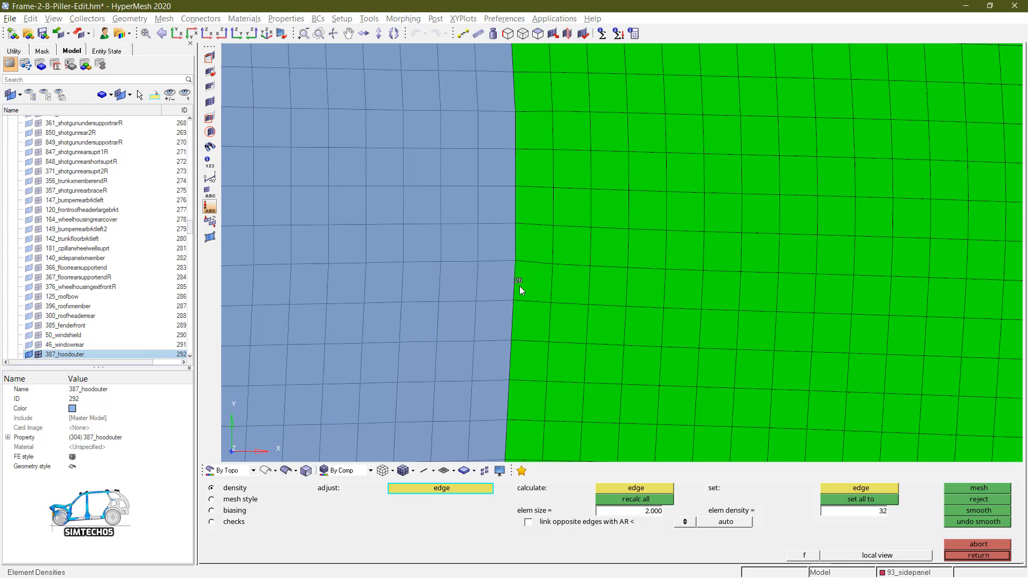
{"action": "left_click", "coordinate": [633, 500]}
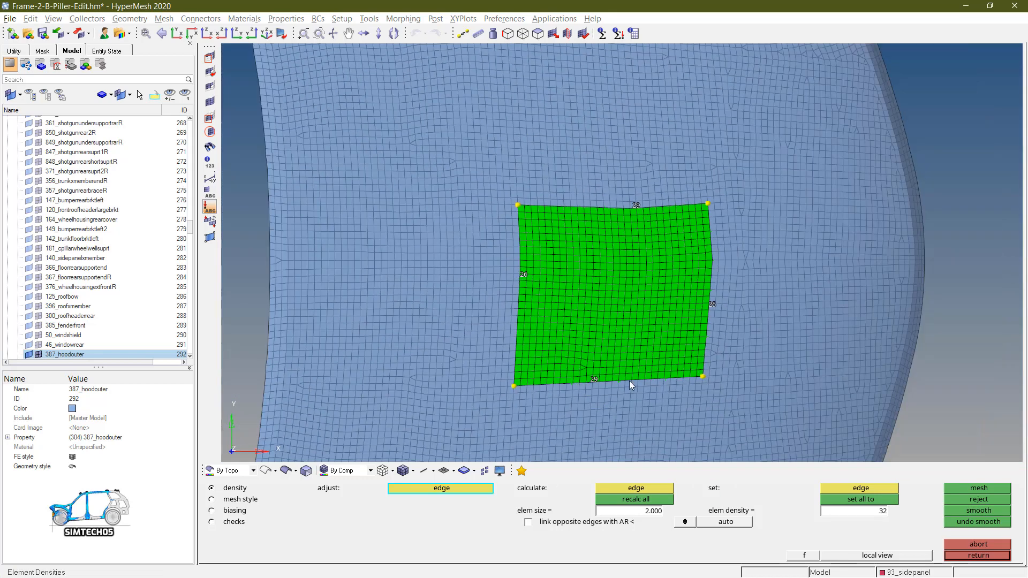
{"action": "mouse_move", "coordinate": [578, 282]}
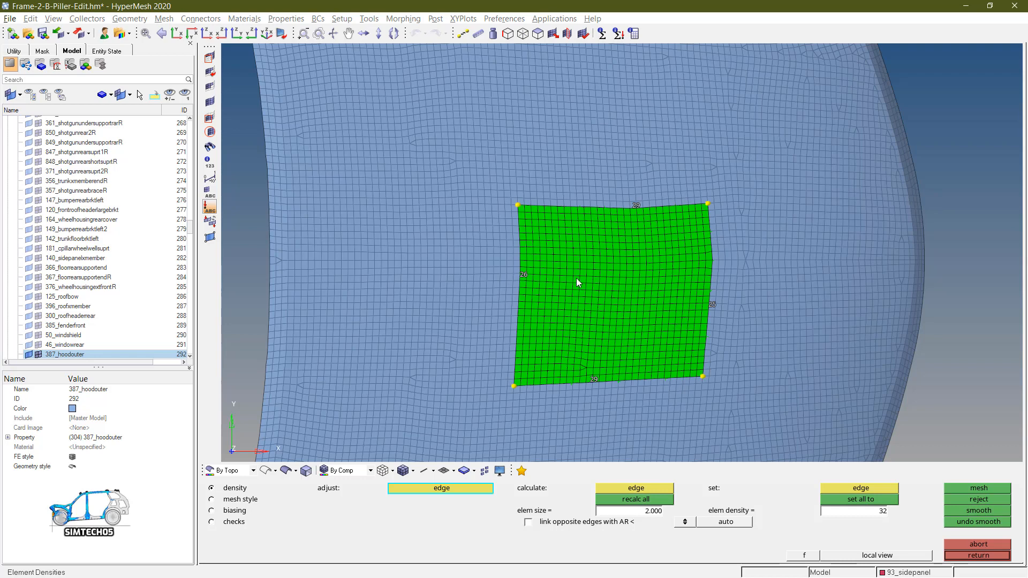
{"action": "mouse_move", "coordinate": [592, 322]}
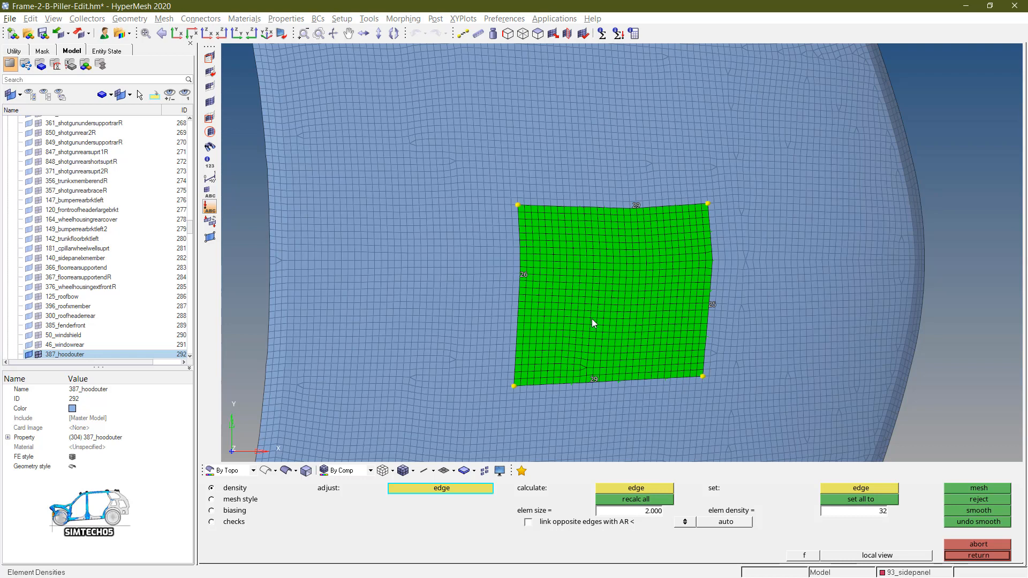
{"action": "mouse_move", "coordinate": [617, 308]}
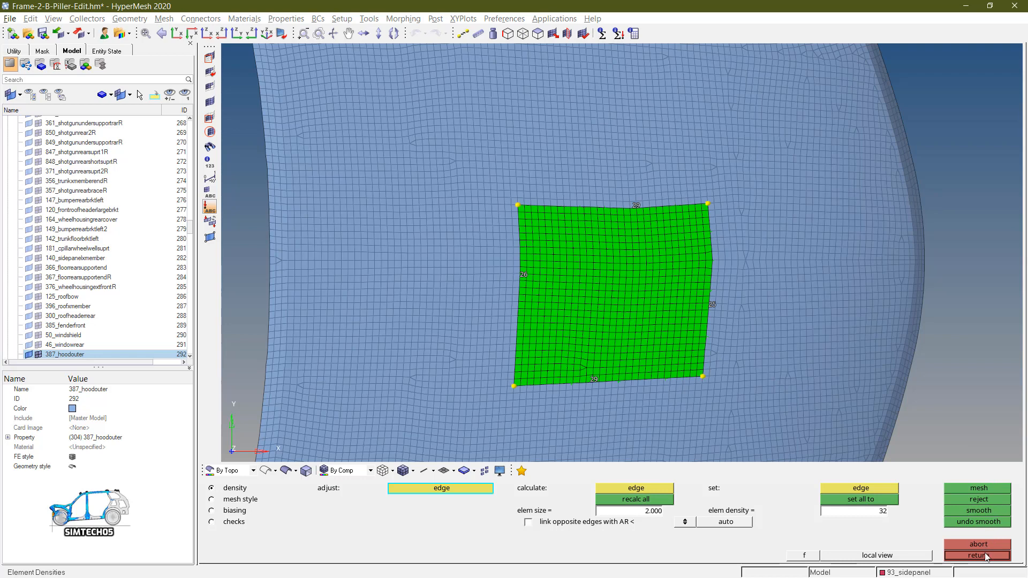
- Accept the remeshed patch and window-select a fresh 532-element square patch on the hood
{"action": "left_click", "coordinate": [978, 556]}
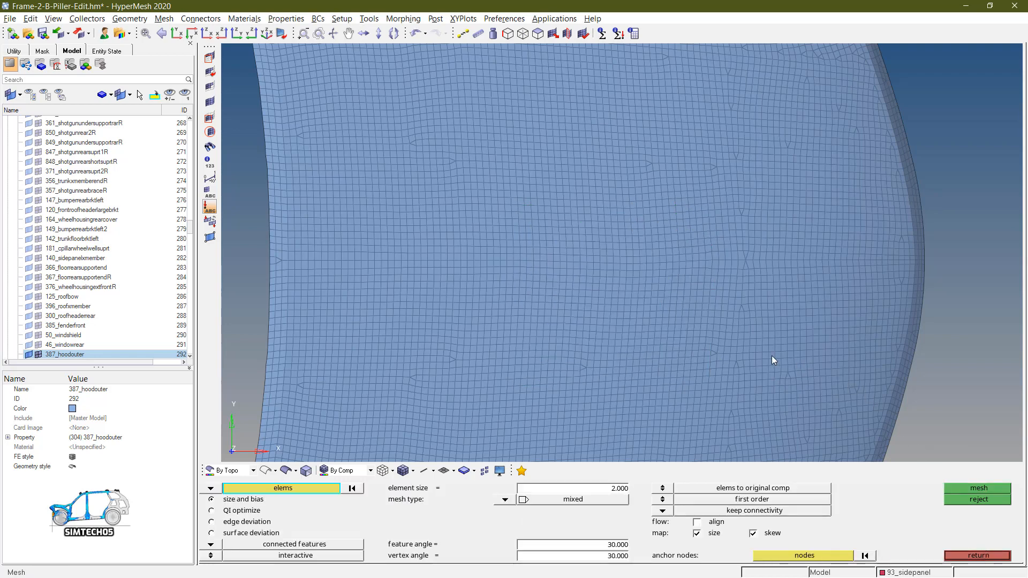
{"action": "left_click_drag", "start_coordinate": [518, 217], "coordinate": [689, 371]}
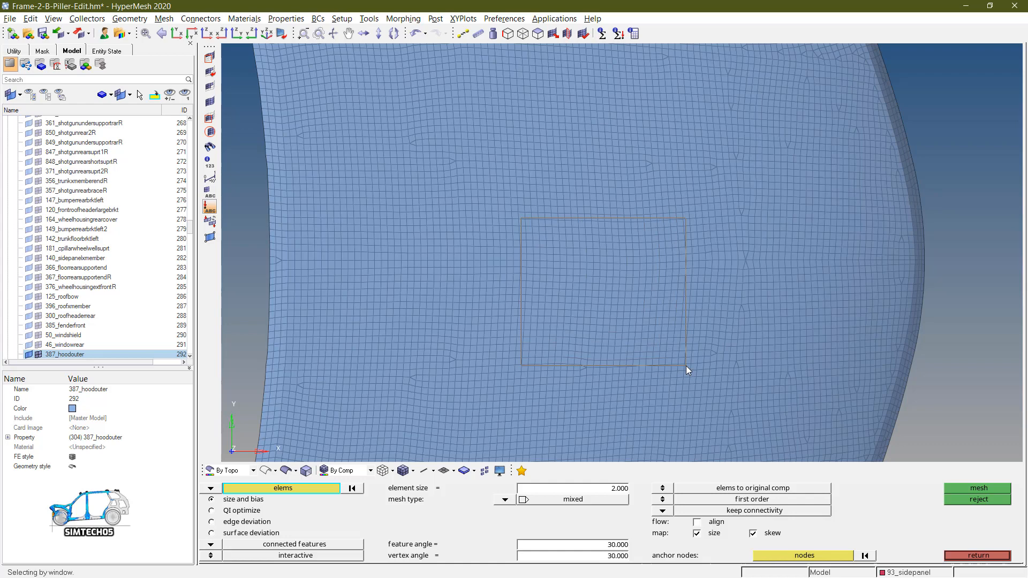
{"action": "left_click", "coordinate": [976, 488]}
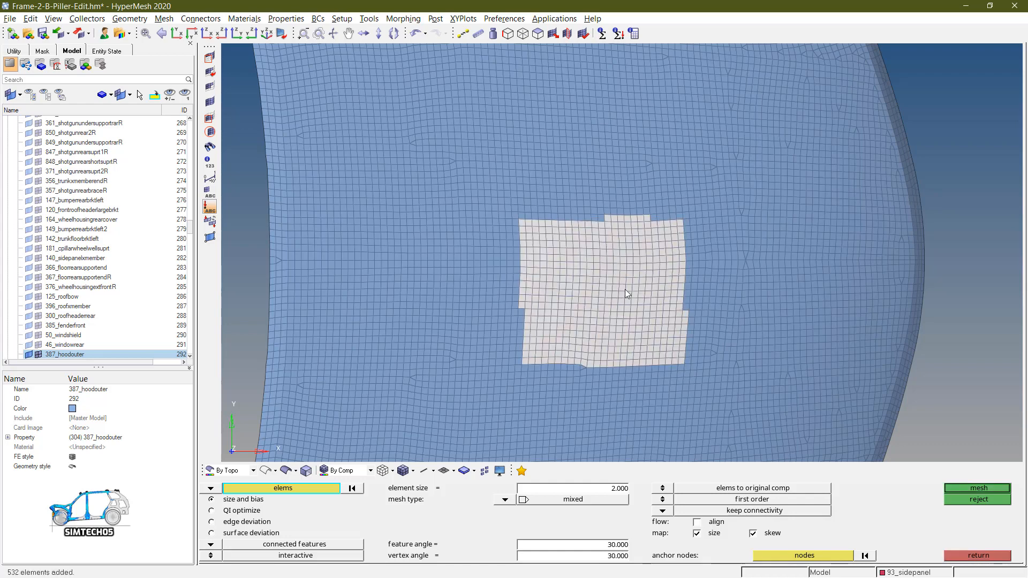
{"action": "mouse_move", "coordinate": [689, 287]}
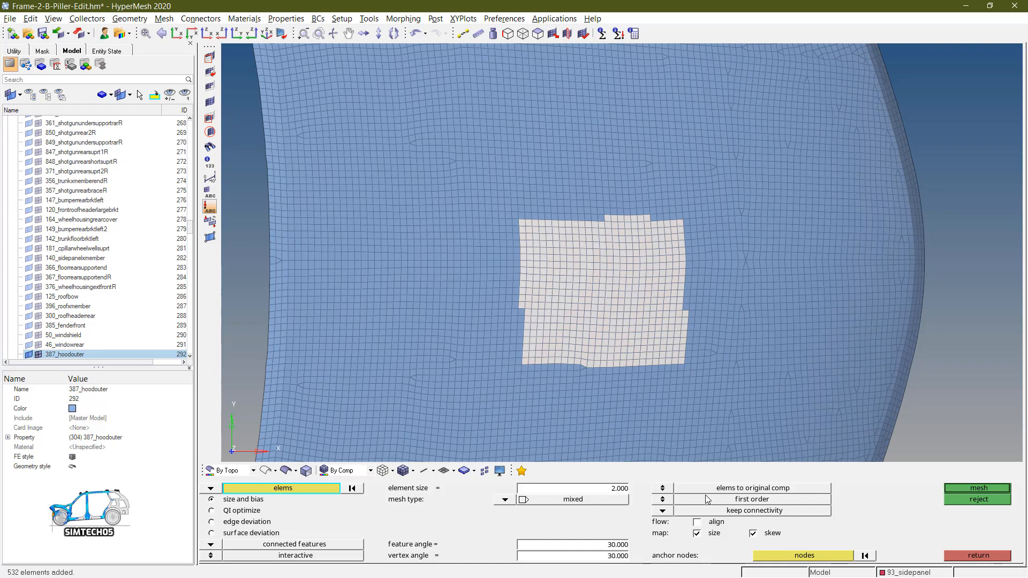
- Review the keep / redo / break connectivity choices for joining the patch to the hood mesh
{"action": "left_click", "coordinate": [753, 510]}
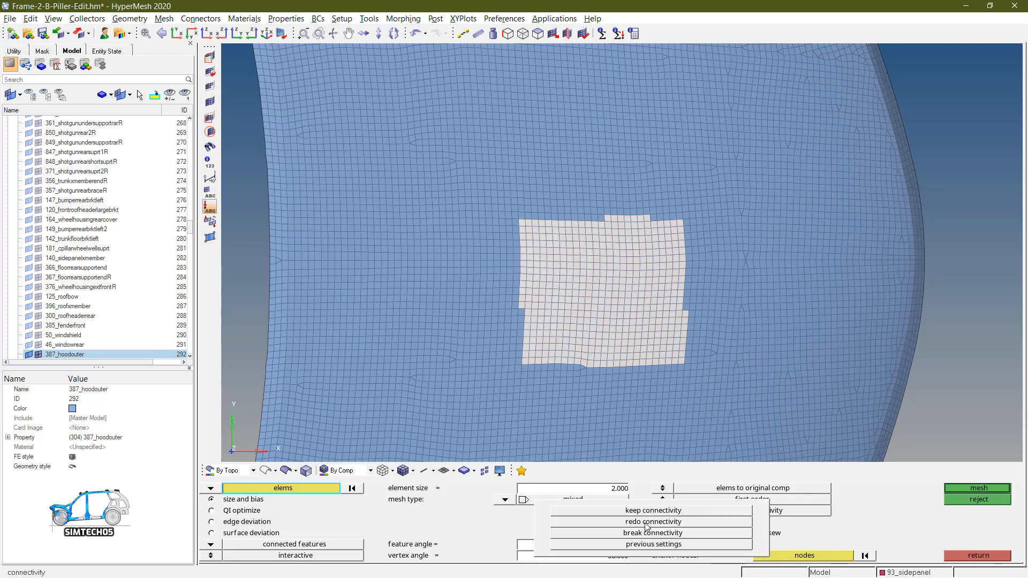
{"action": "left_click", "coordinate": [652, 522]}
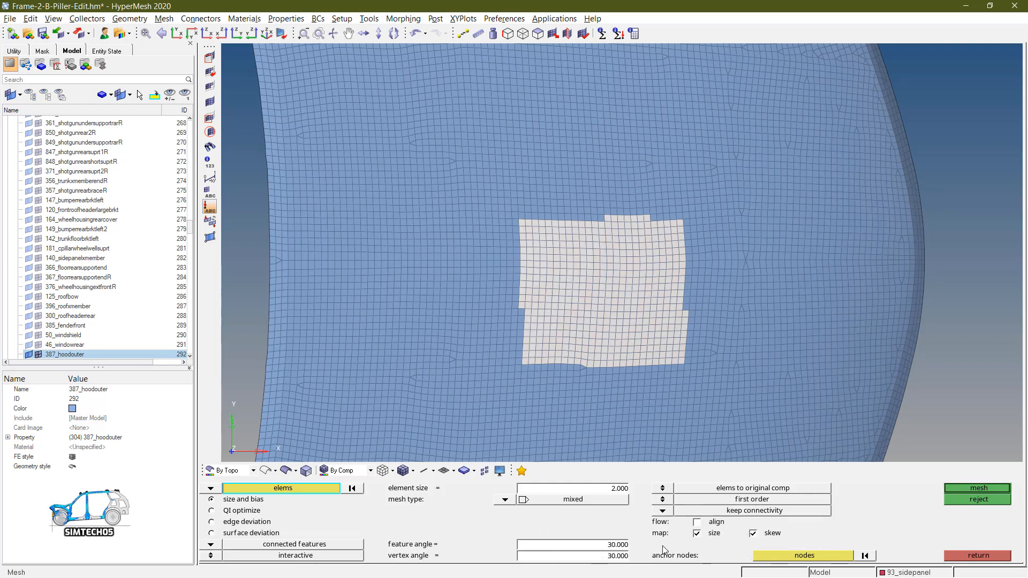
{"action": "left_click", "coordinate": [752, 510]}
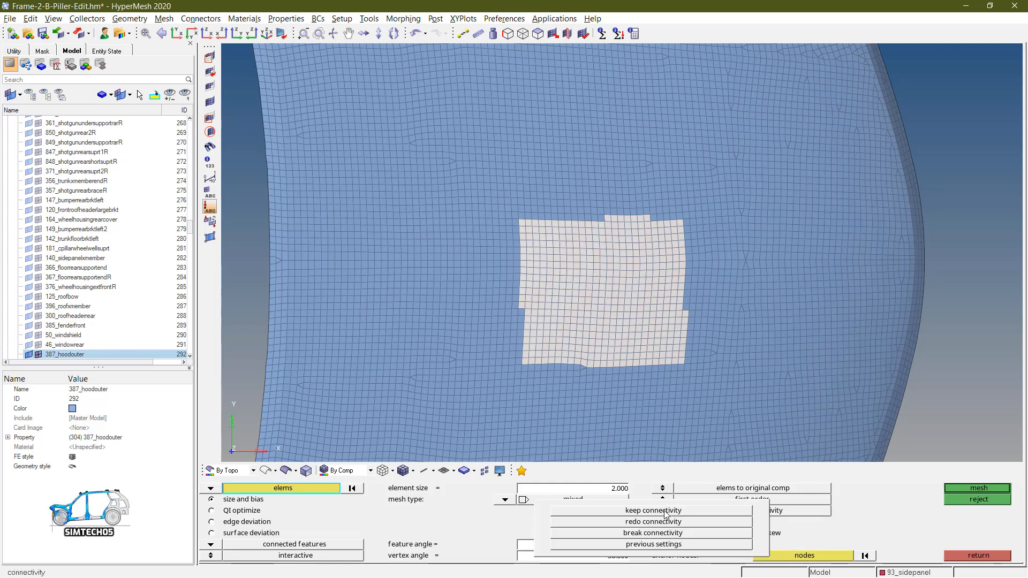
- Set connectivity to redo connectivity across 5 layers for the square patch remesh
{"action": "left_click", "coordinate": [653, 522]}
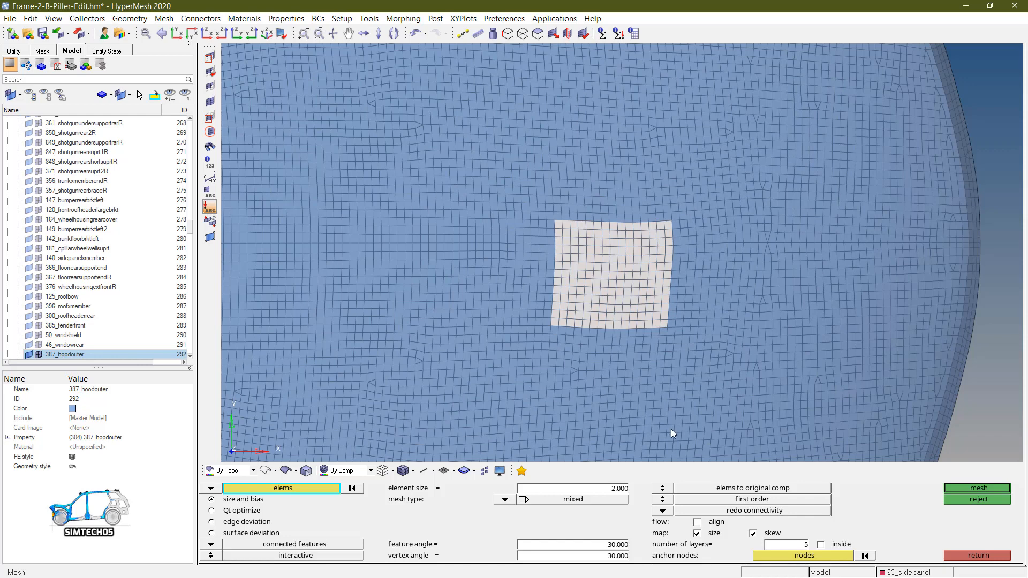
{"action": "mouse_move", "coordinate": [791, 555]}
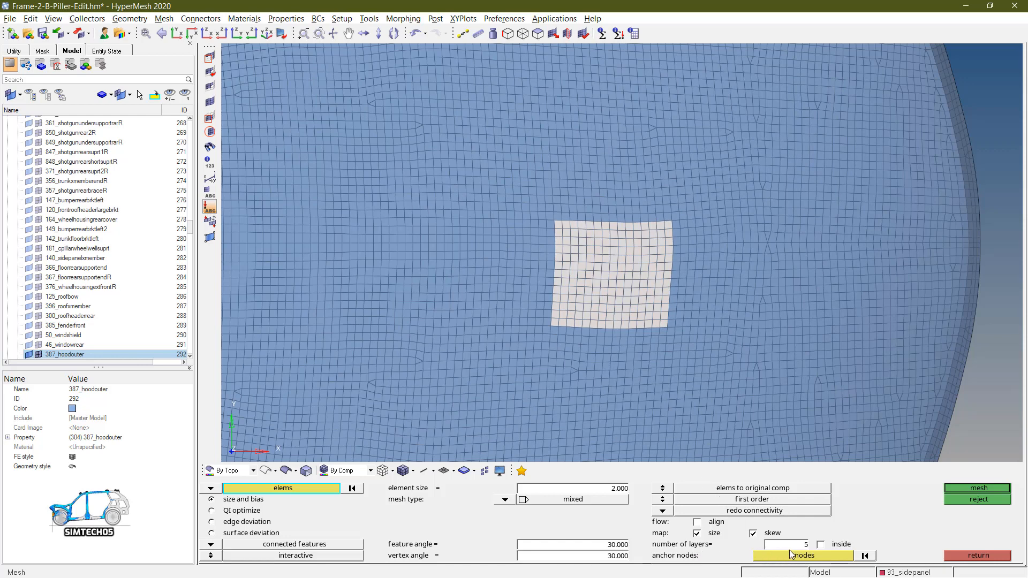
{"action": "mouse_move", "coordinate": [793, 549]}
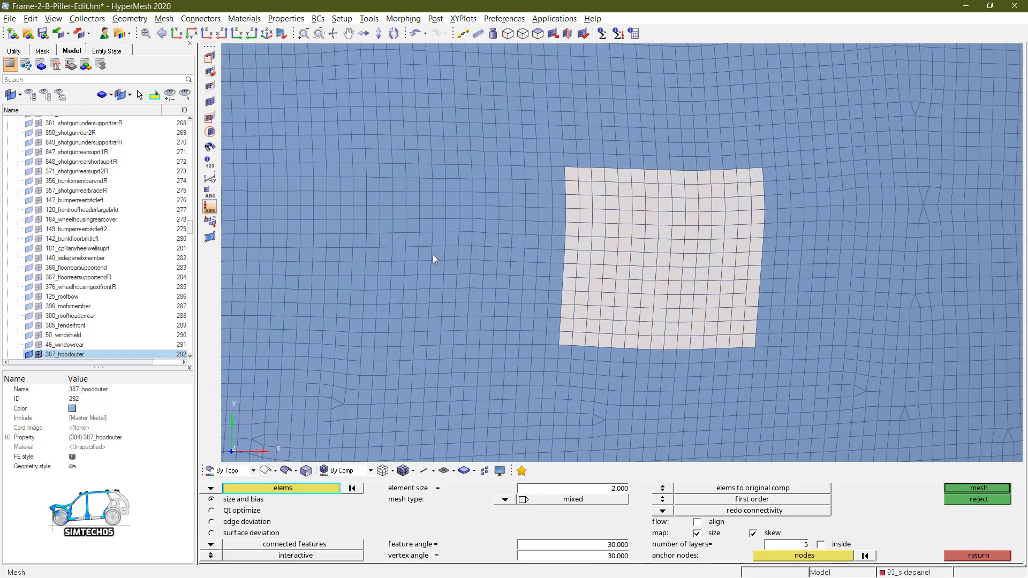
{"action": "mouse_move", "coordinate": [432, 251]}
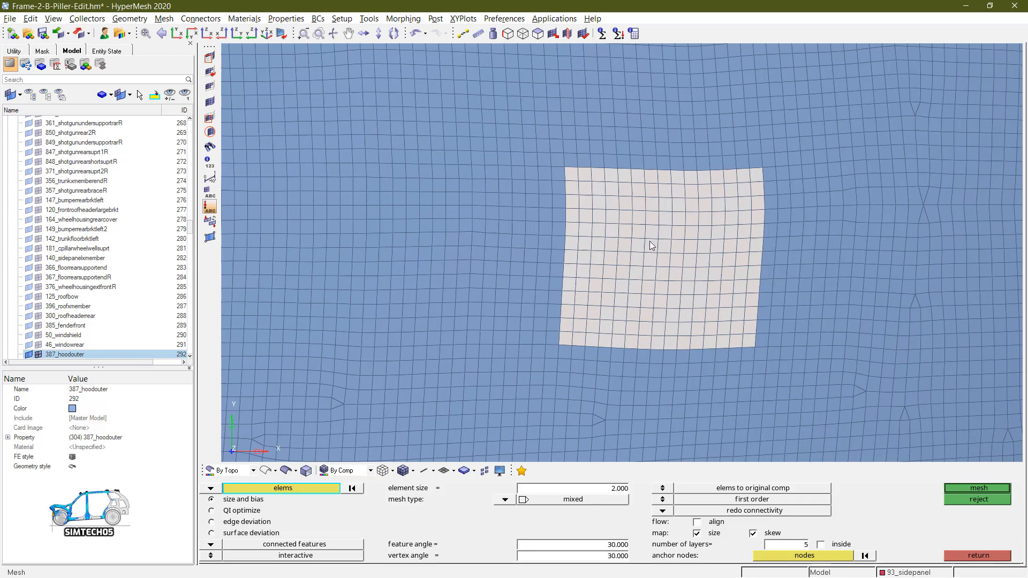
{"action": "mouse_move", "coordinate": [661, 261]}
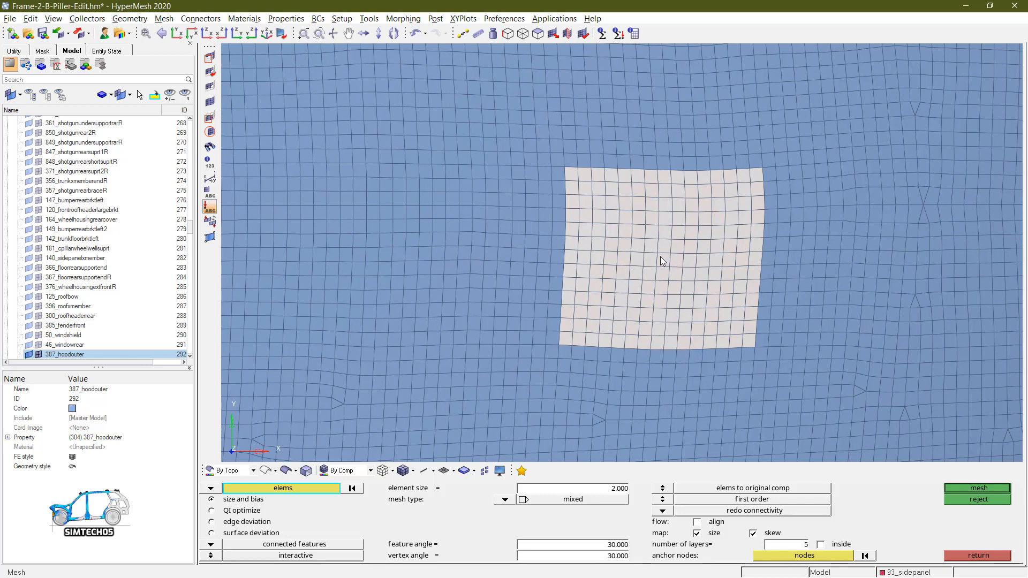
{"action": "mouse_move", "coordinate": [584, 517]}
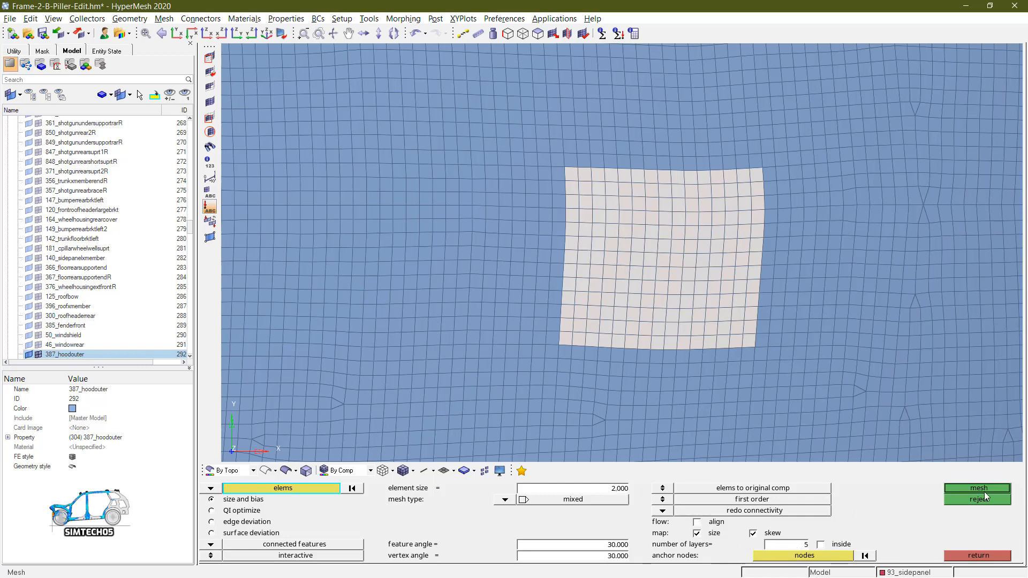
- Remesh the square patch at 2 mm with five transition layers, creating 6484 elements
{"action": "left_click", "coordinate": [978, 499]}
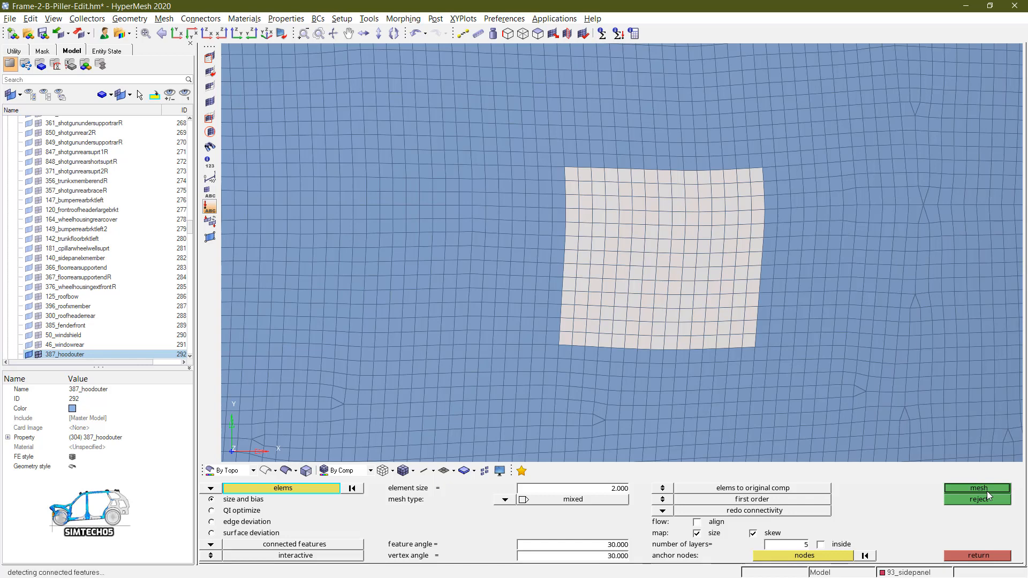
{"action": "left_click", "coordinate": [977, 489]}
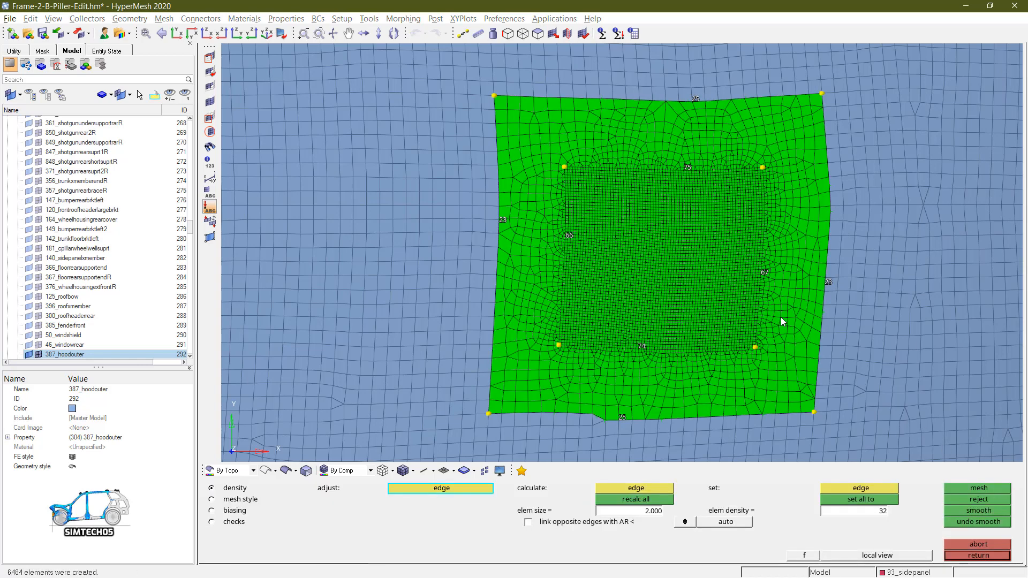
{"action": "mouse_move", "coordinate": [652, 177]}
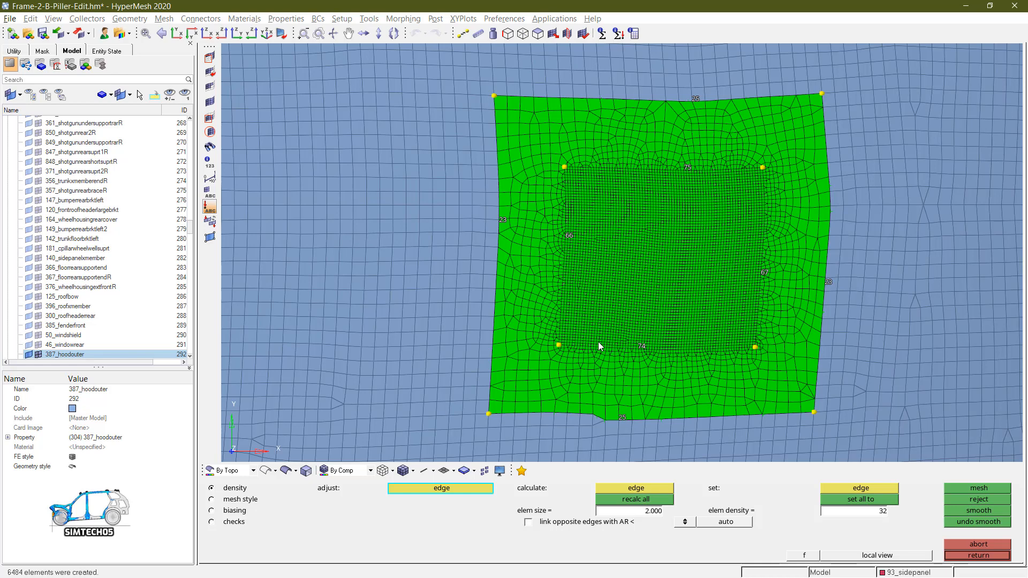
{"action": "mouse_move", "coordinate": [513, 295]}
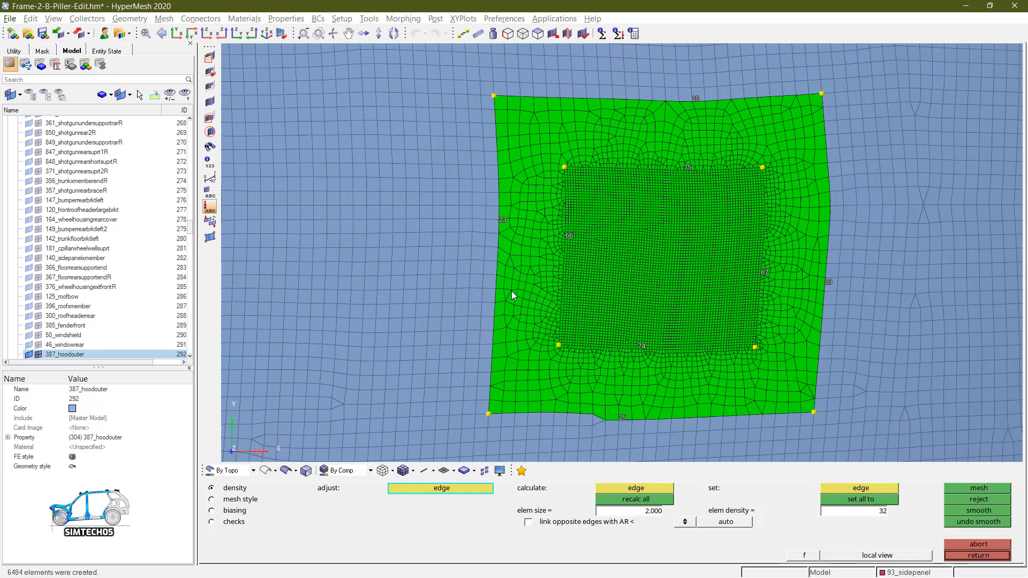
{"action": "mouse_move", "coordinate": [572, 172]}
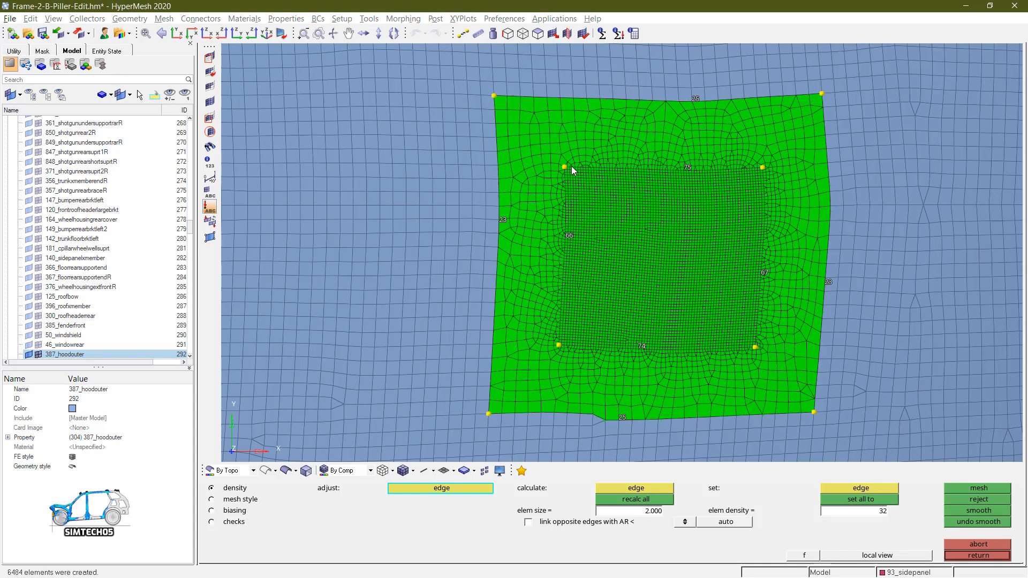
{"action": "mouse_move", "coordinate": [568, 183]}
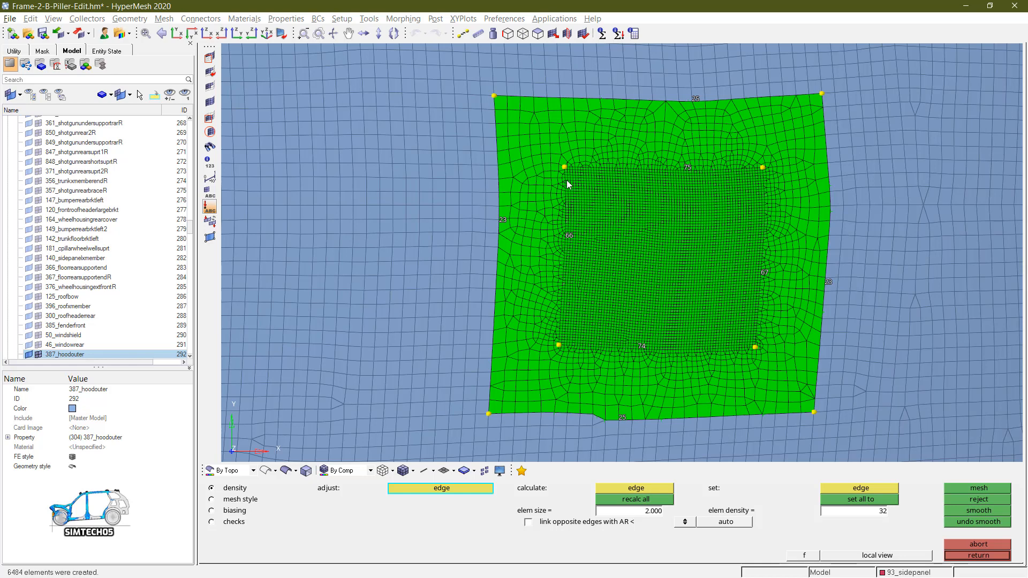
{"action": "mouse_move", "coordinate": [624, 240]}
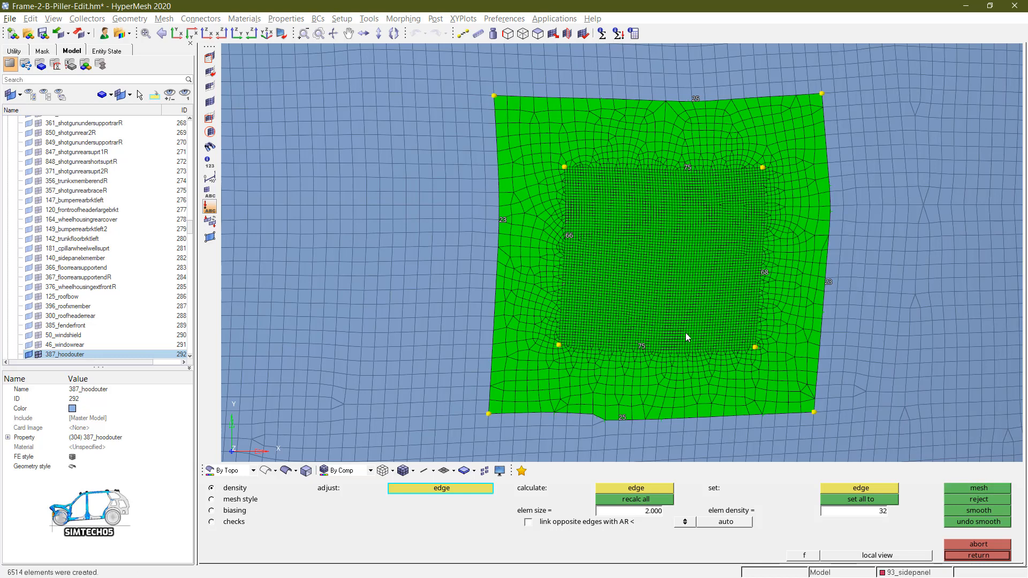
{"action": "mouse_move", "coordinate": [647, 218]}
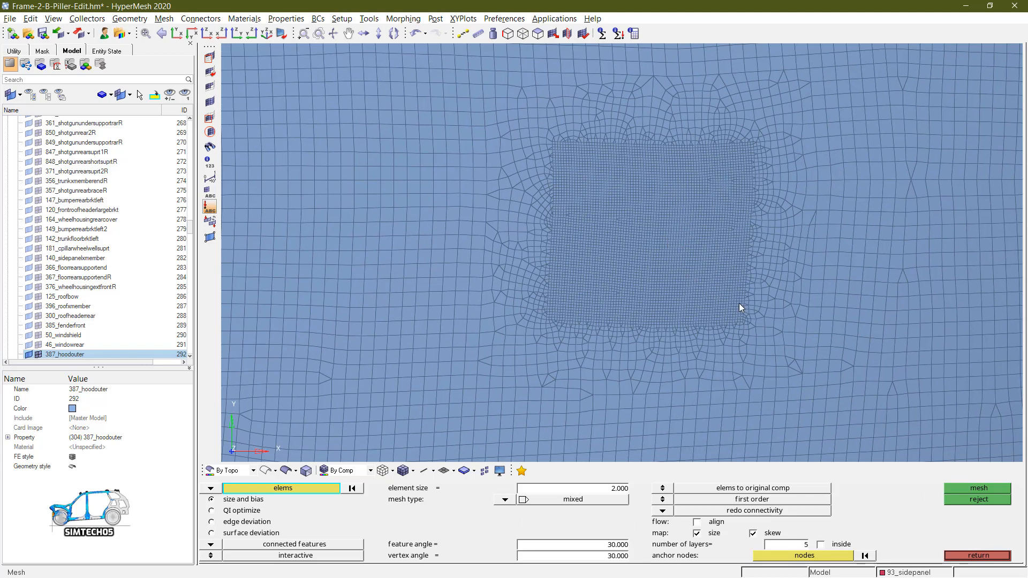
{"action": "mouse_move", "coordinate": [698, 228]}
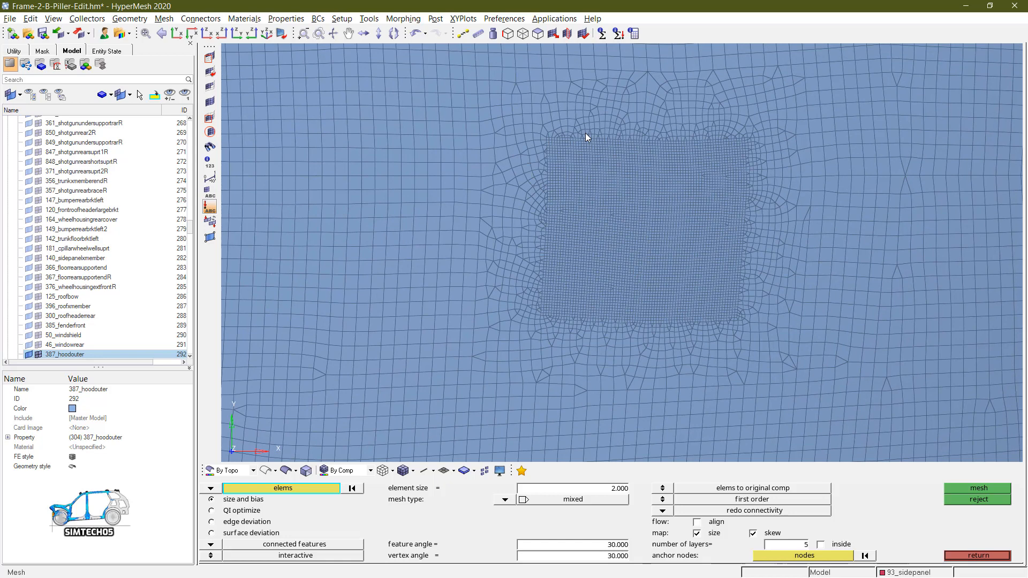
{"action": "mouse_move", "coordinate": [549, 323]}
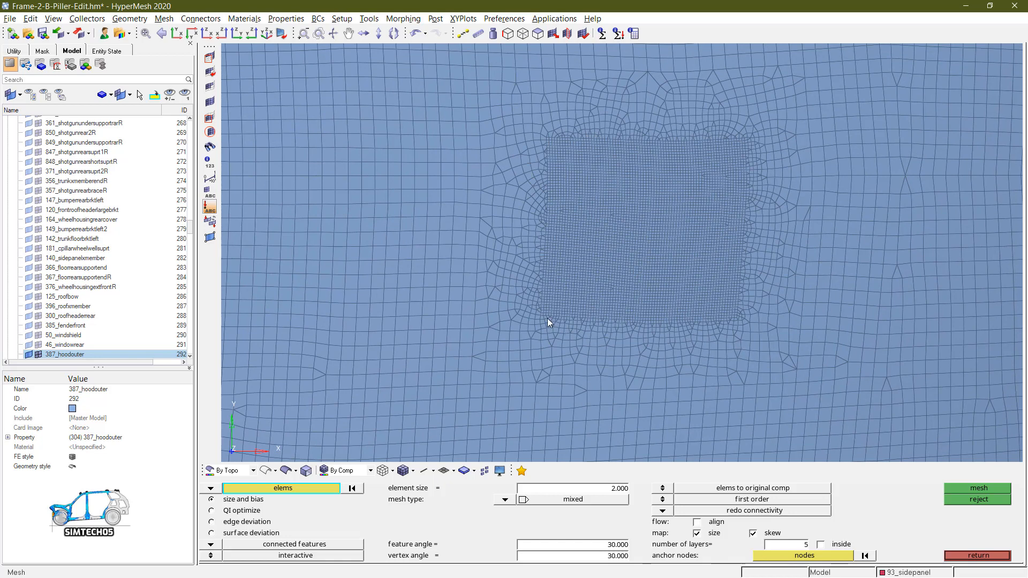
{"action": "mouse_move", "coordinate": [767, 135]}
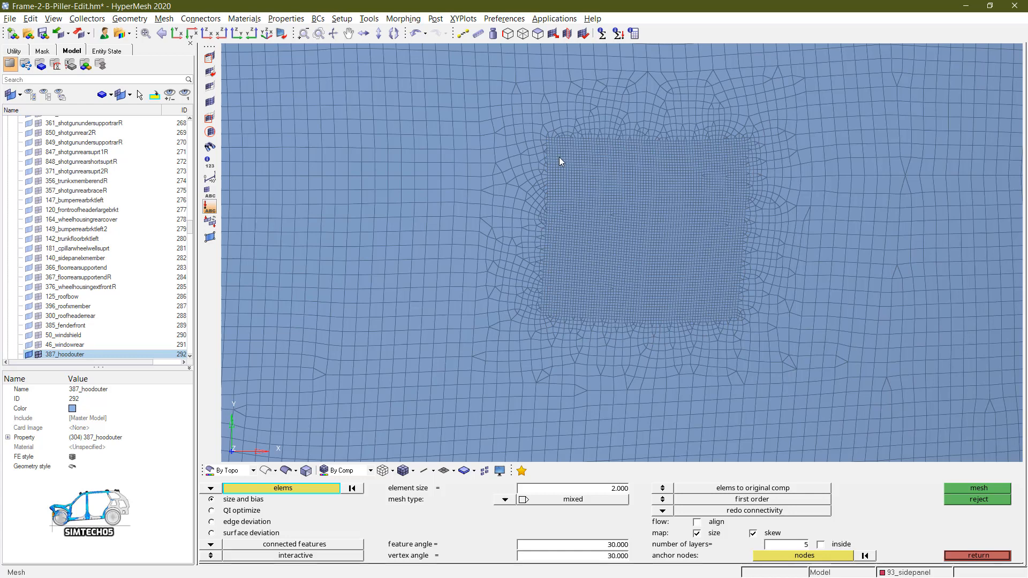
{"action": "mouse_move", "coordinate": [543, 249]}
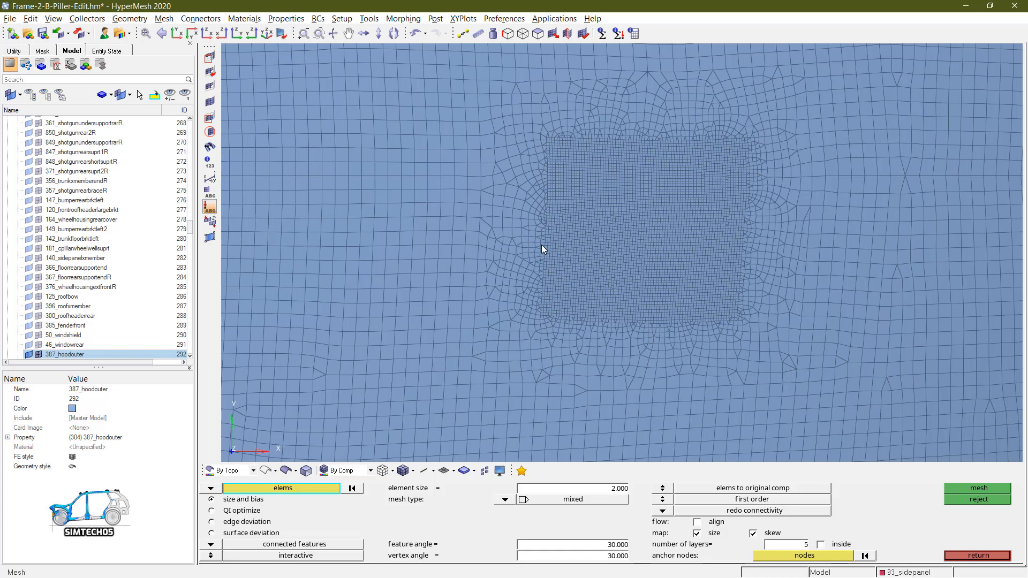
{"action": "mouse_move", "coordinate": [546, 247]}
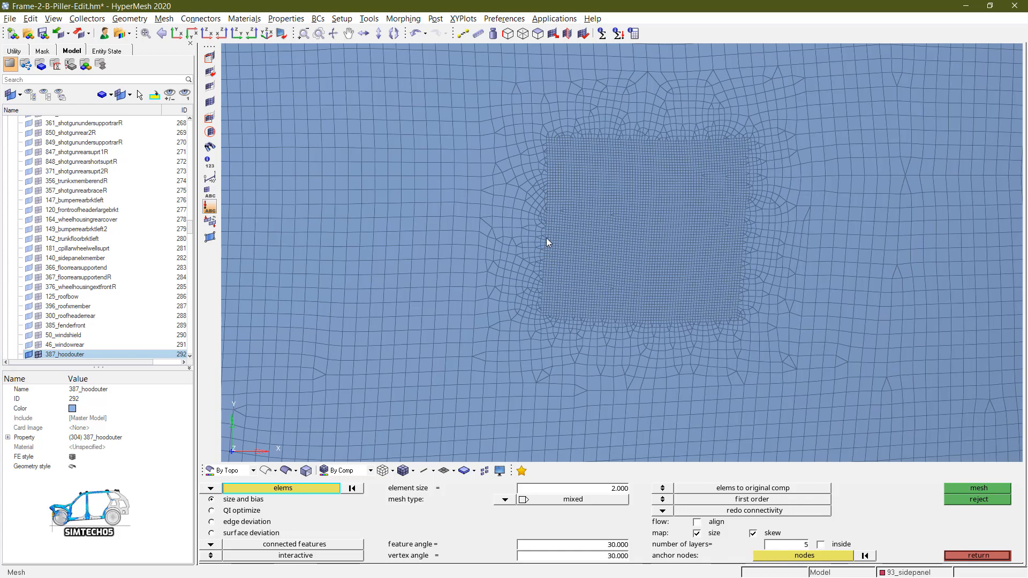
{"action": "mouse_move", "coordinate": [617, 314]}
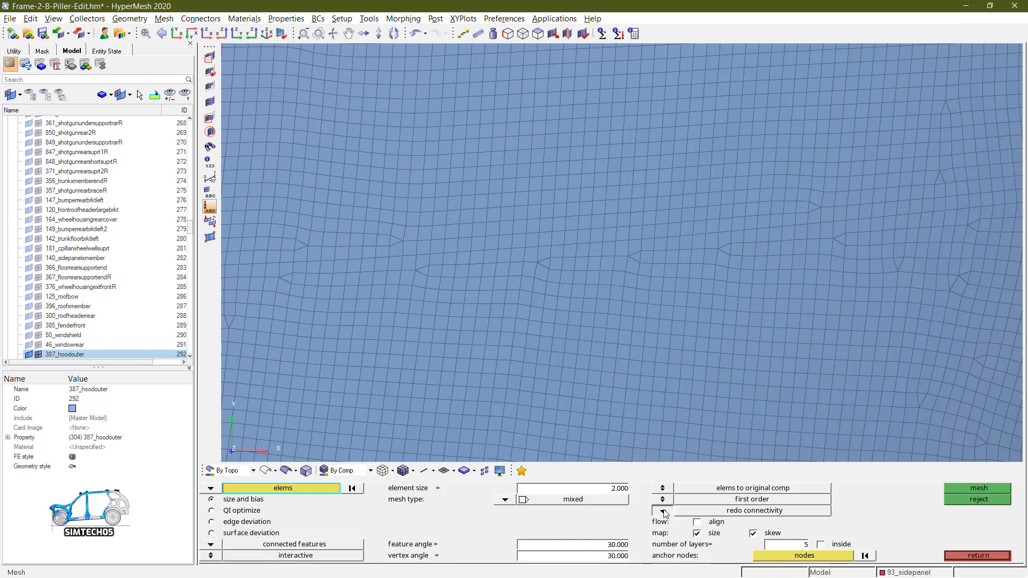
- Set connectivity to break and window-select a clean square block of hood elements for remeshing
{"action": "left_click", "coordinate": [754, 511]}
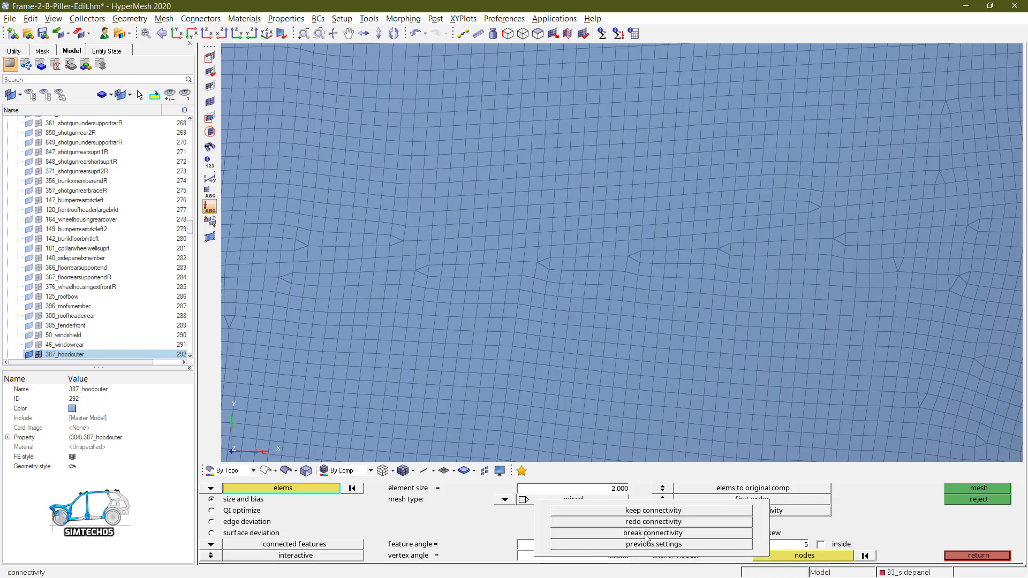
{"action": "left_click", "coordinate": [652, 532]}
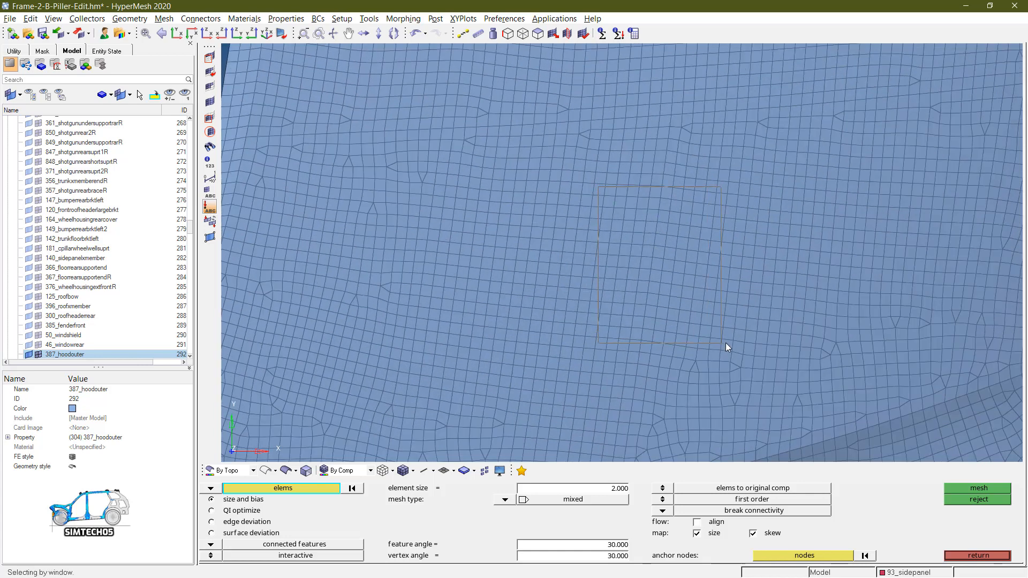
{"action": "left_click", "coordinate": [977, 489]}
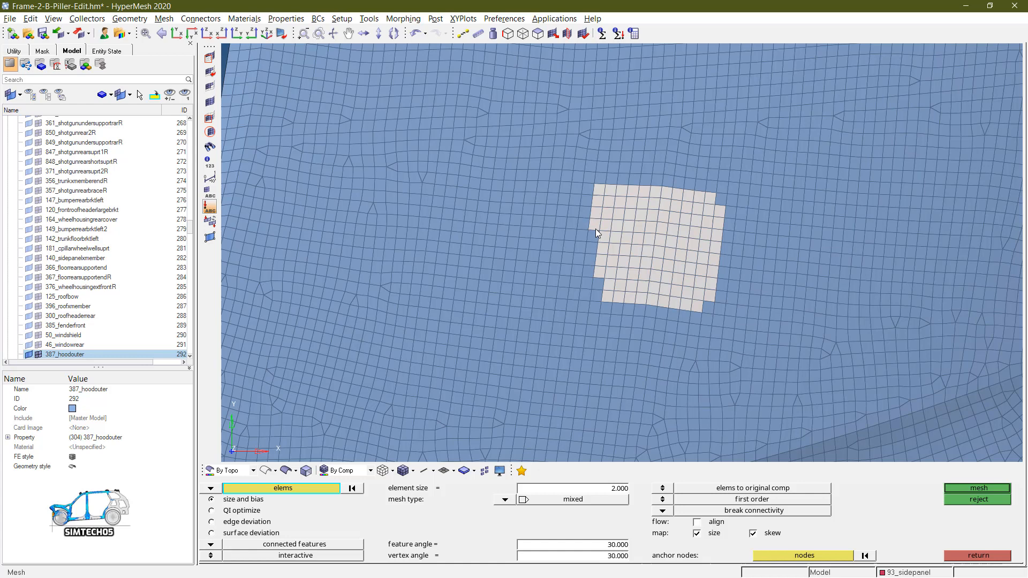
{"action": "left_click", "coordinate": [589, 272]}
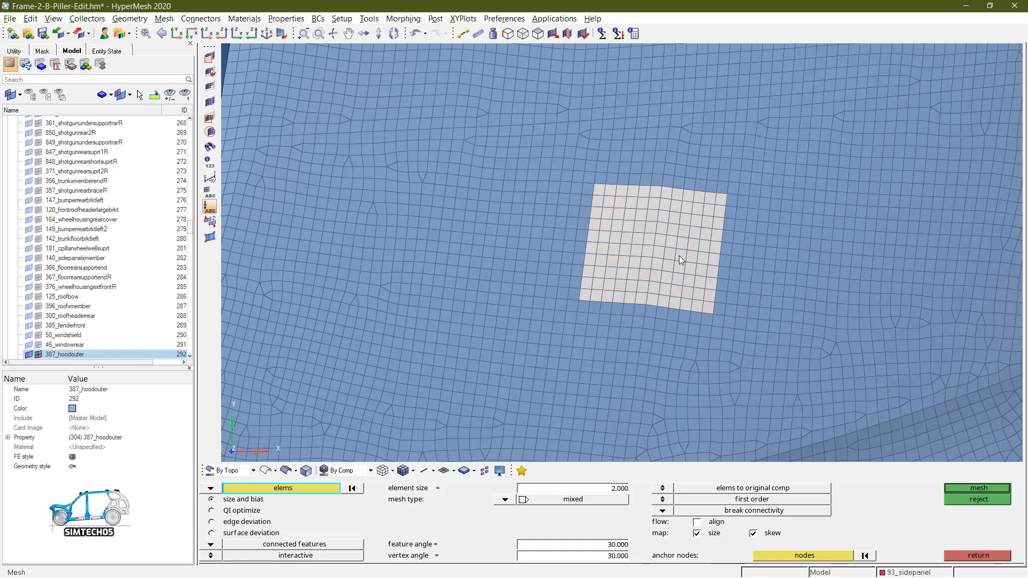
{"action": "mouse_move", "coordinate": [685, 213]}
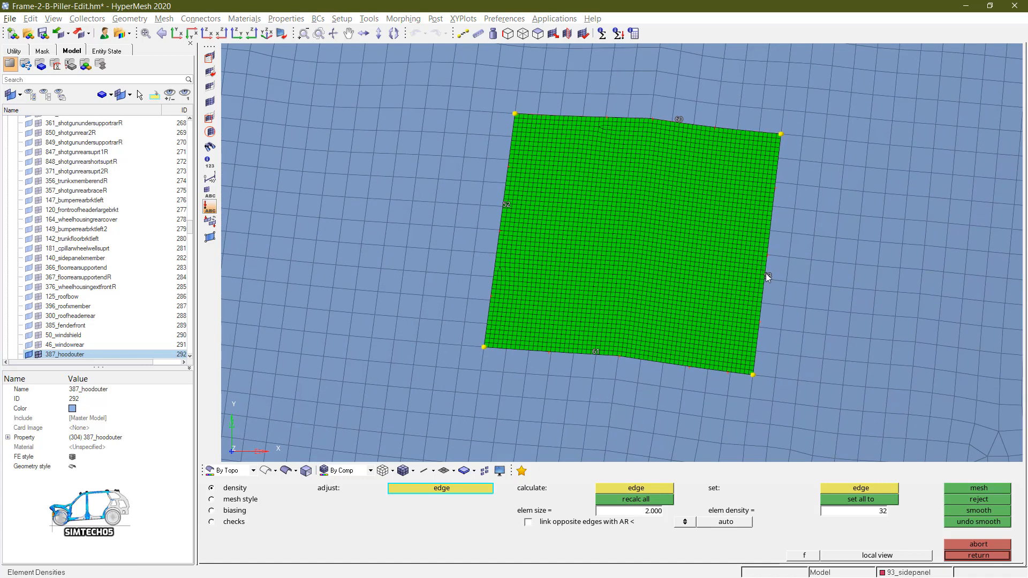
- Generate the detached 2 mm mesh of 3138 elements on the patch and accept it
{"action": "left_click", "coordinate": [976, 489]}
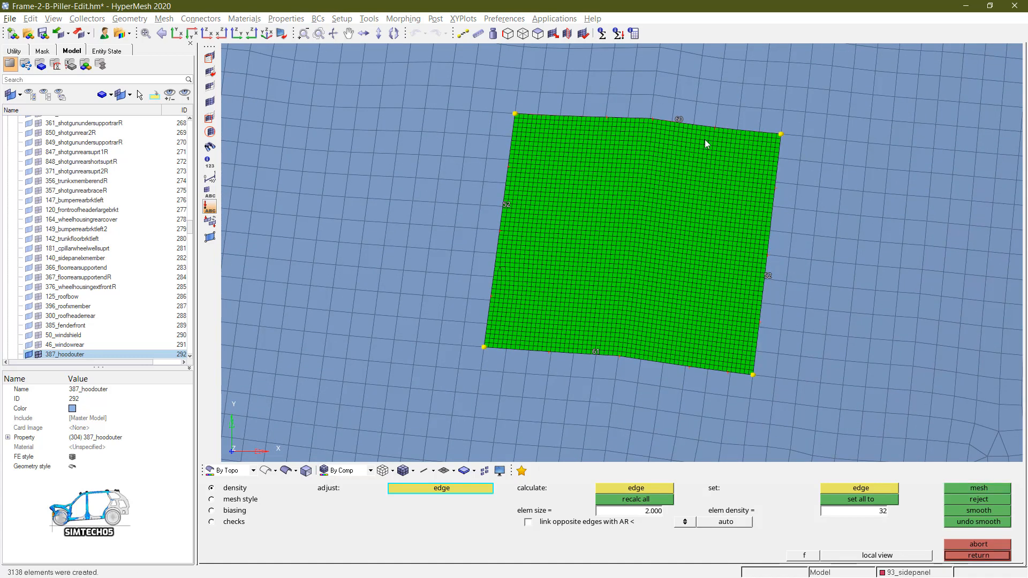
{"action": "mouse_move", "coordinate": [496, 193]}
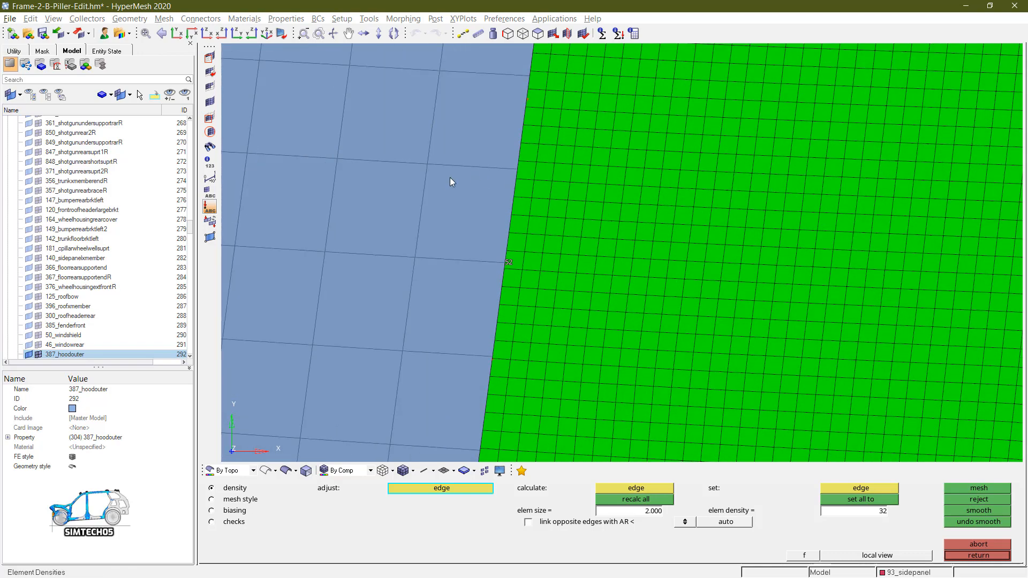
{"action": "mouse_move", "coordinate": [519, 209]}
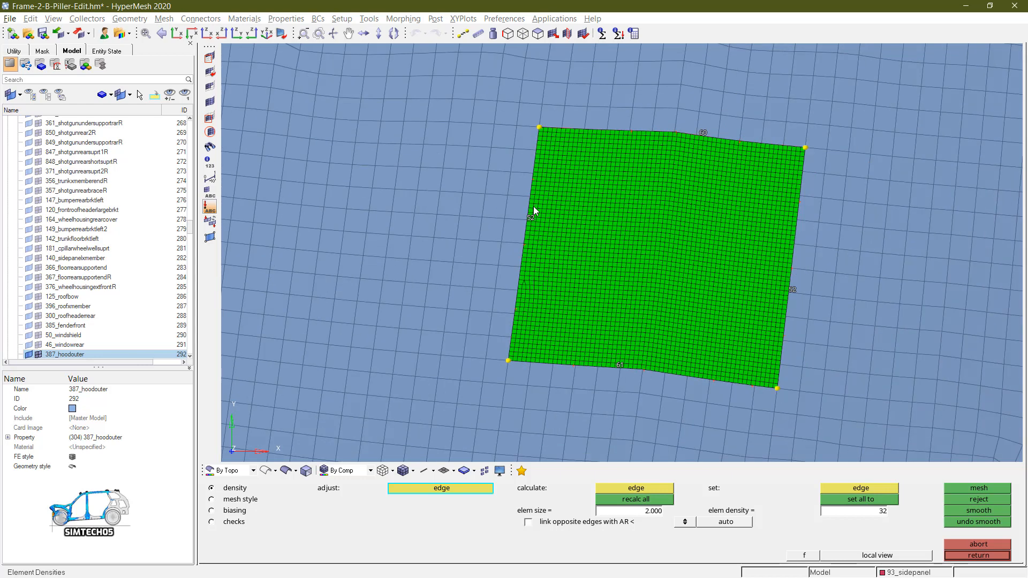
{"action": "left_click", "coordinate": [234, 489]}
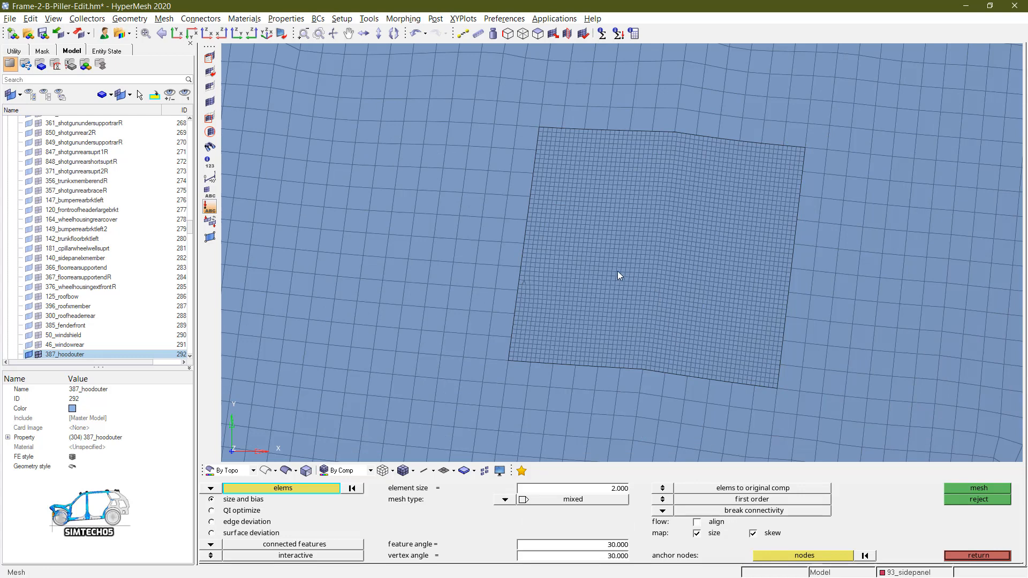
{"action": "mouse_move", "coordinate": [623, 217]}
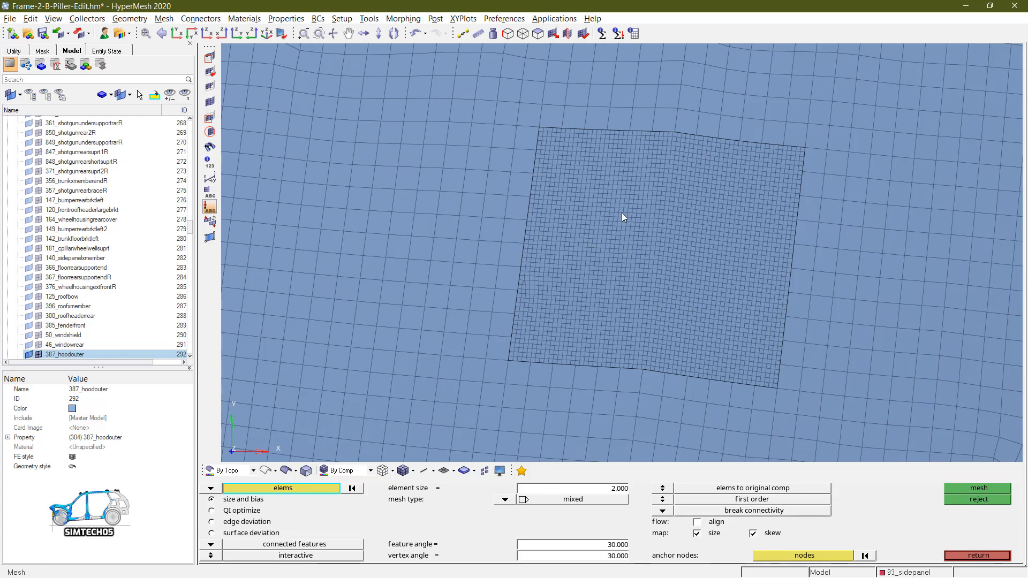
{"action": "mouse_move", "coordinate": [656, 234]}
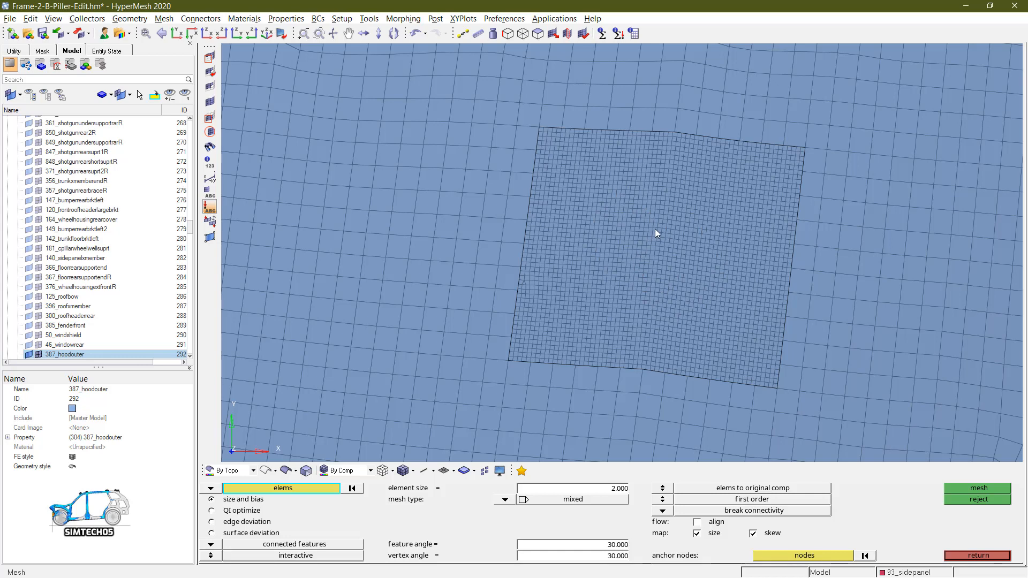
{"action": "mouse_move", "coordinate": [658, 243]}
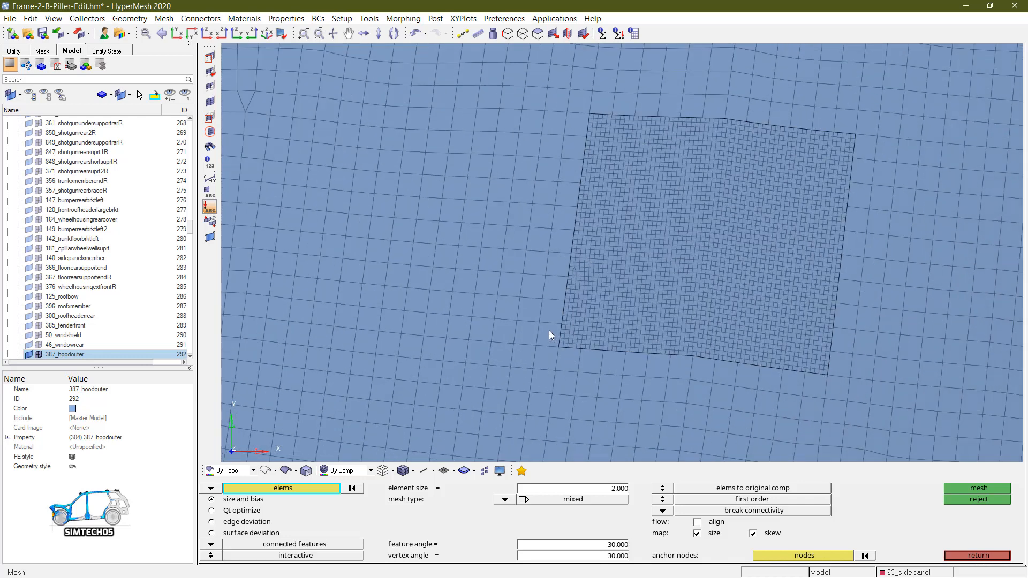
{"action": "mouse_move", "coordinate": [542, 321]}
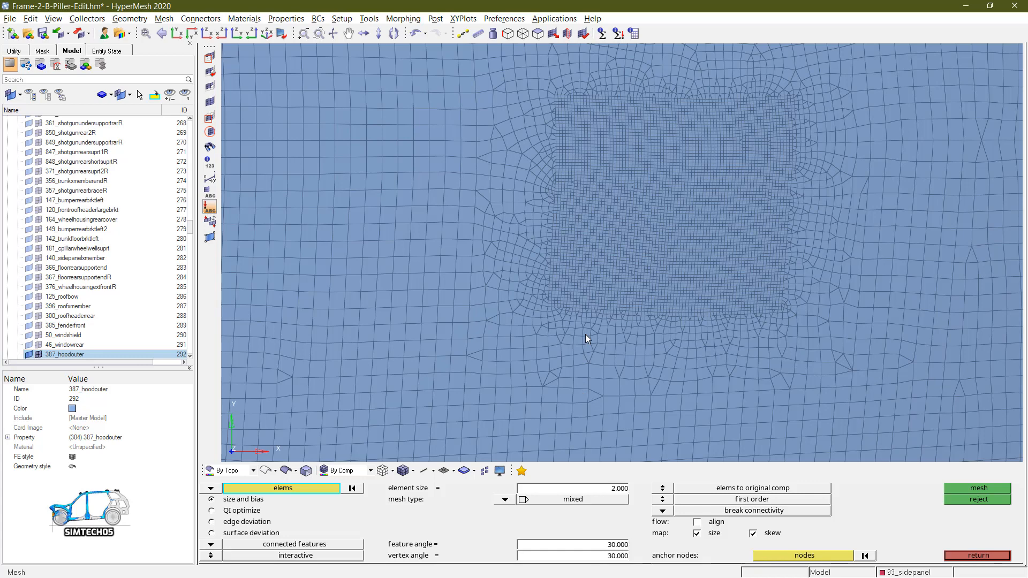
{"action": "mouse_move", "coordinate": [604, 375]}
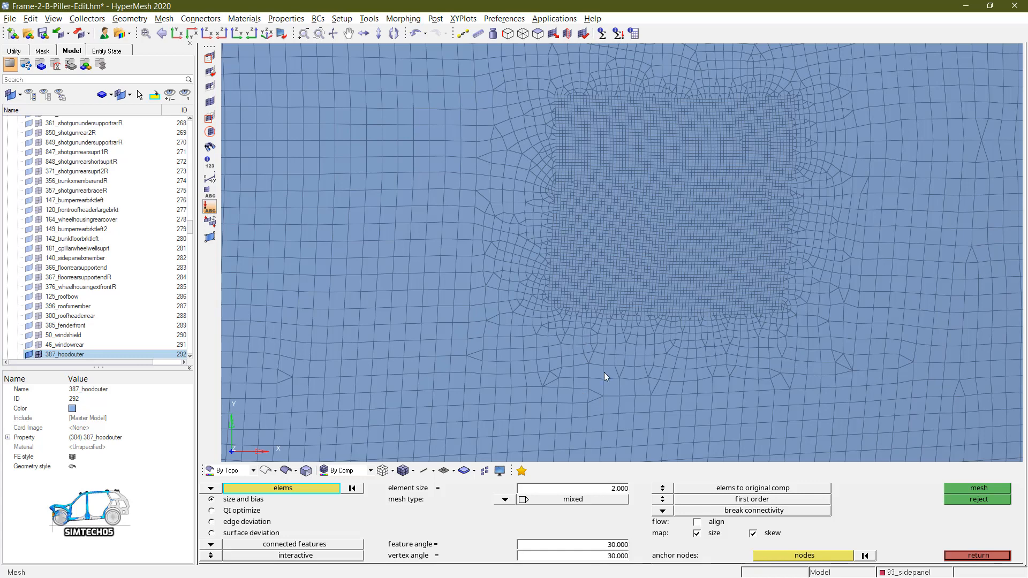
{"action": "mouse_move", "coordinate": [790, 318]}
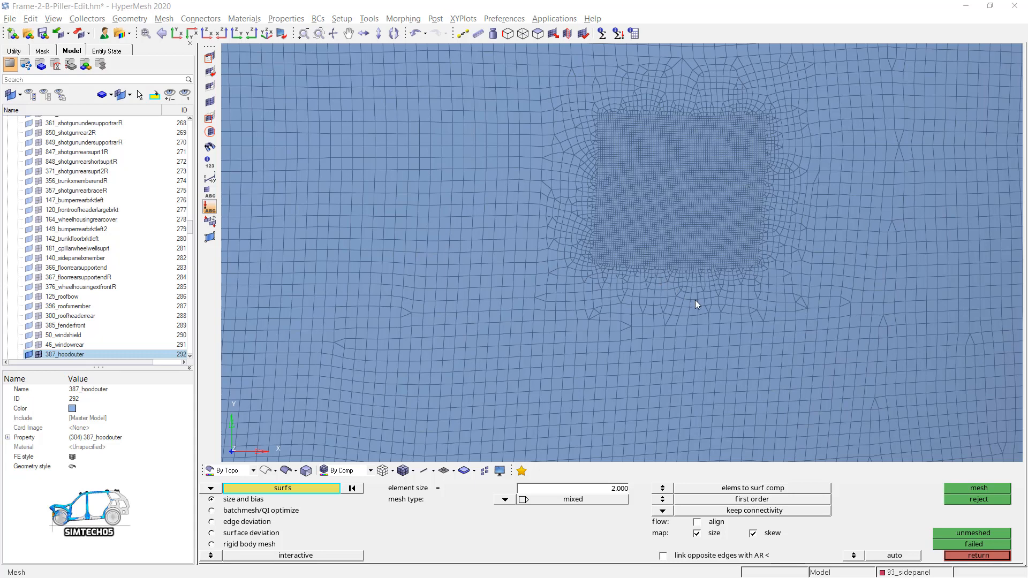
{"action": "mouse_move", "coordinate": [699, 264]}
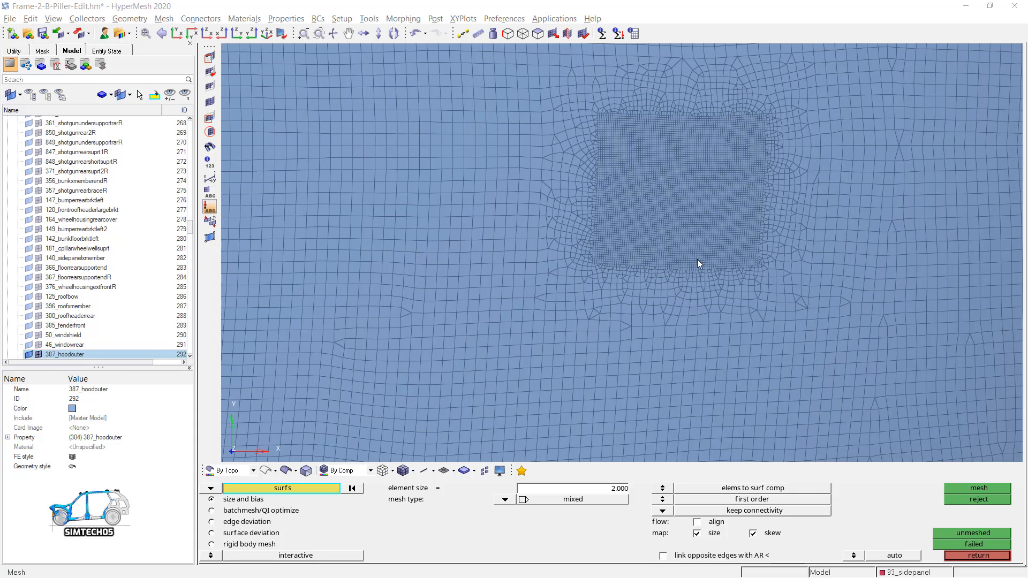
{"action": "mouse_move", "coordinate": [761, 312]}
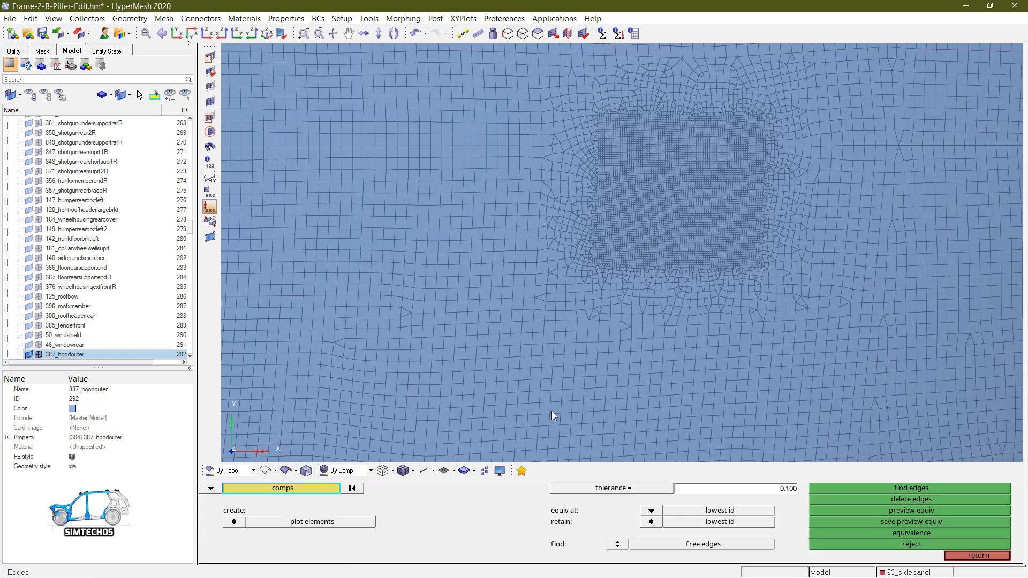
{"action": "mouse_move", "coordinate": [236, 496]}
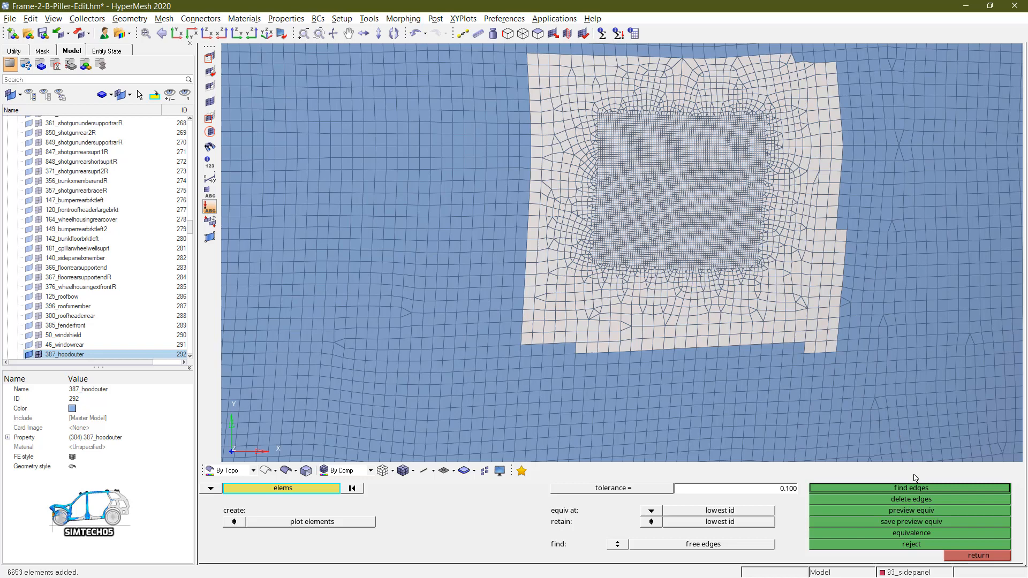
- Find free edges of the patch elements, then of a larger selection, showing 111 red open edges
{"action": "left_click", "coordinate": [910, 488]}
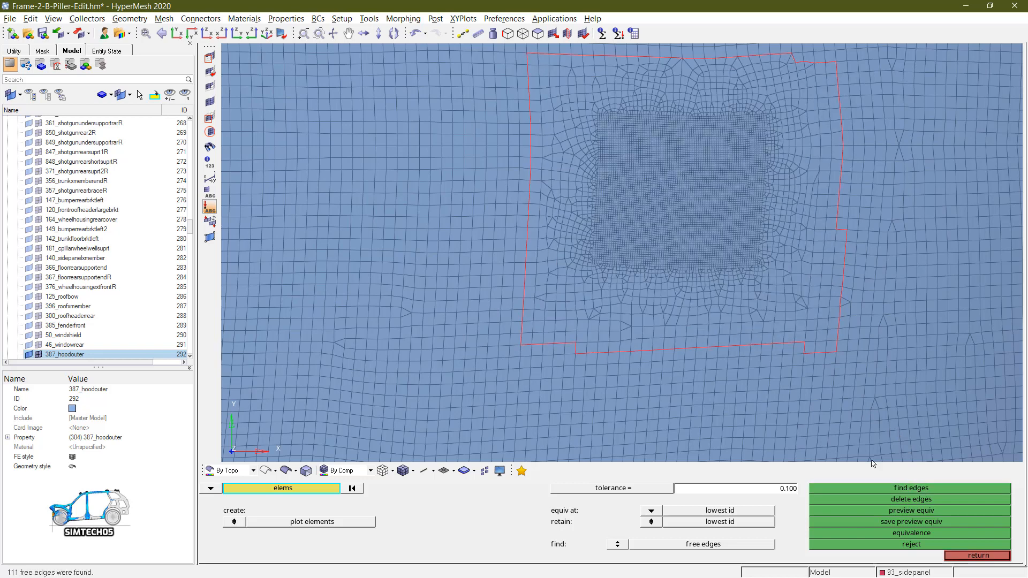
{"action": "mouse_move", "coordinate": [719, 349]}
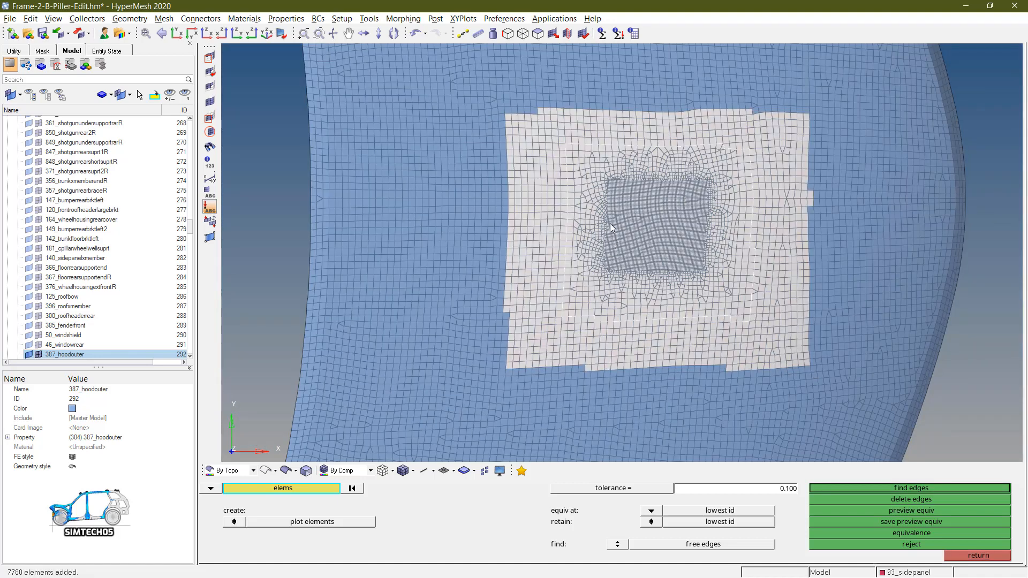
{"action": "mouse_move", "coordinate": [592, 209]}
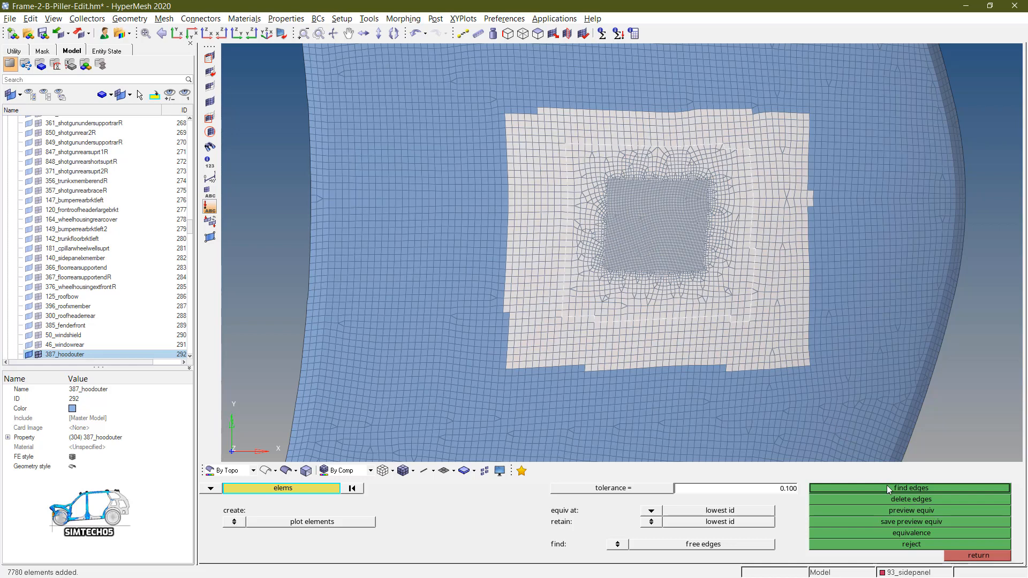
{"action": "left_click", "coordinate": [911, 489]}
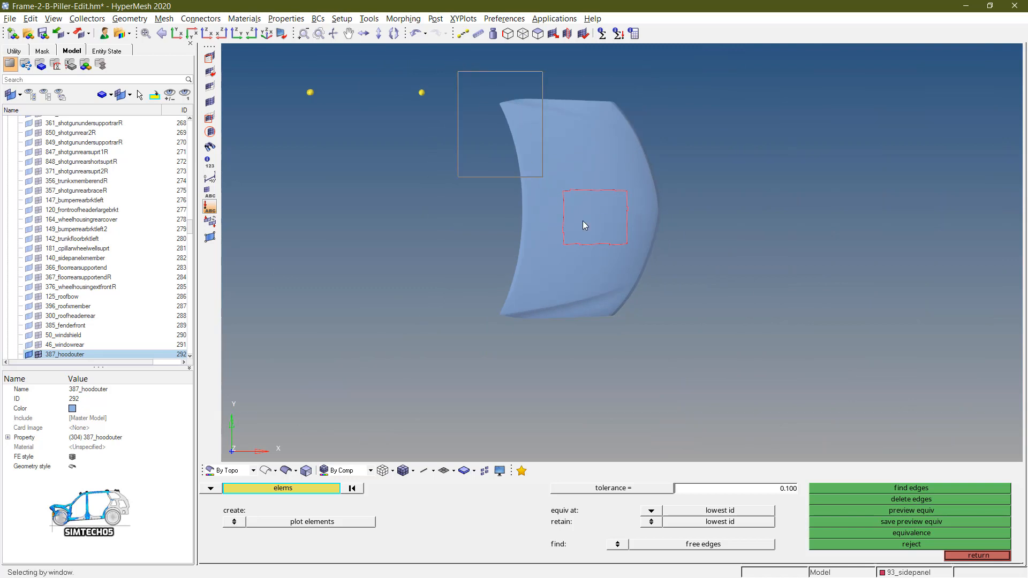
- Find free edges across all hood elements, confirming the fine square is detached
{"action": "left_click", "coordinate": [911, 489]}
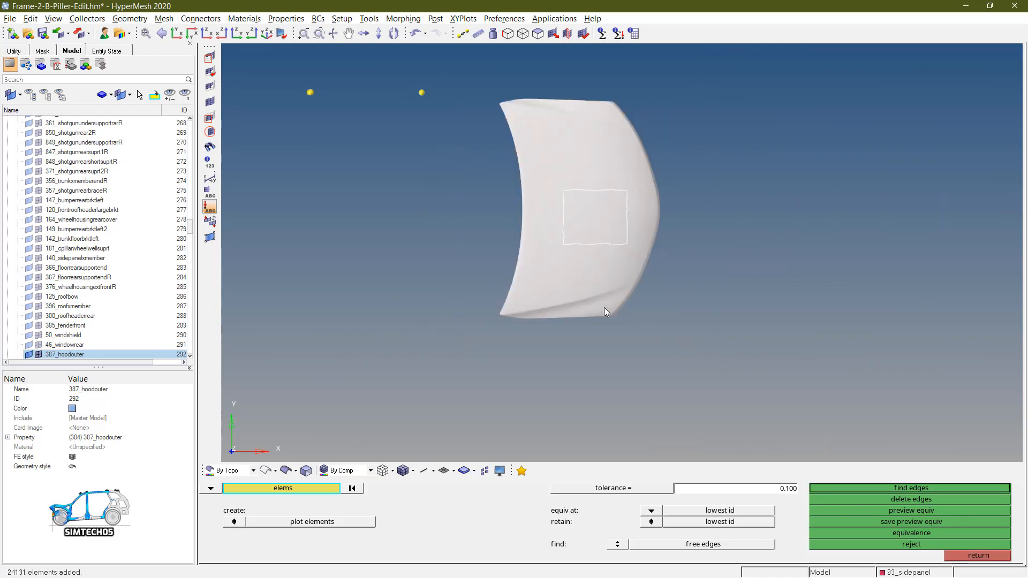
{"action": "left_click", "coordinate": [910, 488]}
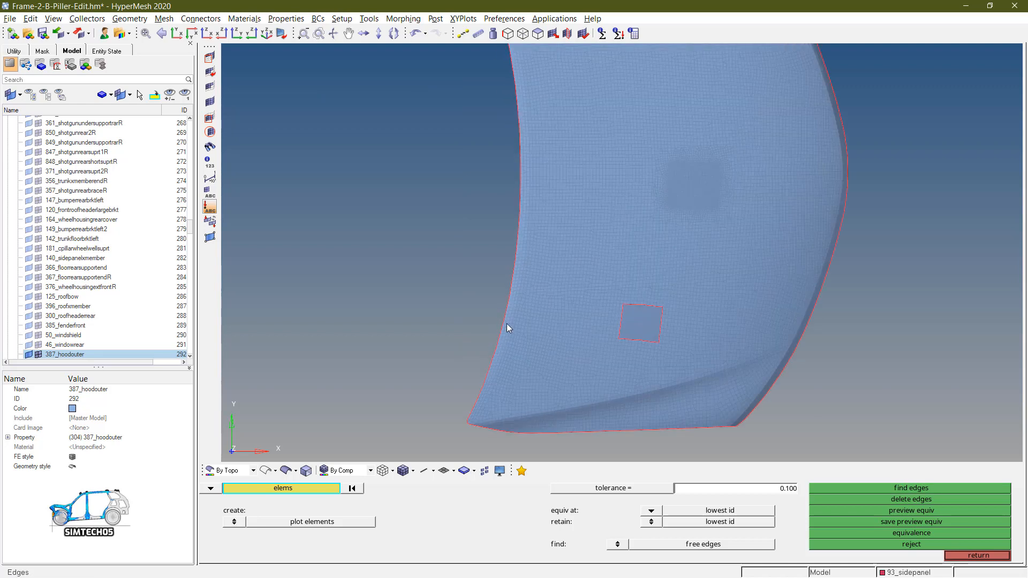
{"action": "mouse_move", "coordinate": [726, 437]}
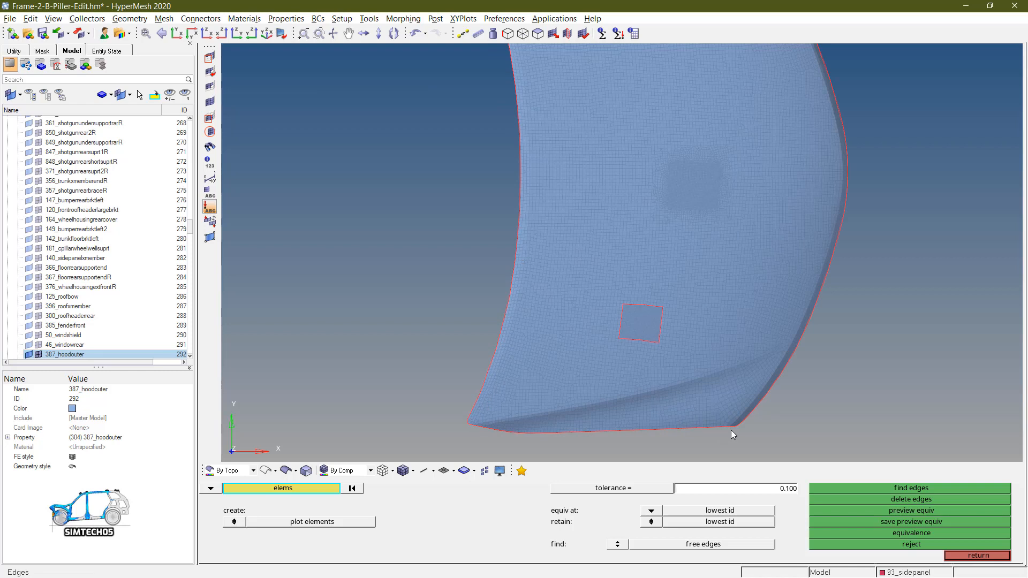
{"action": "mouse_move", "coordinate": [784, 377]}
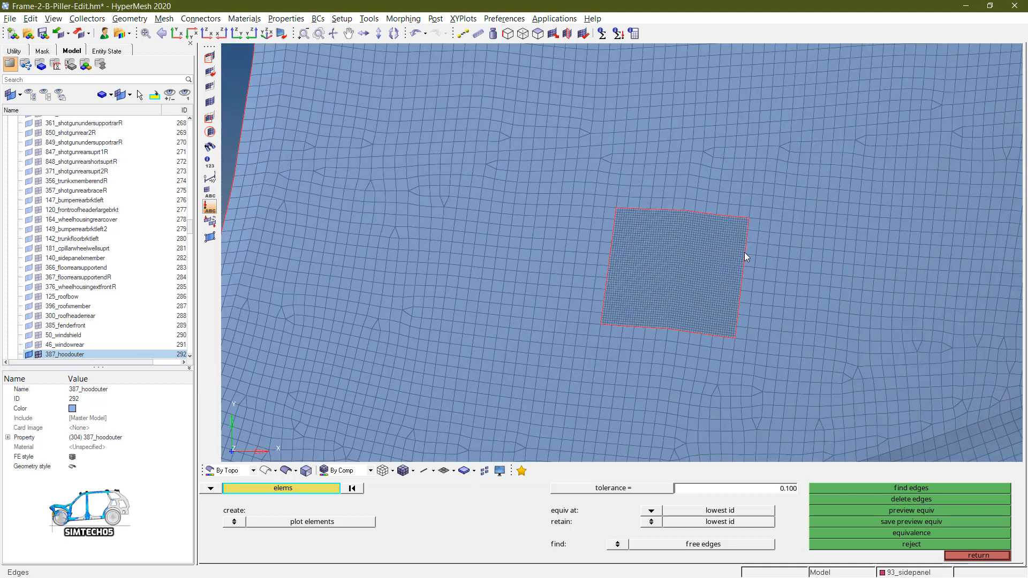
{"action": "mouse_move", "coordinate": [661, 213]}
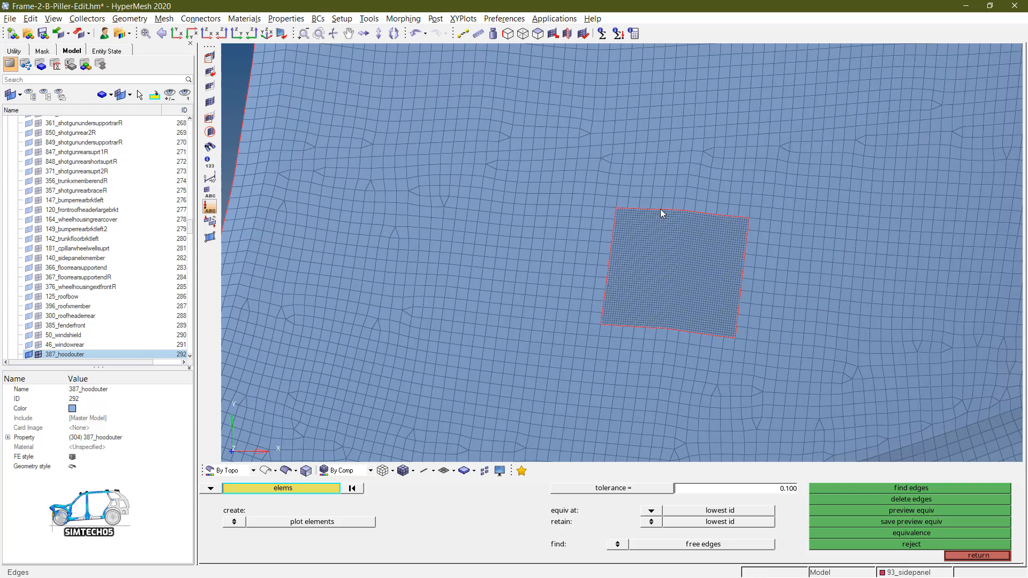
{"action": "mouse_move", "coordinate": [763, 278]}
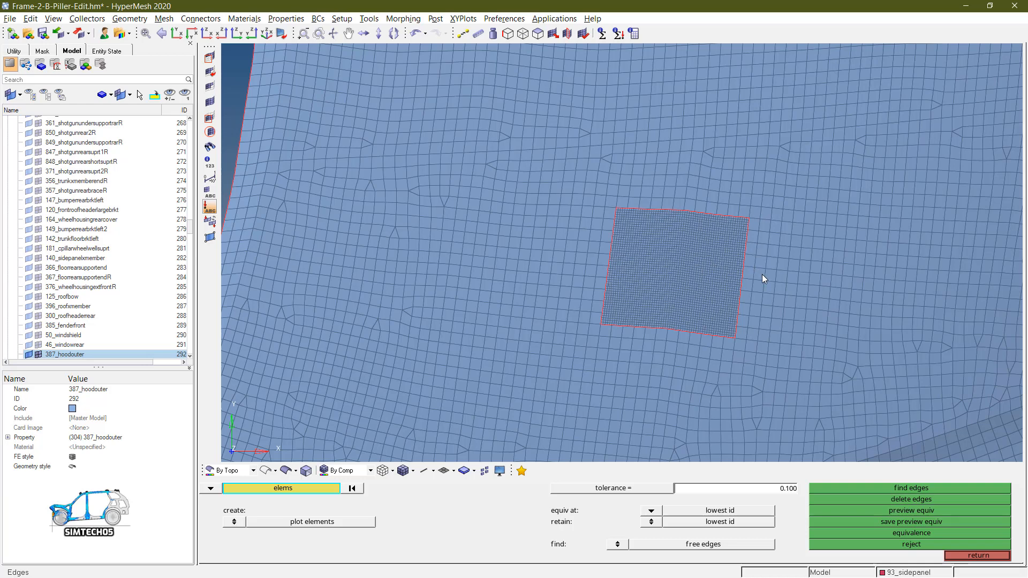
{"action": "mouse_move", "coordinate": [733, 293]}
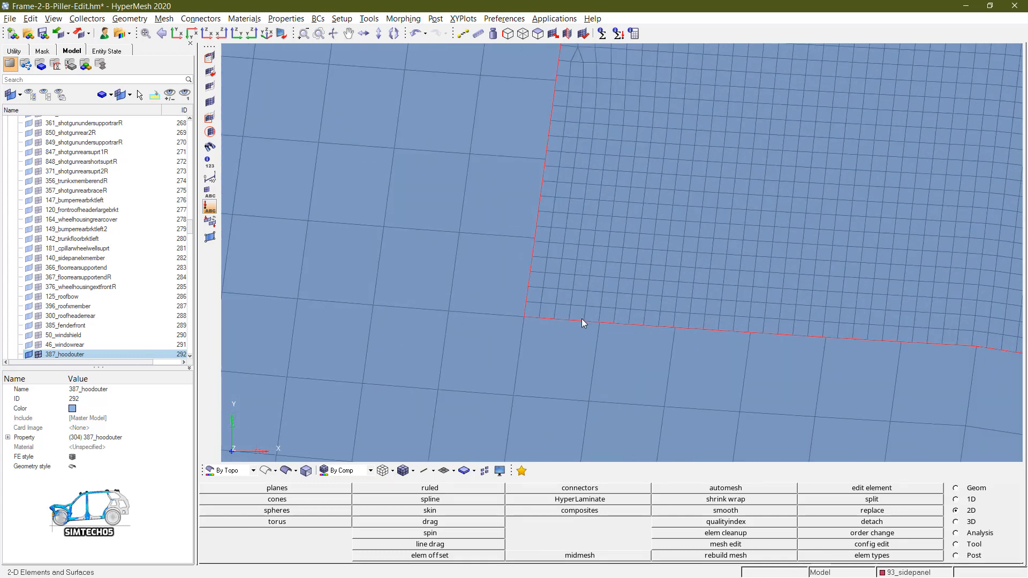
- Replace a corner node of the fine square with the neighbouring coarse-mesh node, answering Yes to the warning
{"action": "left_click", "coordinate": [872, 510]}
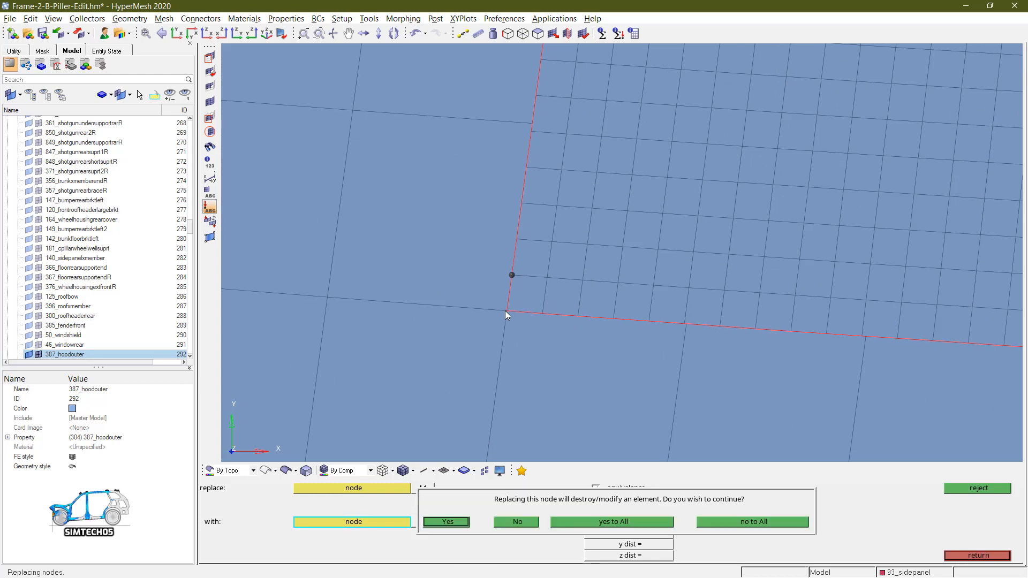
{"action": "left_click", "coordinate": [445, 522]}
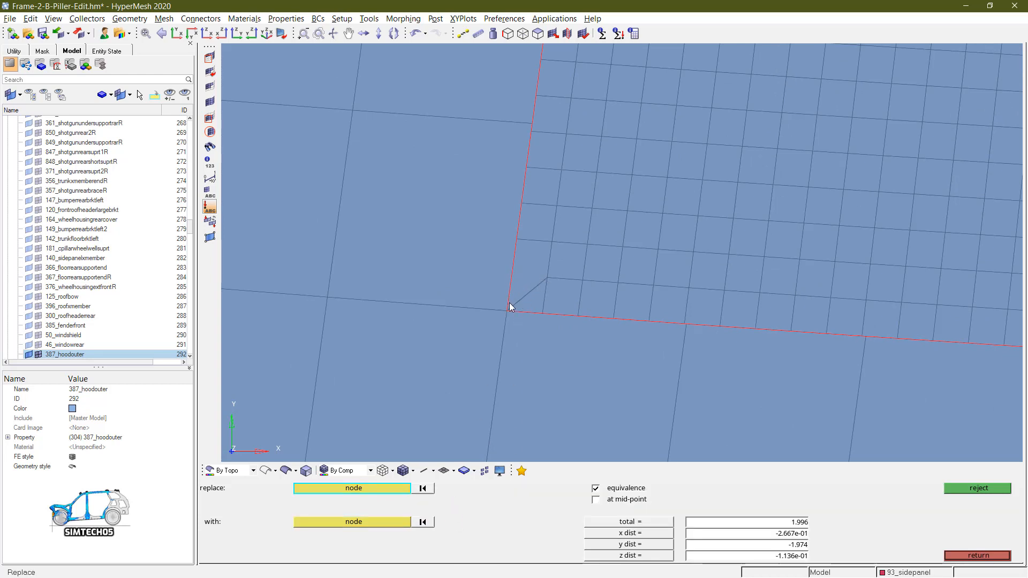
{"action": "mouse_move", "coordinate": [512, 308]}
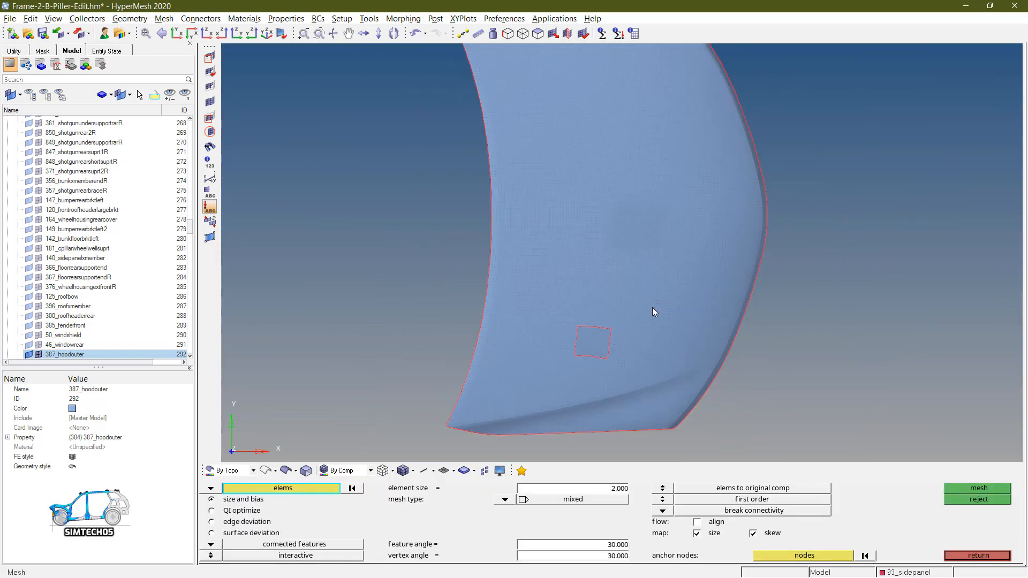
- Set connectivity back to keep and switch the automesh entity from elems to surfs at size 2
{"action": "left_click", "coordinate": [753, 511]}
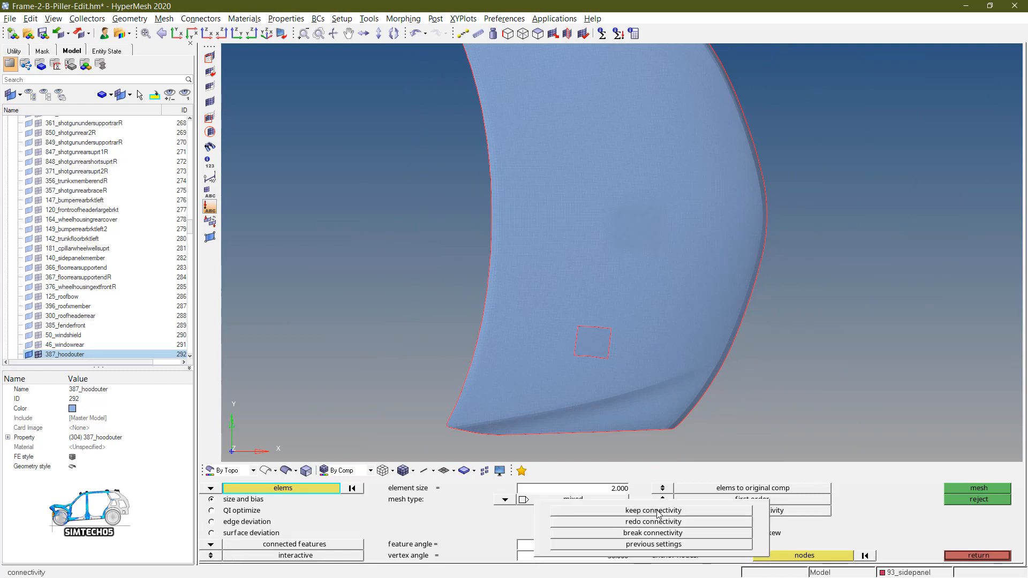
{"action": "mouse_move", "coordinate": [649, 544]}
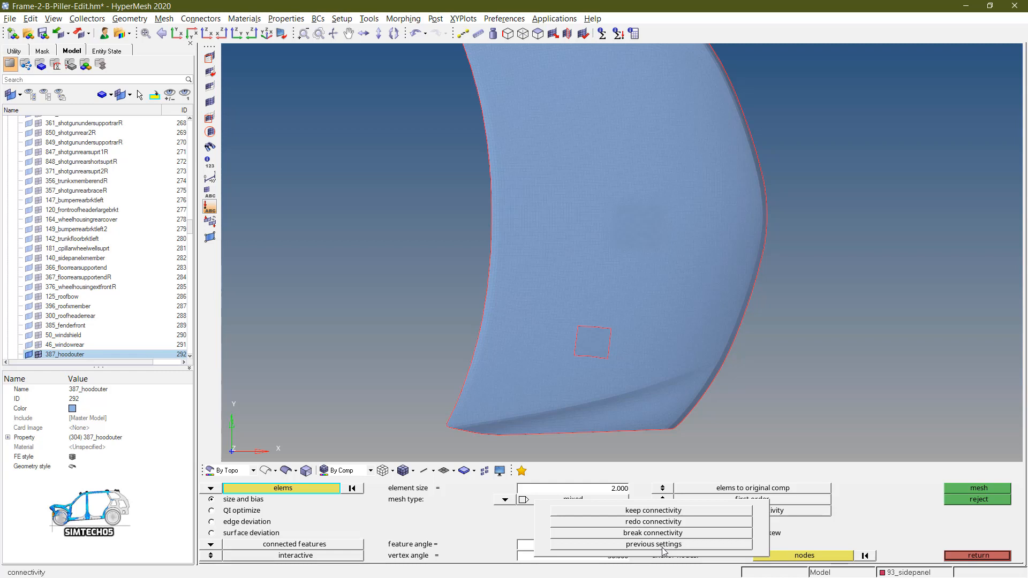
{"action": "left_click", "coordinate": [652, 532]}
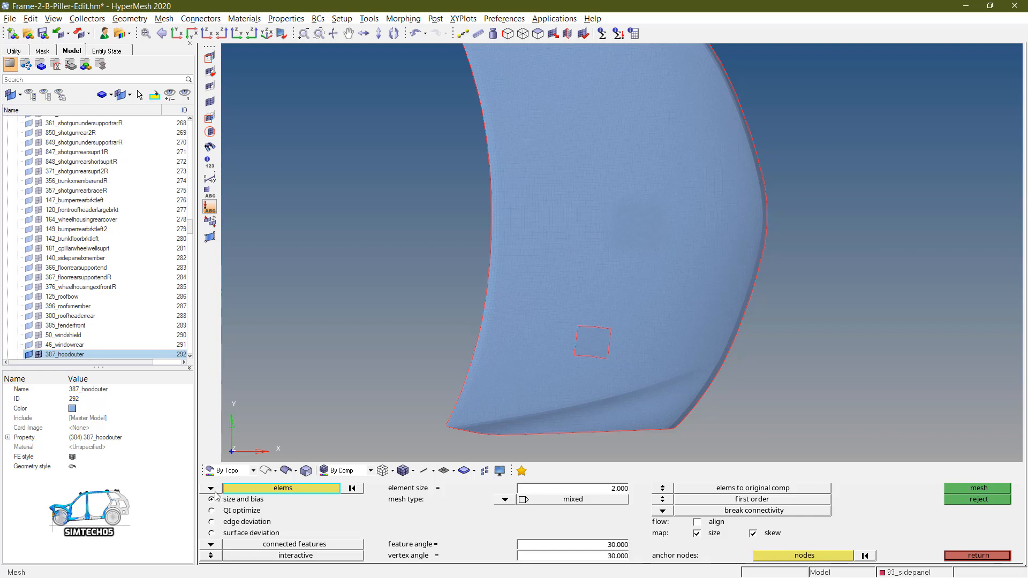
{"action": "left_click", "coordinate": [211, 488]}
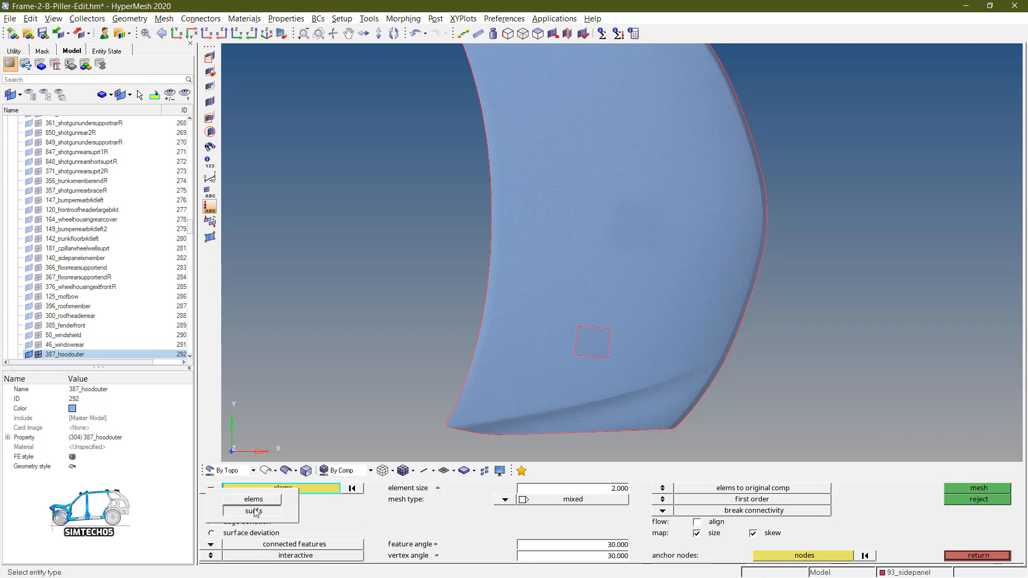
{"action": "left_click", "coordinate": [254, 511]}
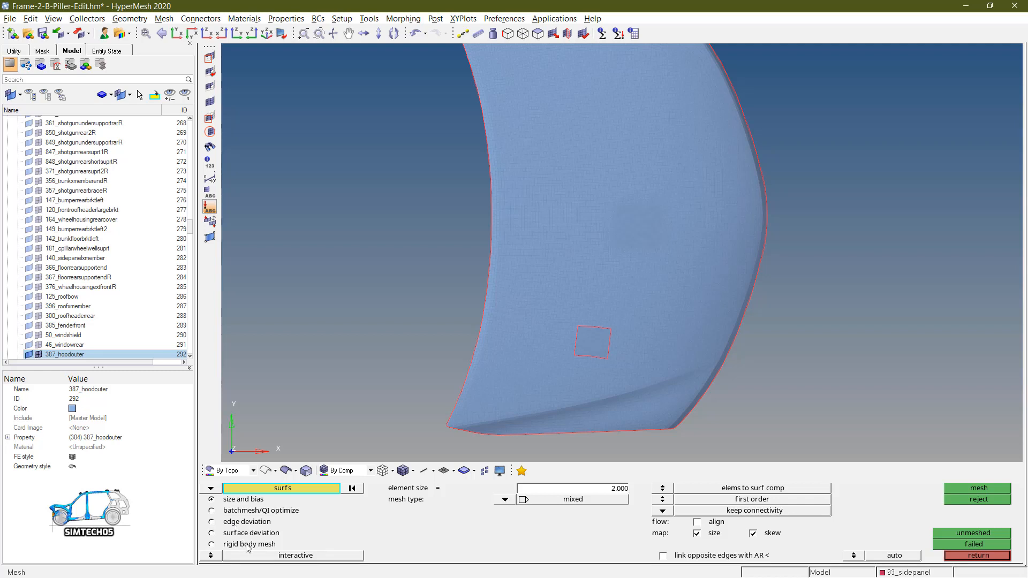
{"action": "mouse_move", "coordinate": [252, 522]}
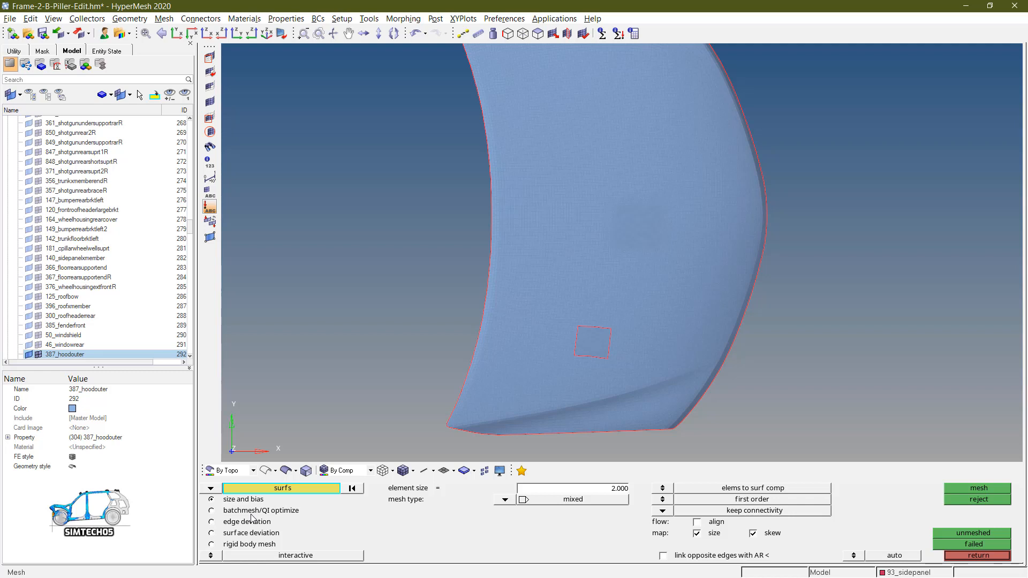